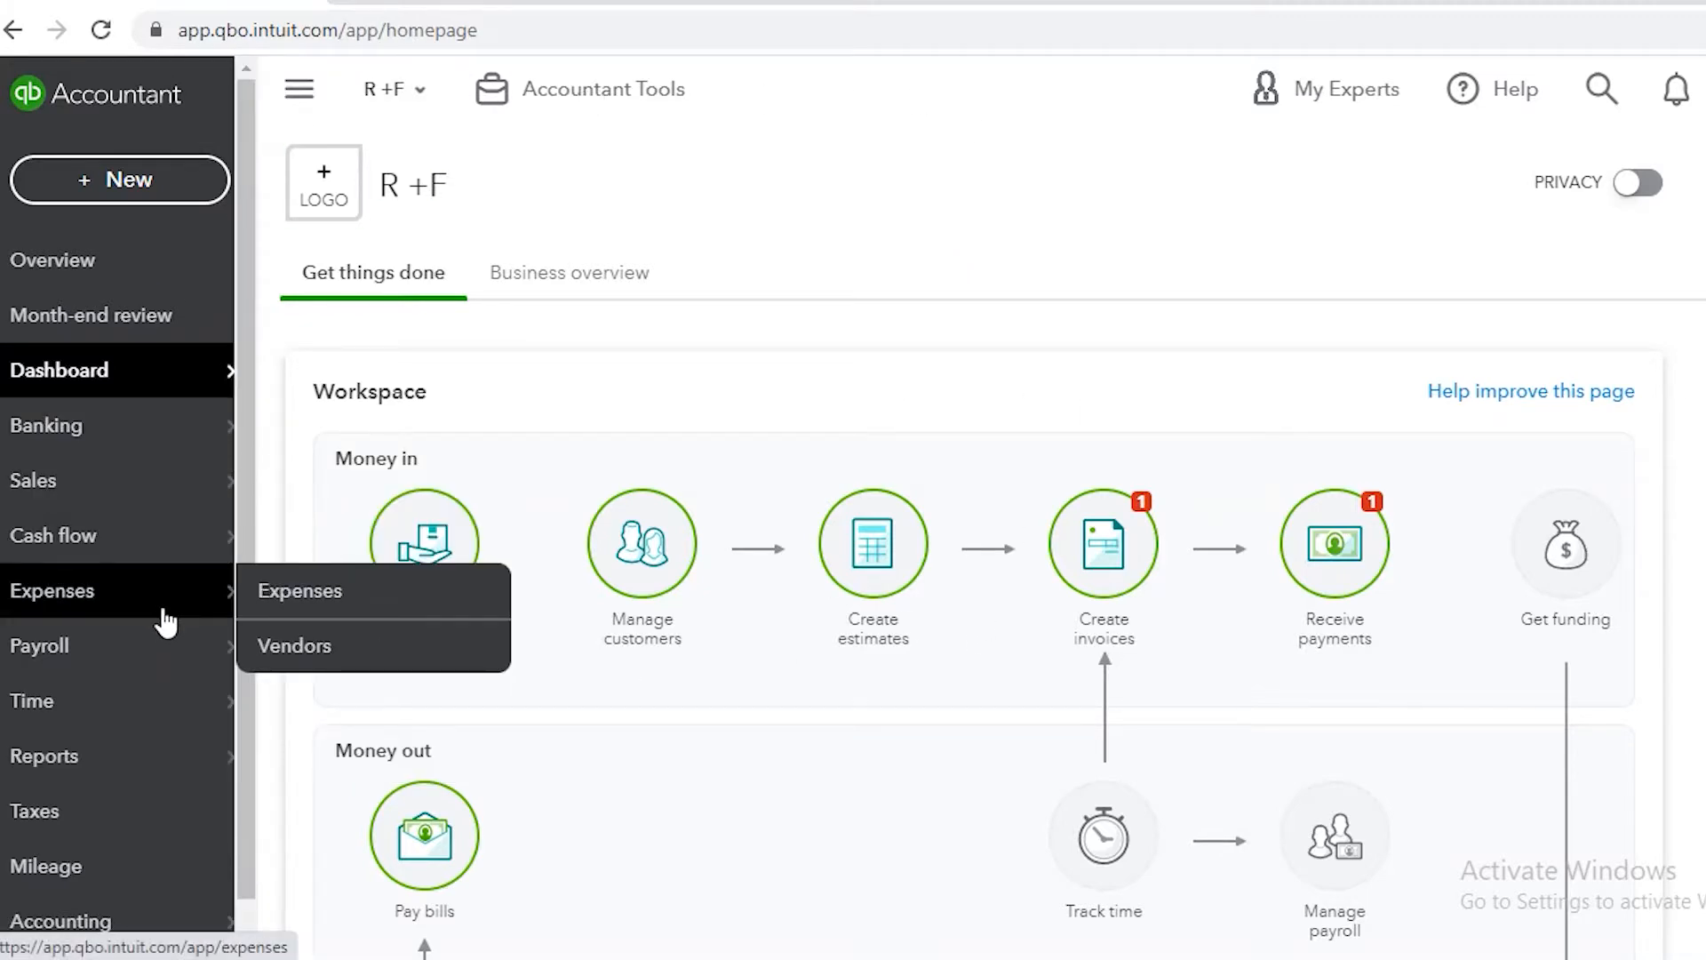
Go to the Vendors list via Expenses and view the New vendor dropdown options
left_click(295, 646)
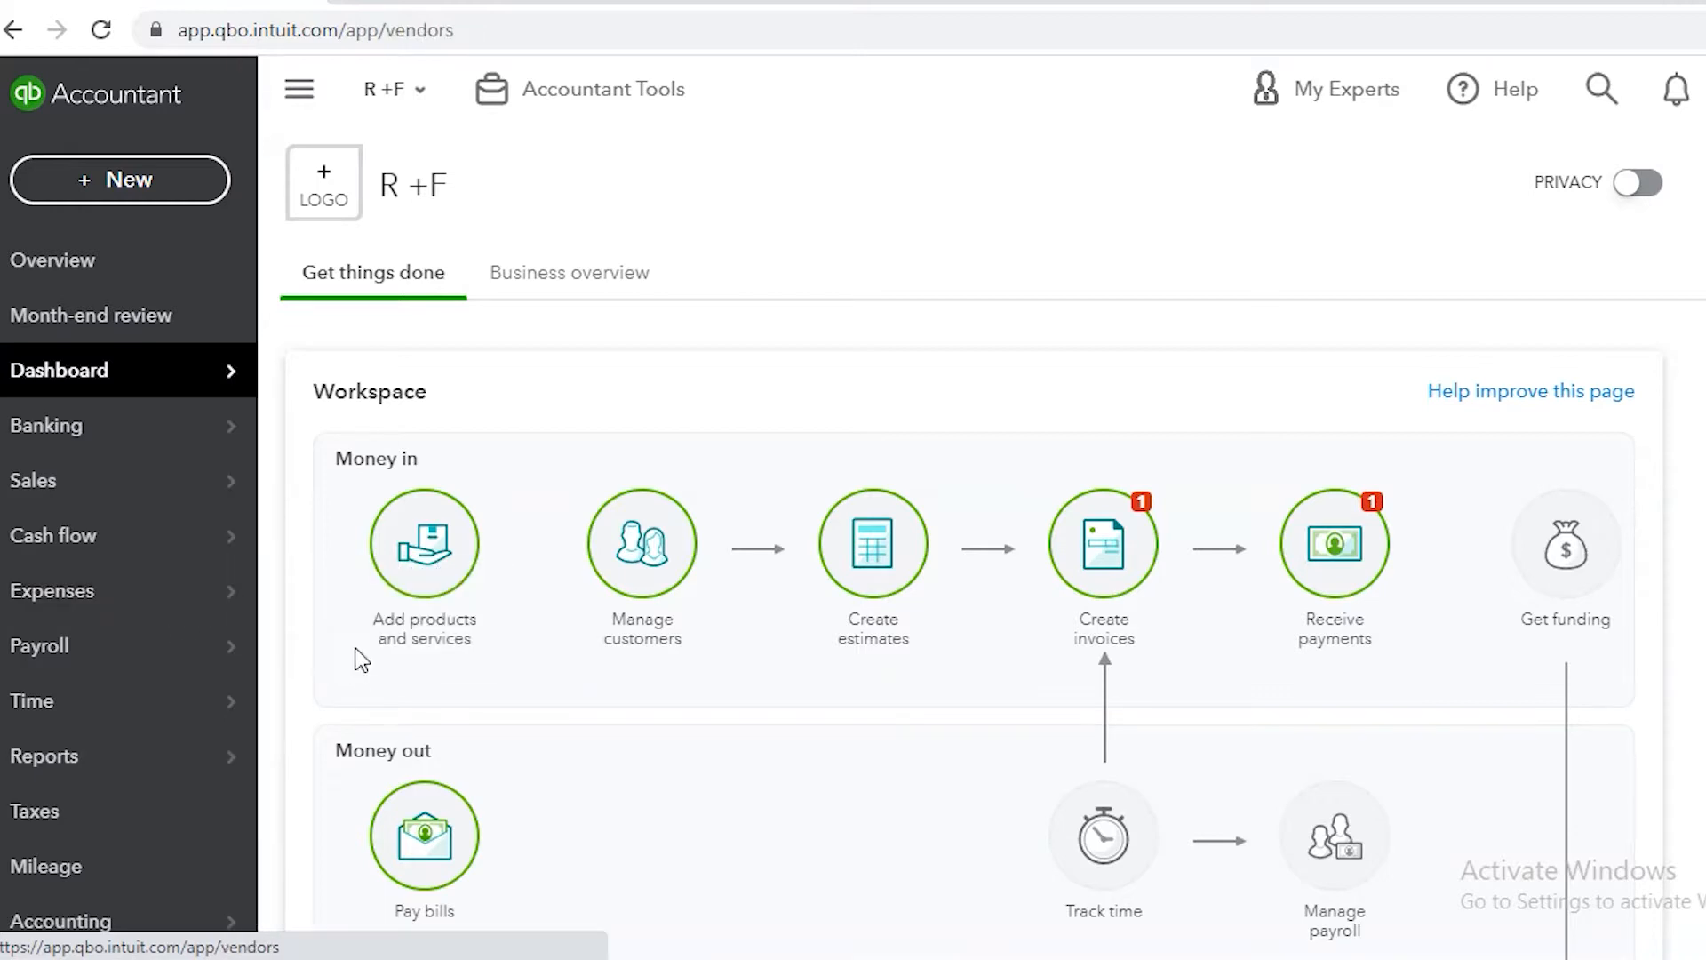
left_click(53, 590)
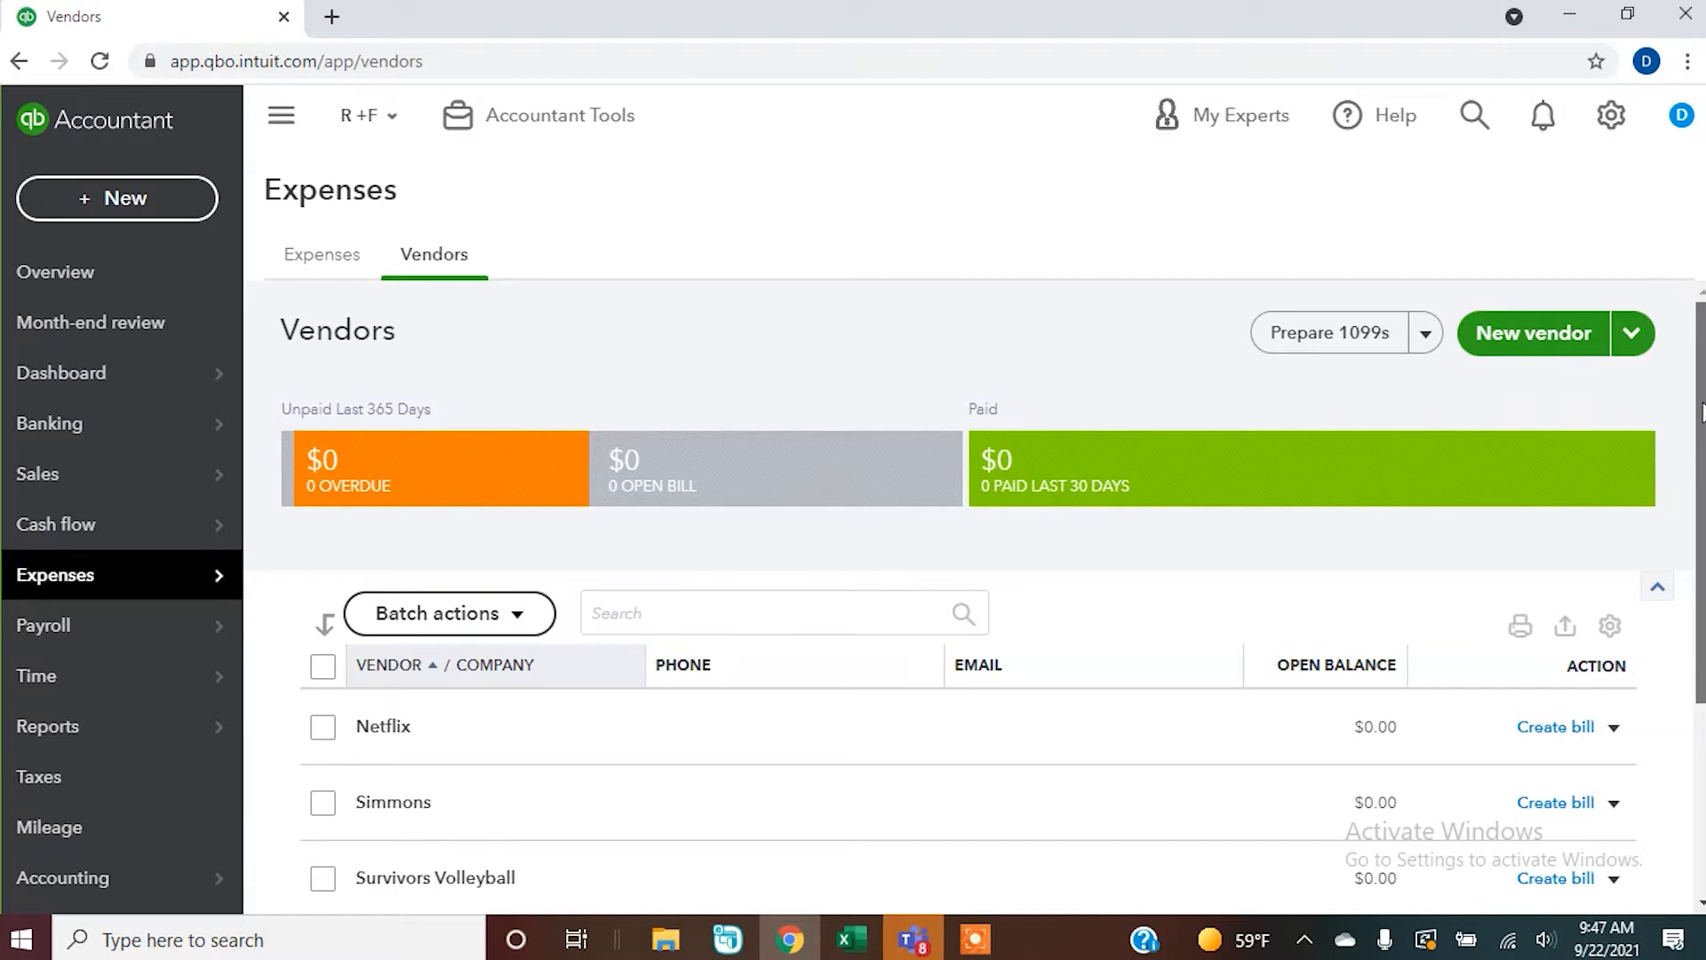
mouse_move(1013, 332)
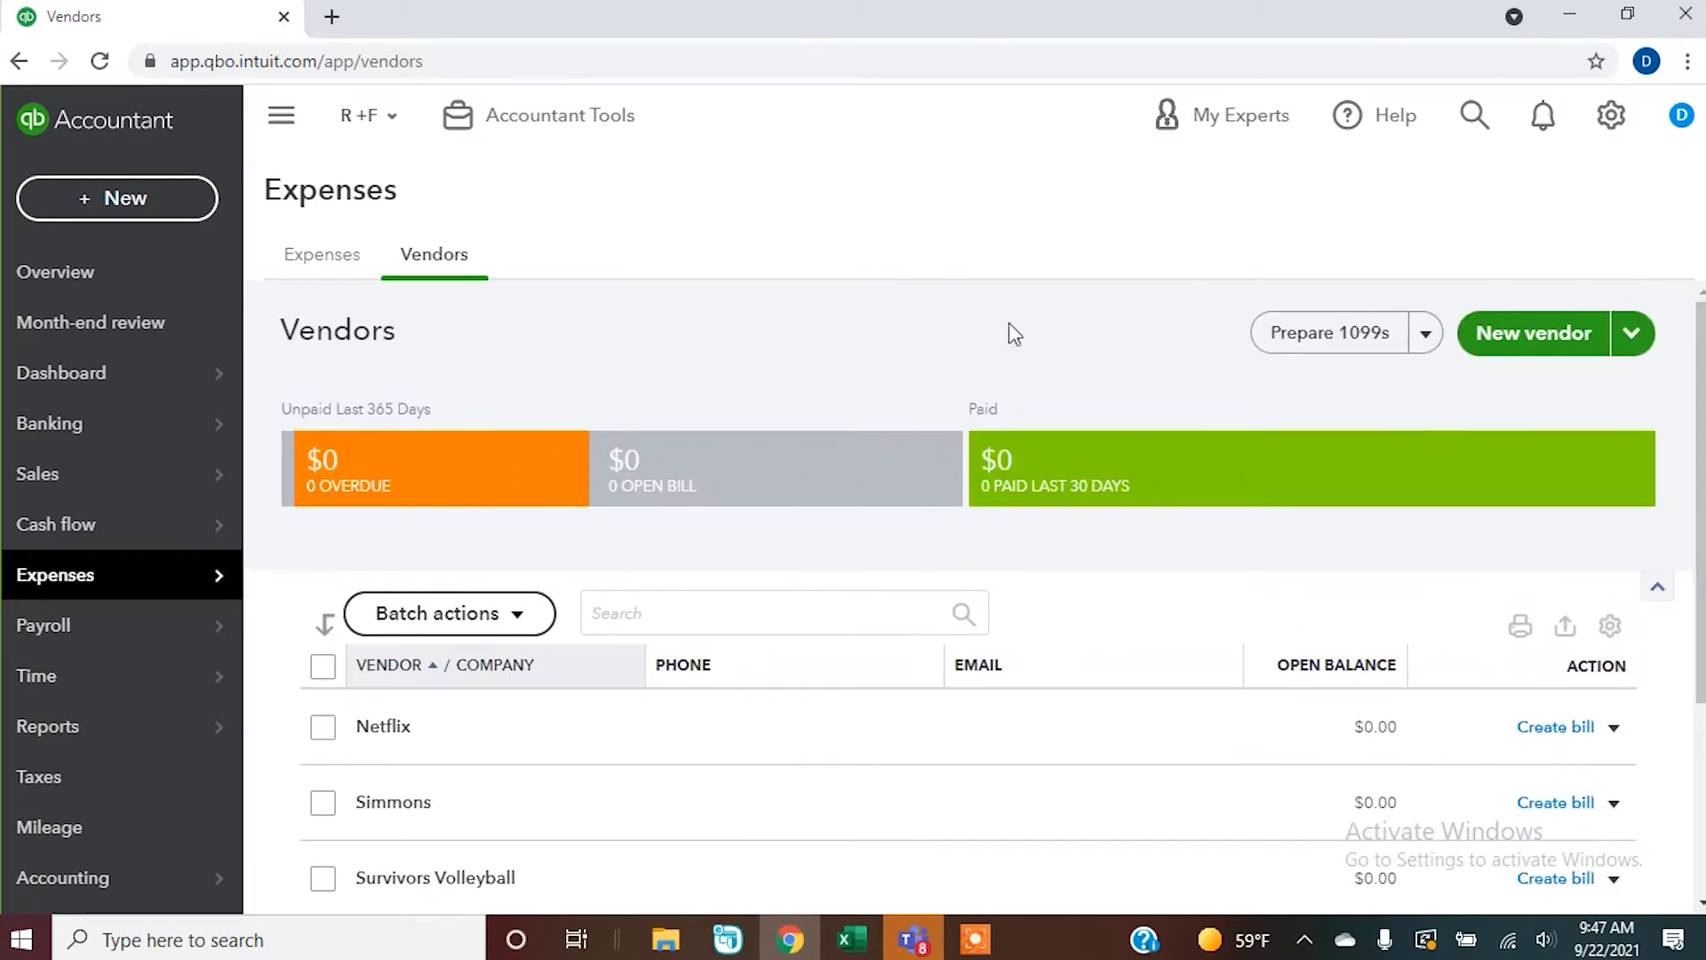
mouse_move(1533, 333)
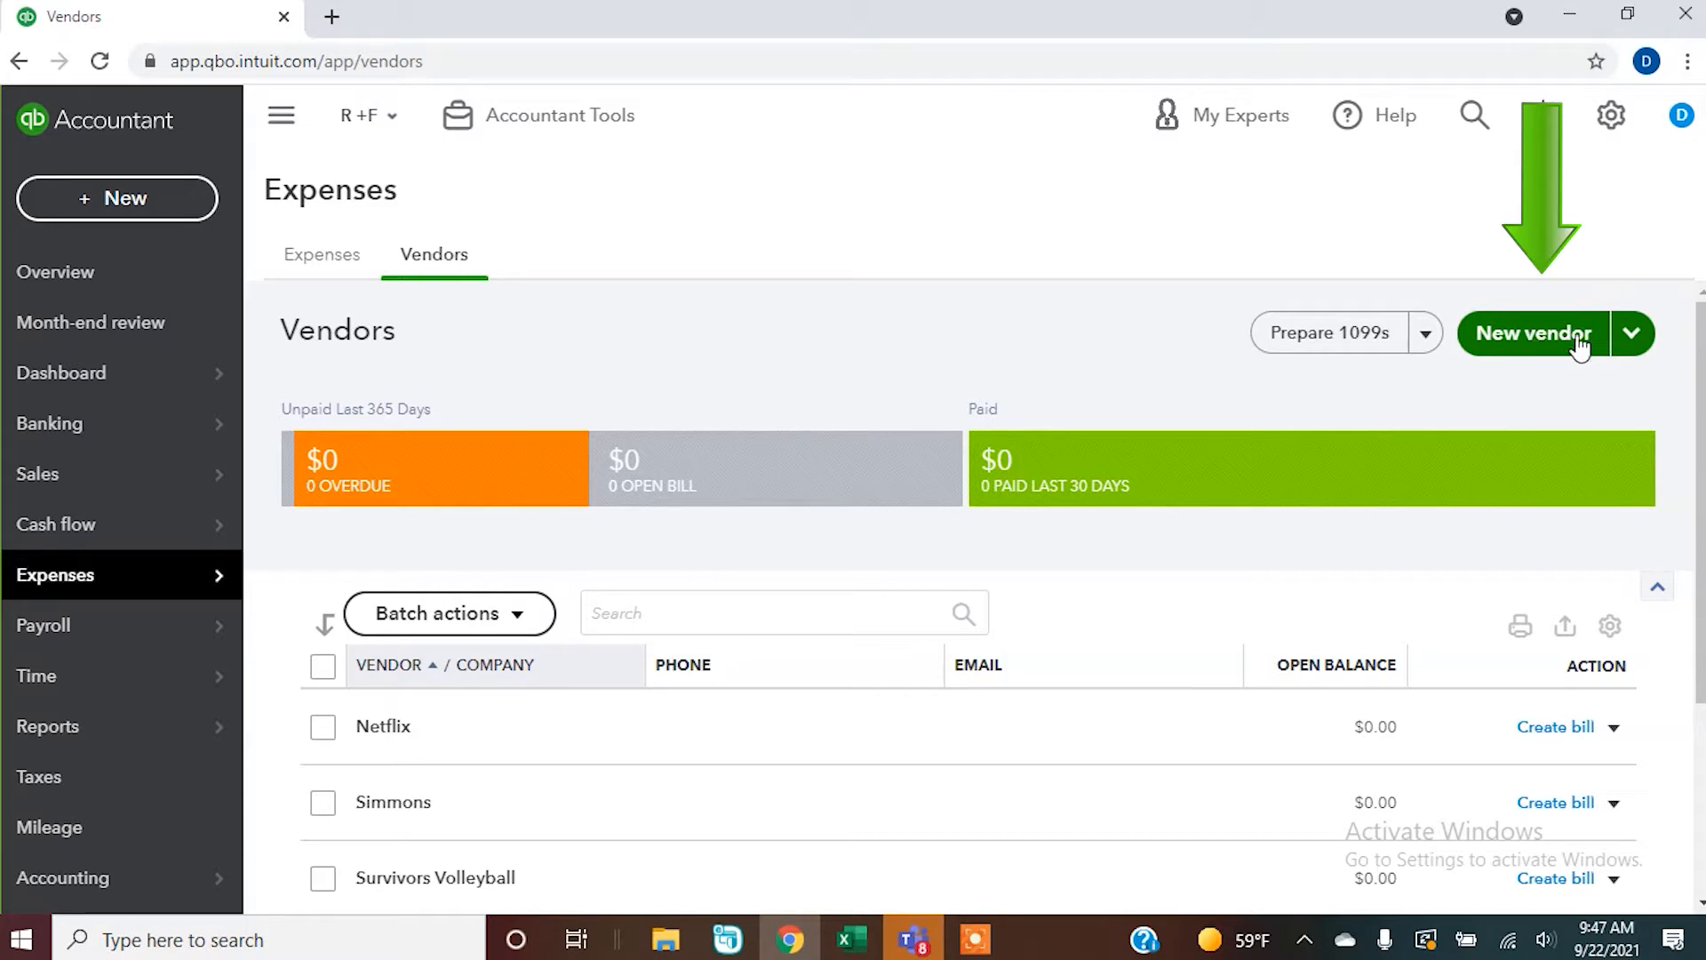
left_click(1630, 334)
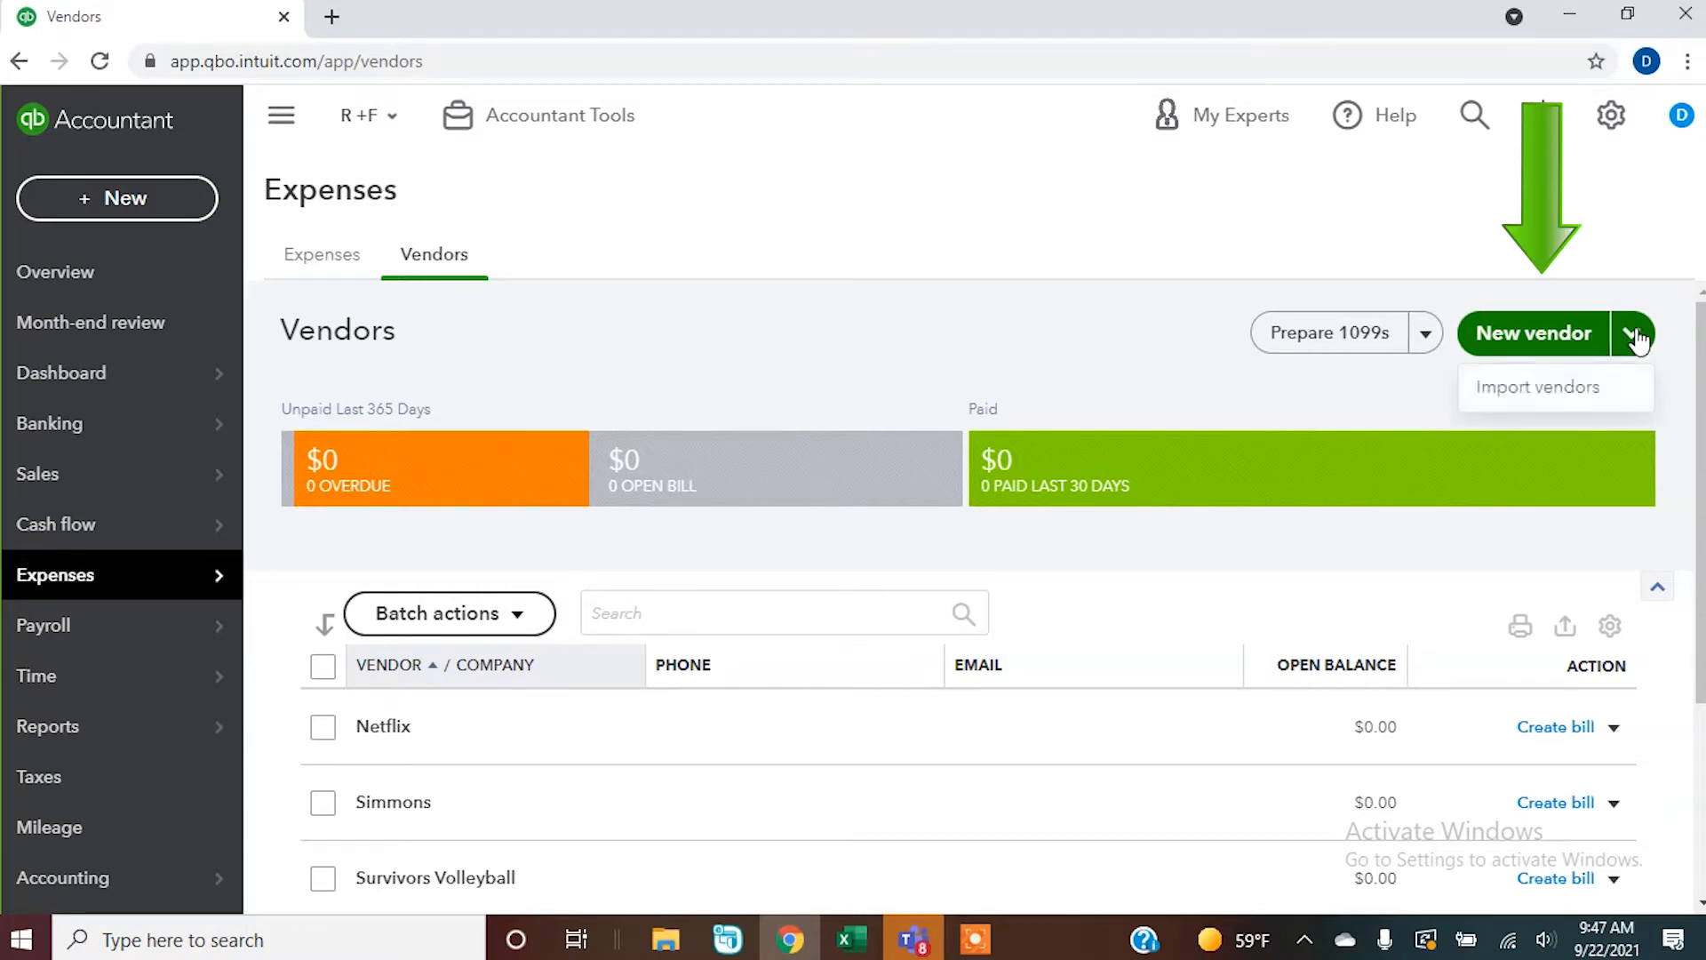
mouse_move(1533, 333)
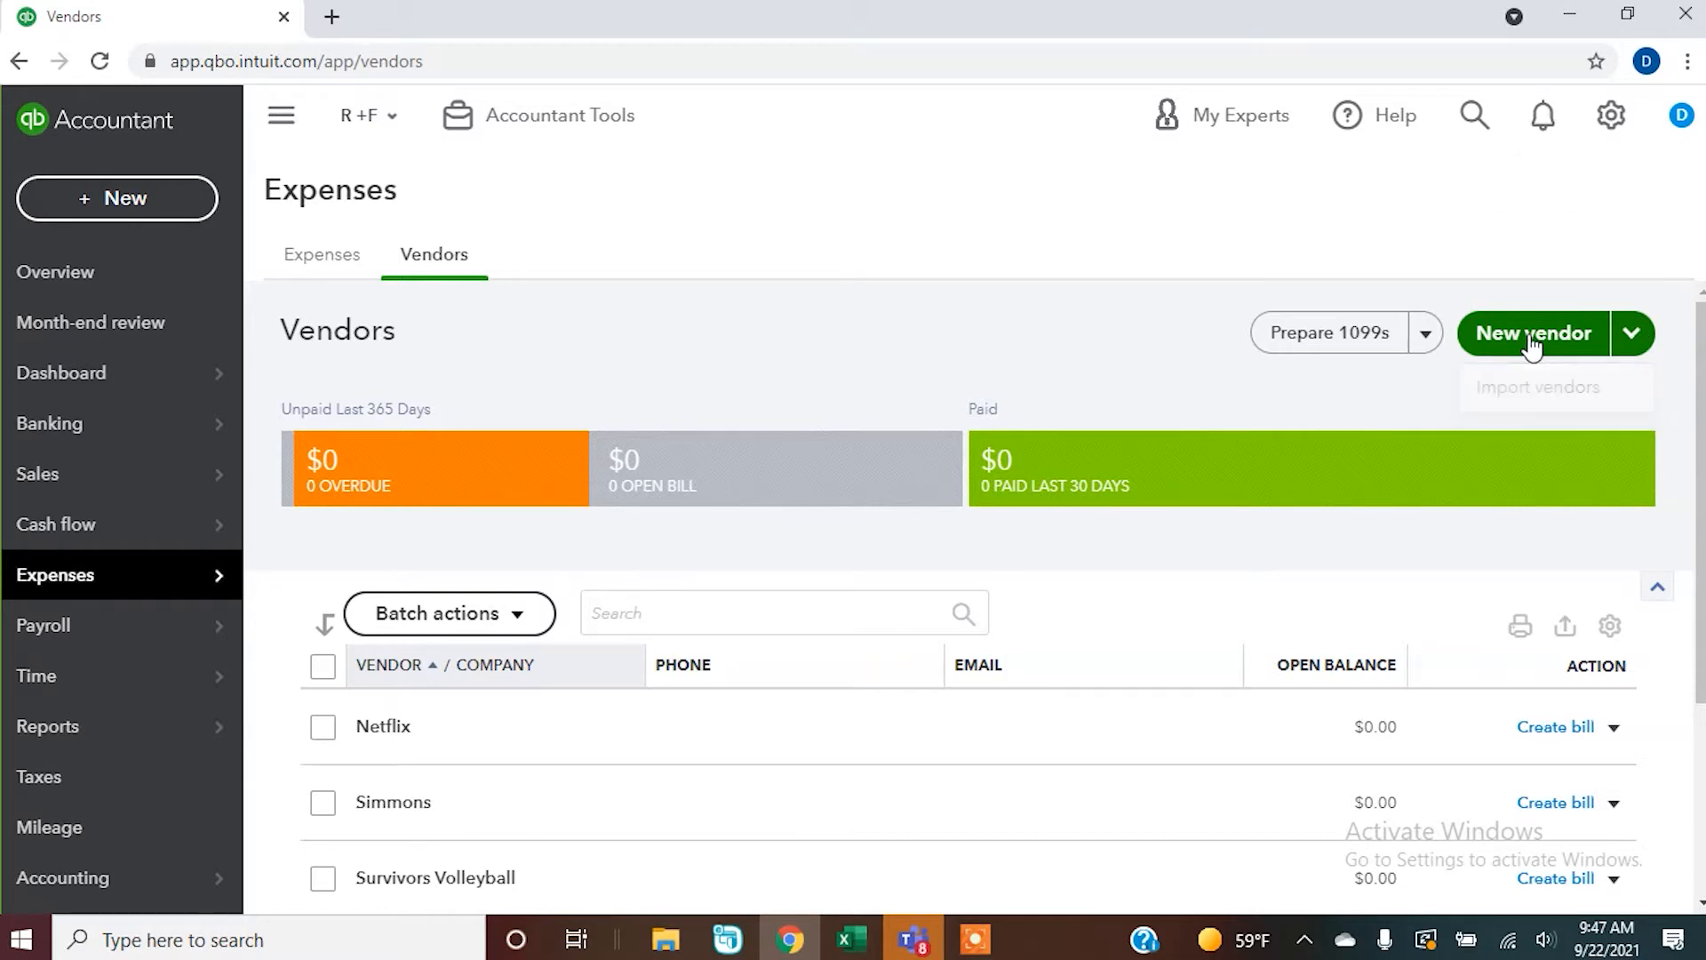
Create vendor John Doe, company ABC Company, LLC, with display name ABC Company, LLC
left_click(1531, 333)
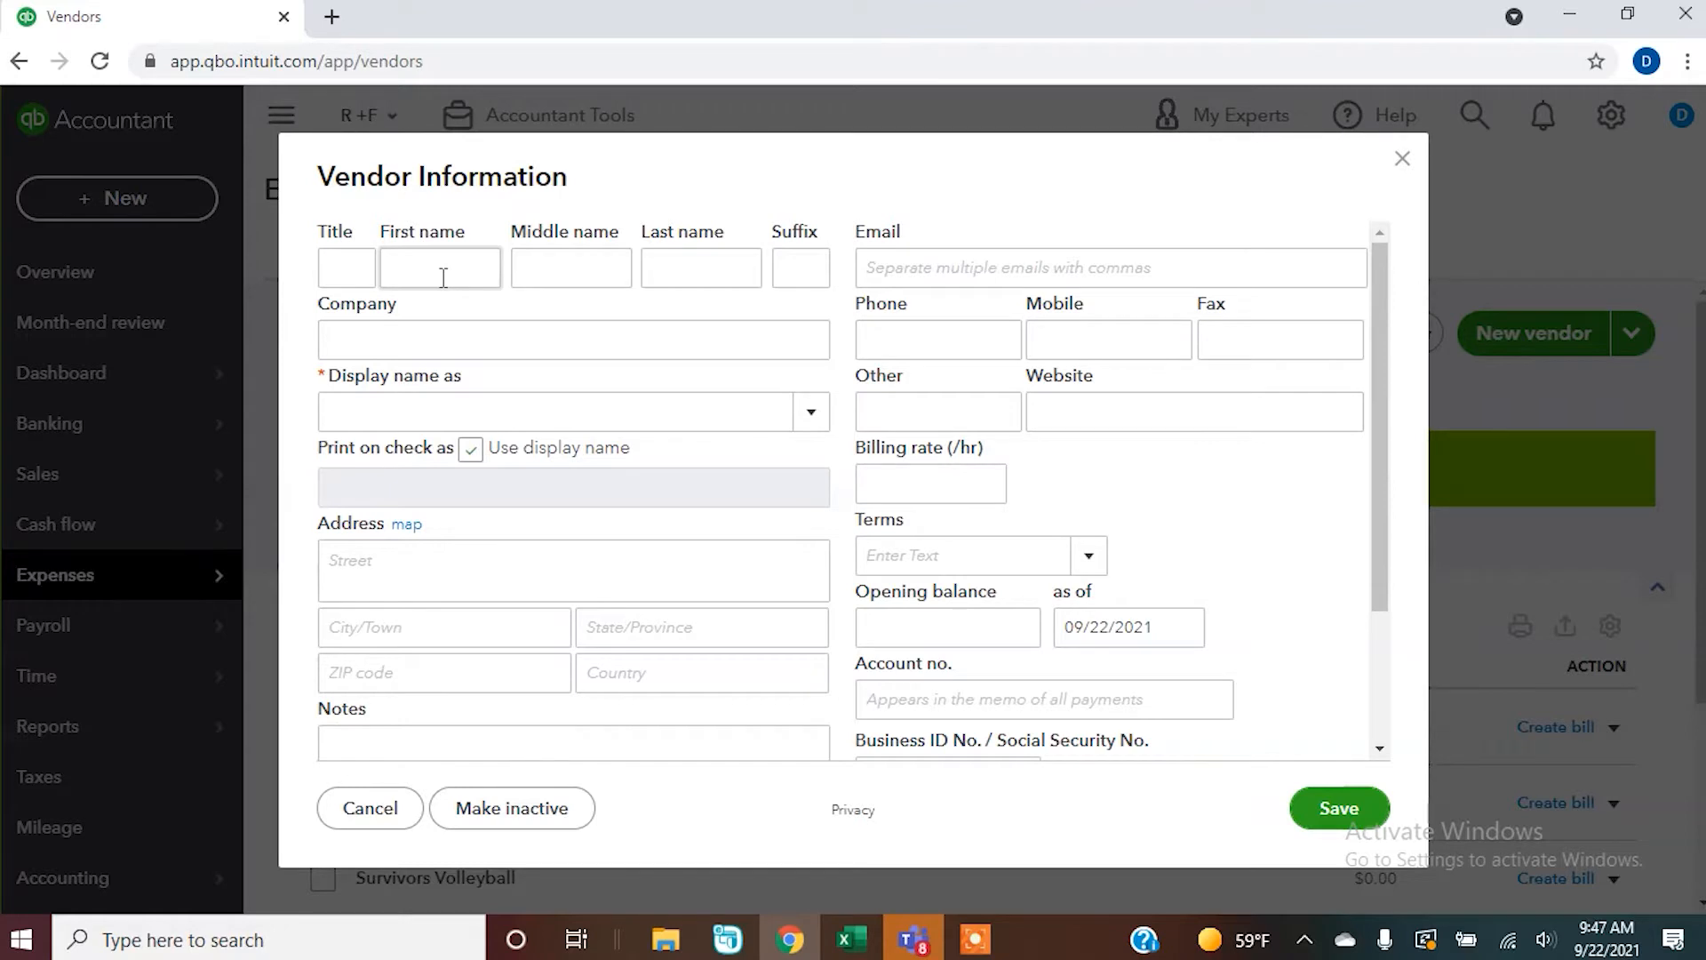
mouse_move(477, 206)
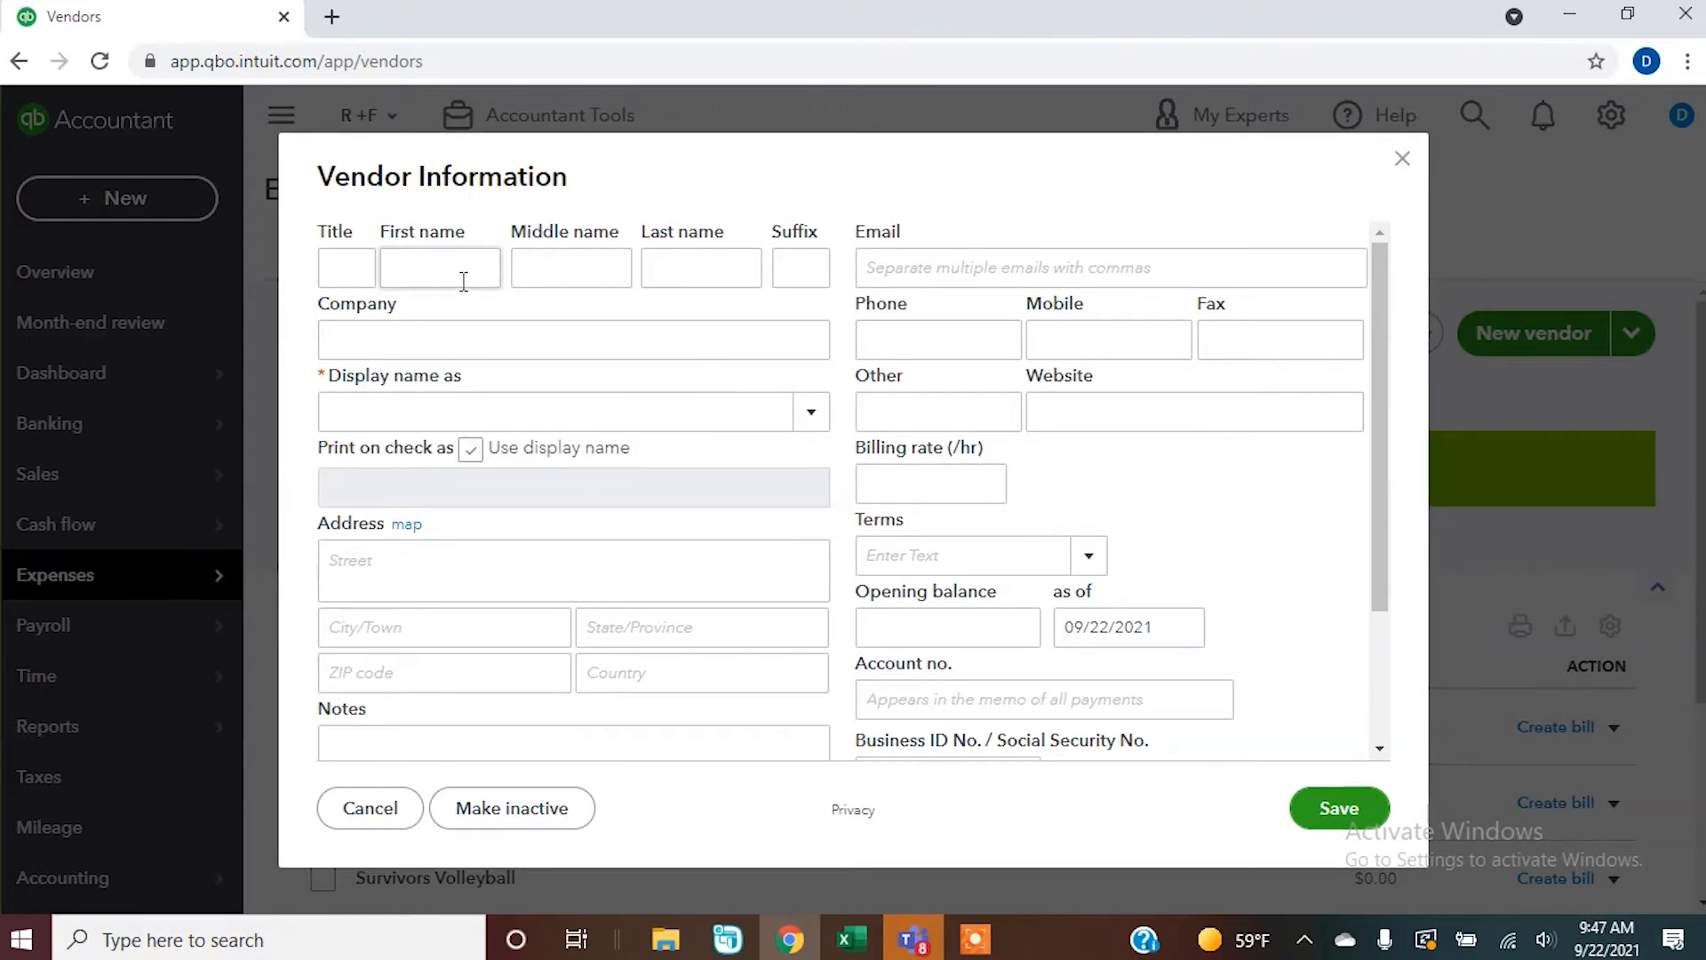
type("John")
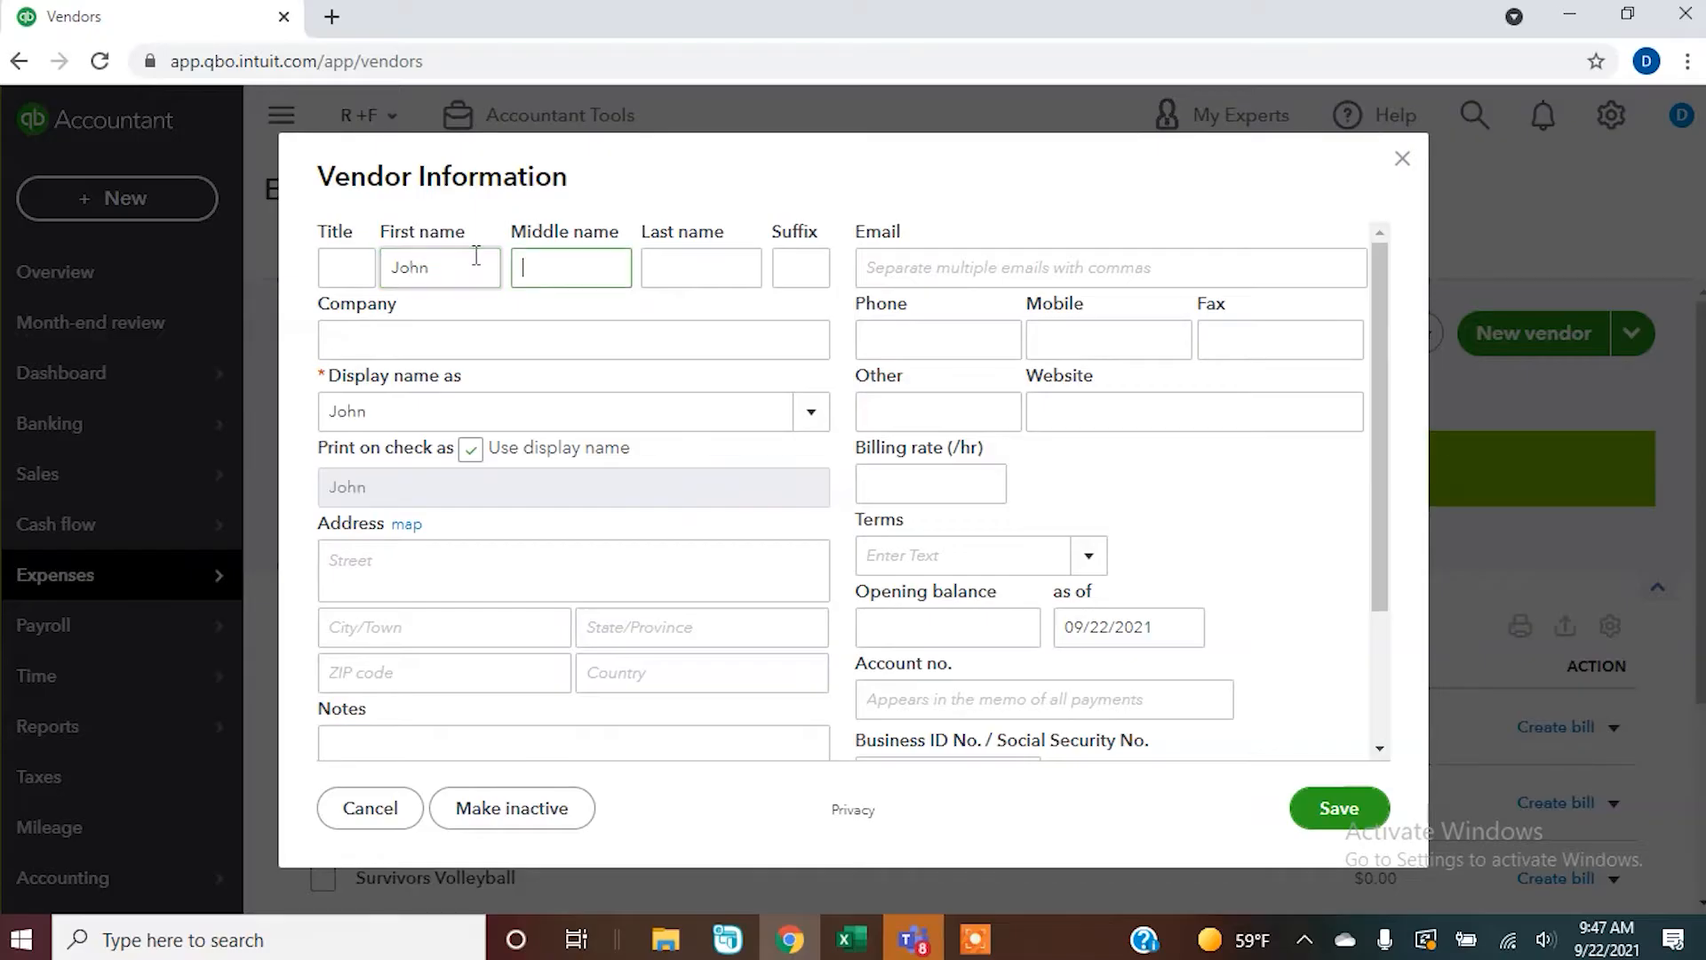
type("Doe")
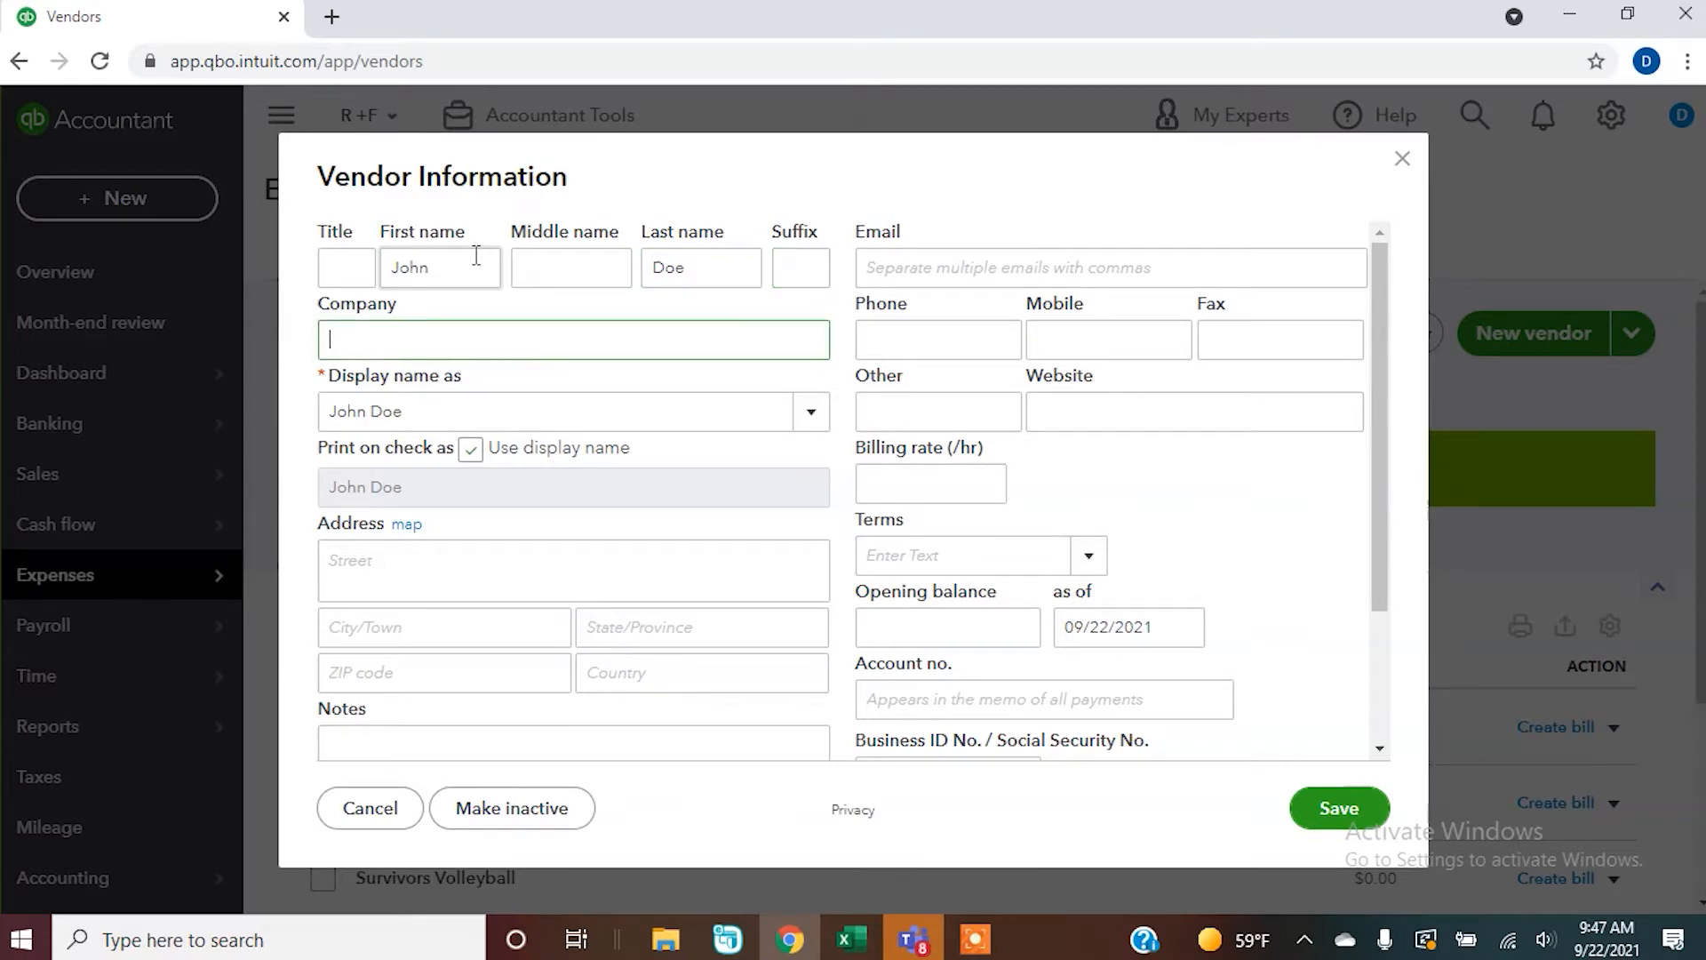
type("ABC")
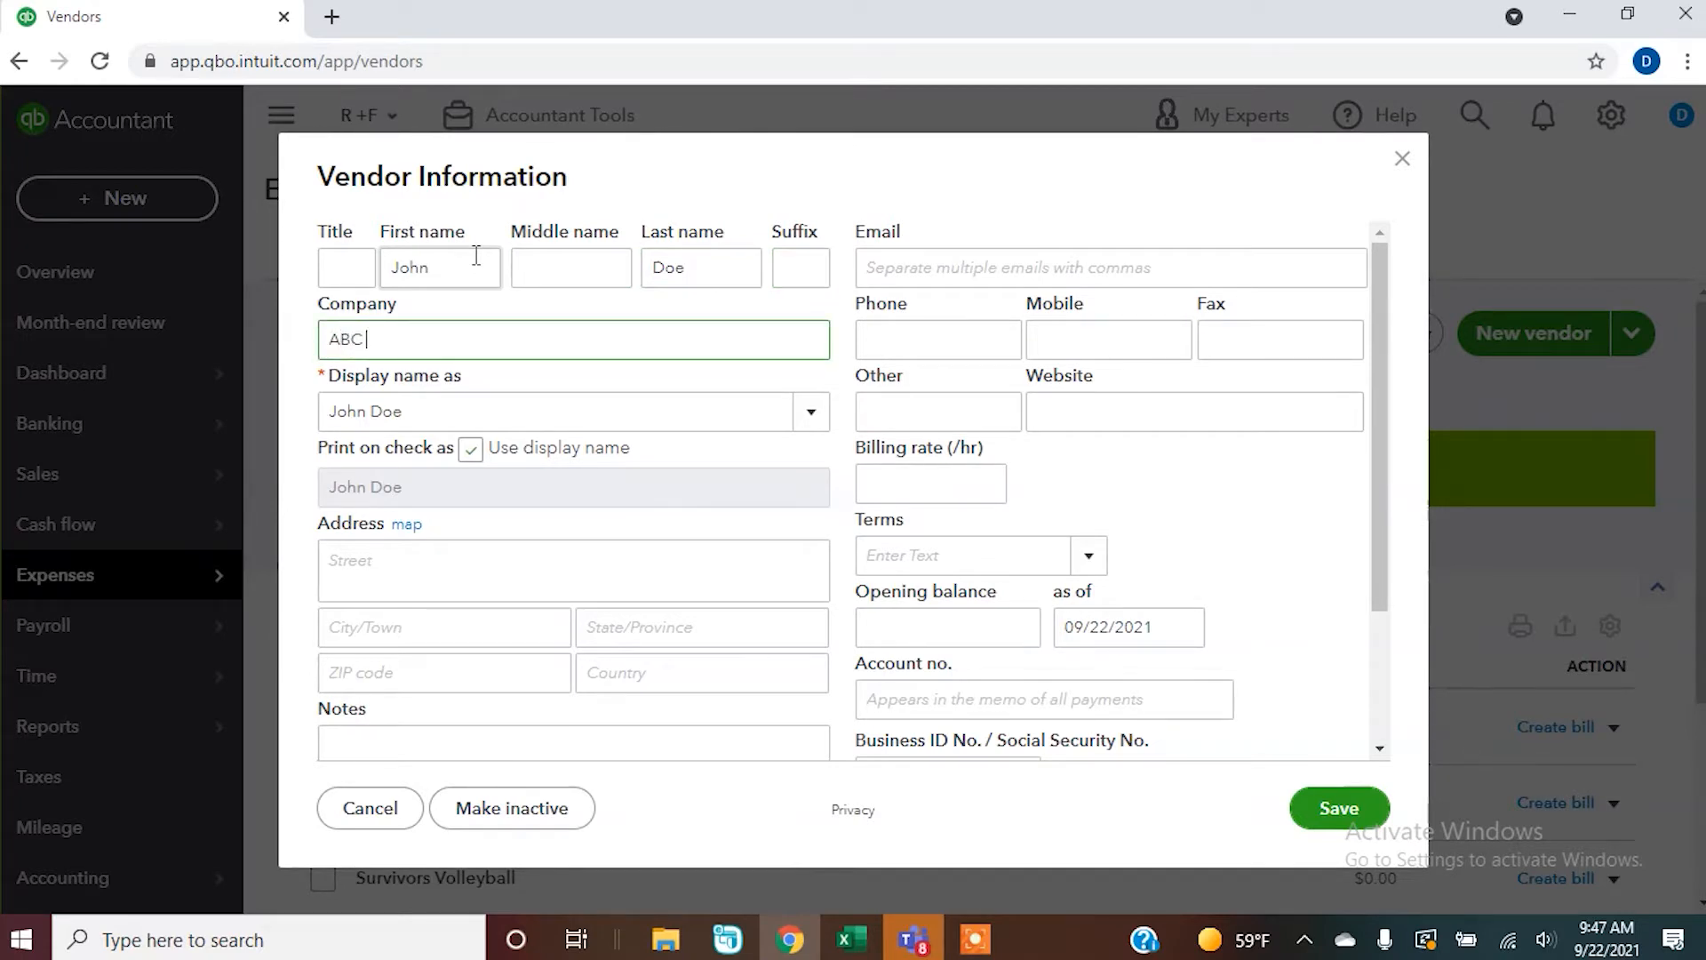
type("Company, LLC")
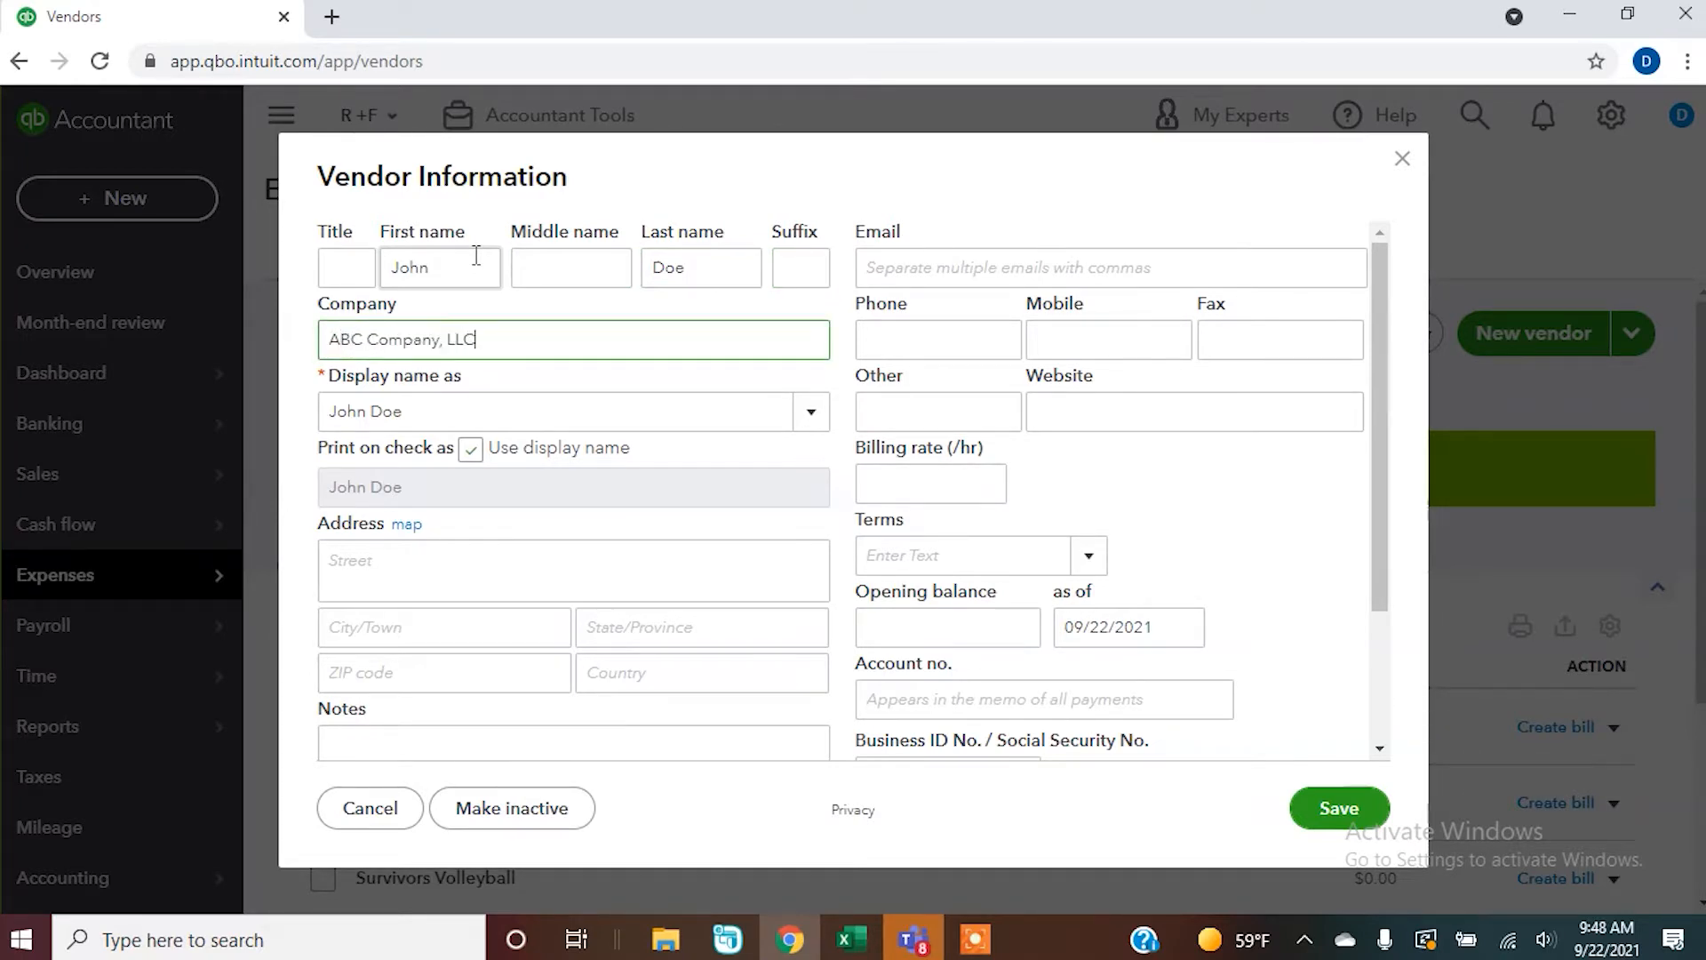
left_click(810, 411)
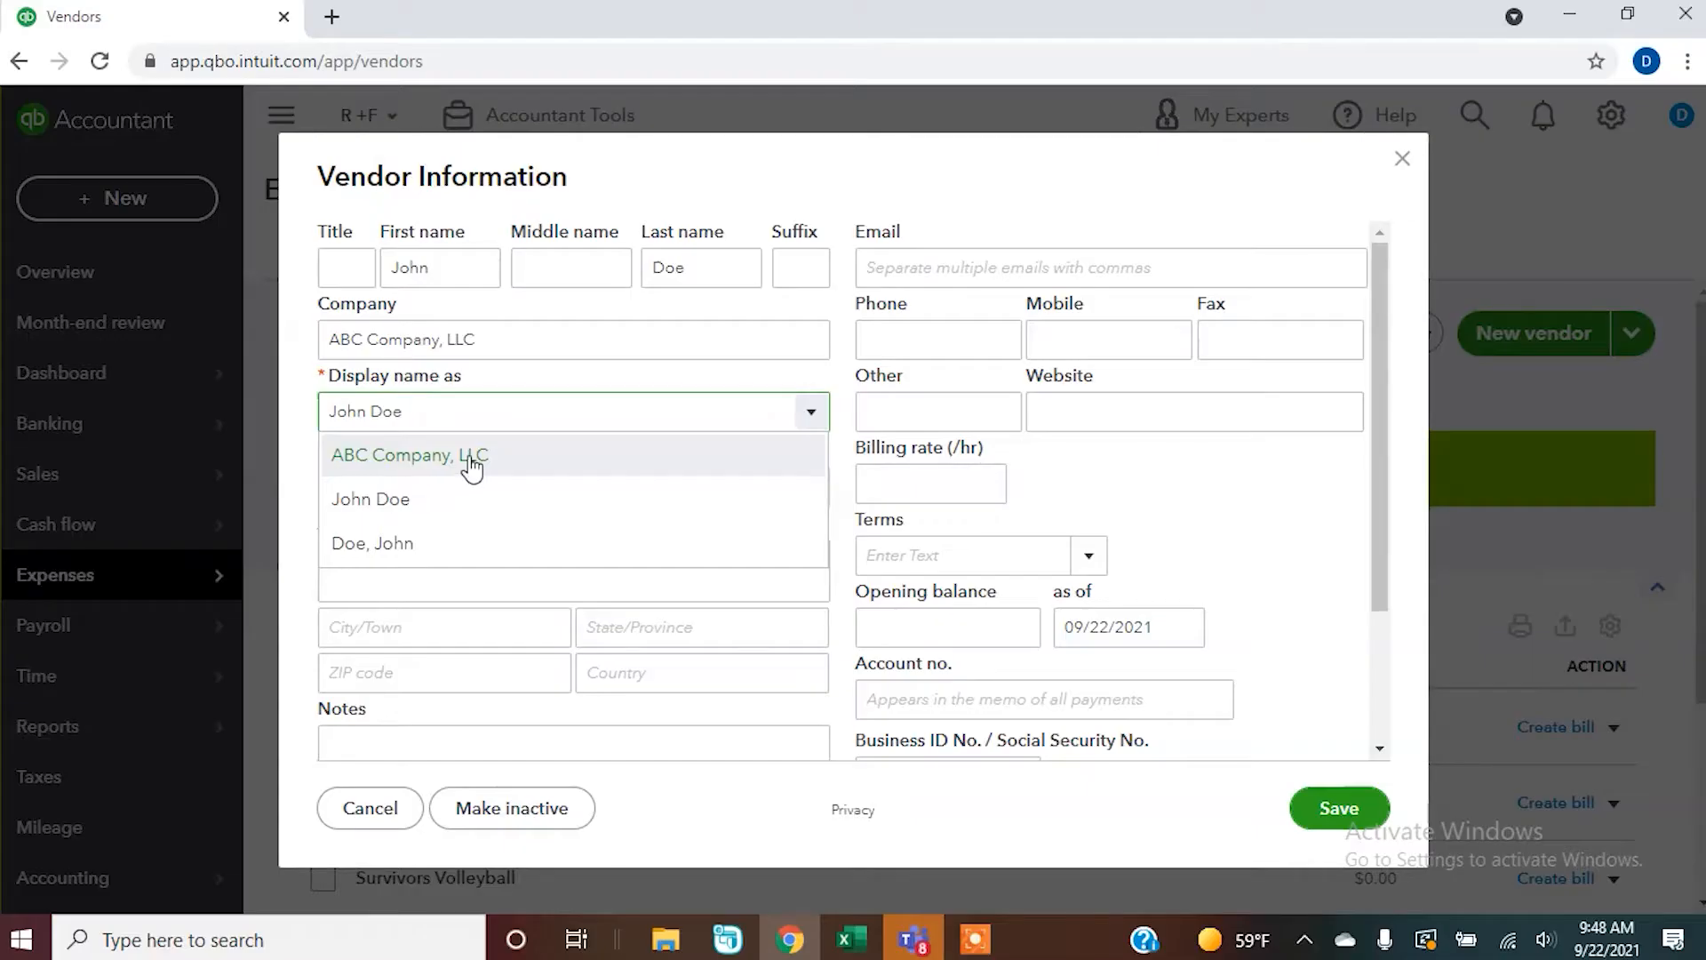
left_click(408, 455)
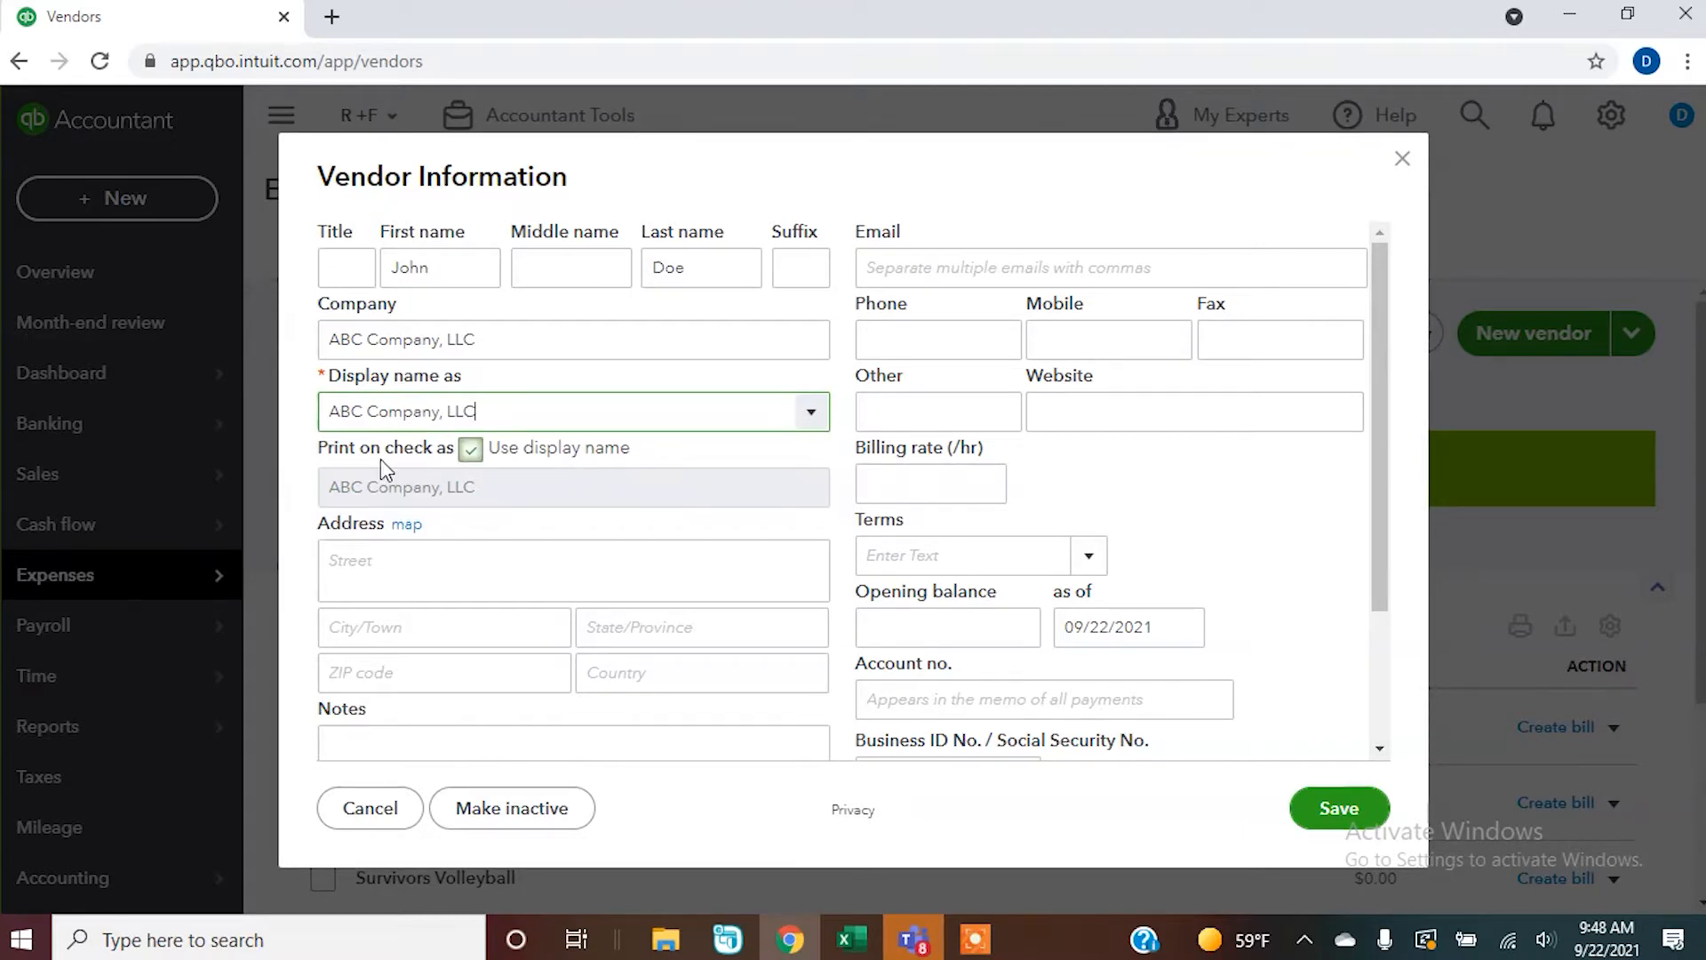
mouse_move(501, 463)
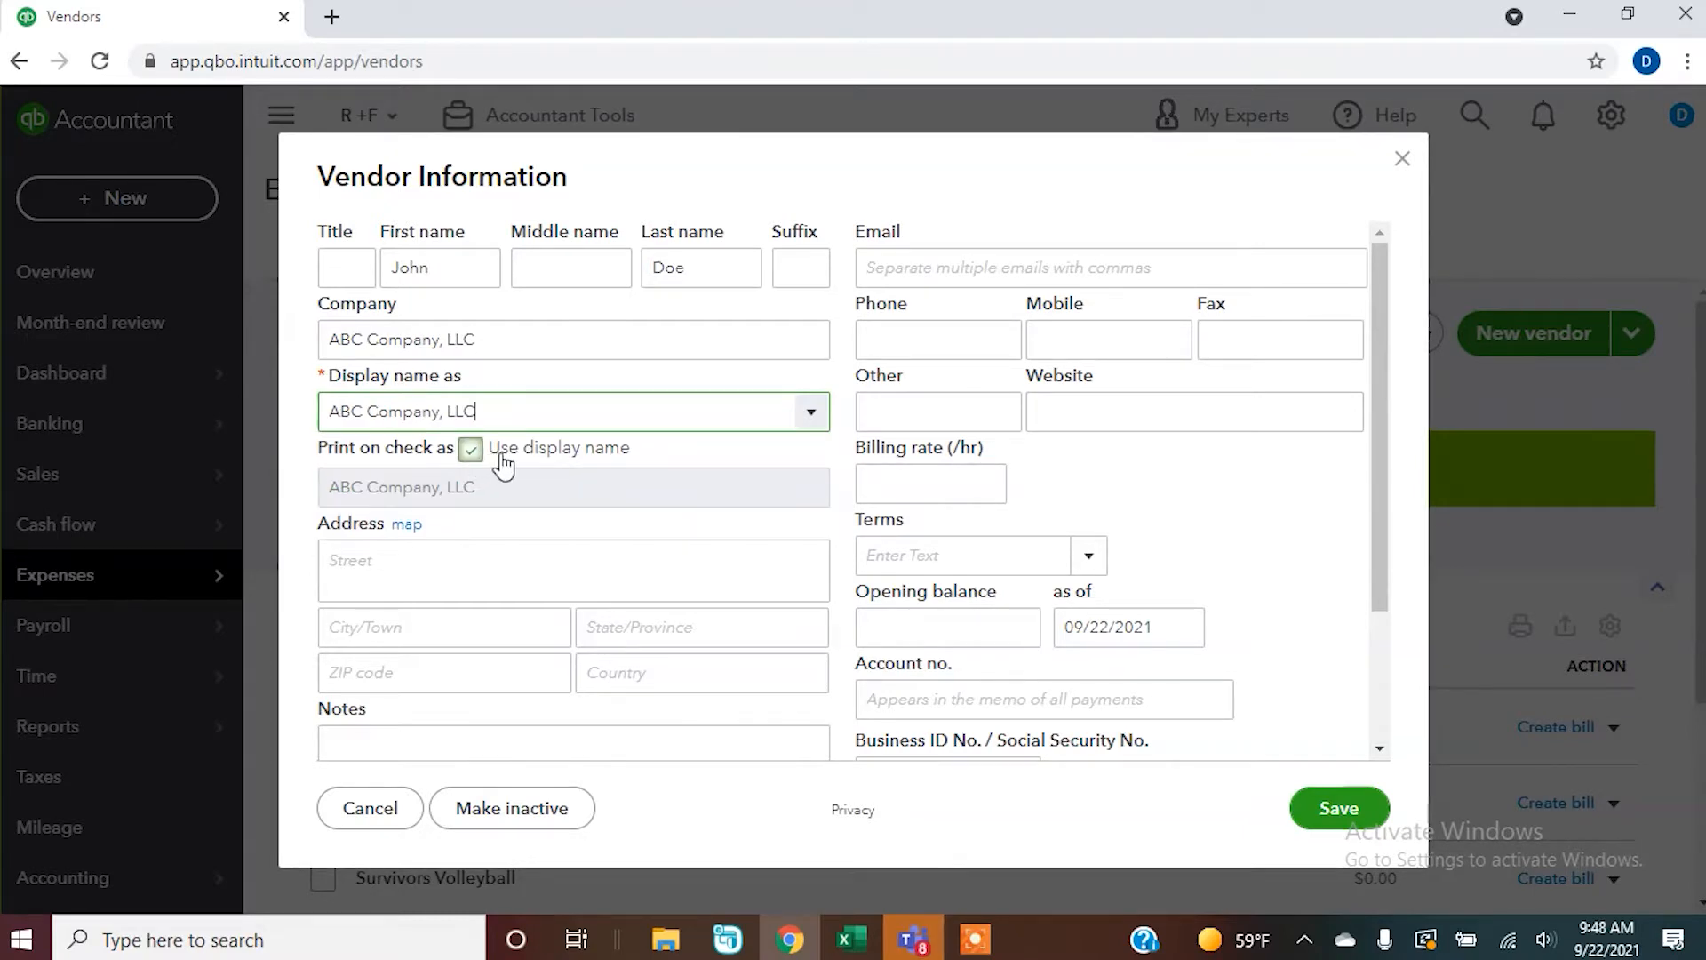
mouse_move(626, 457)
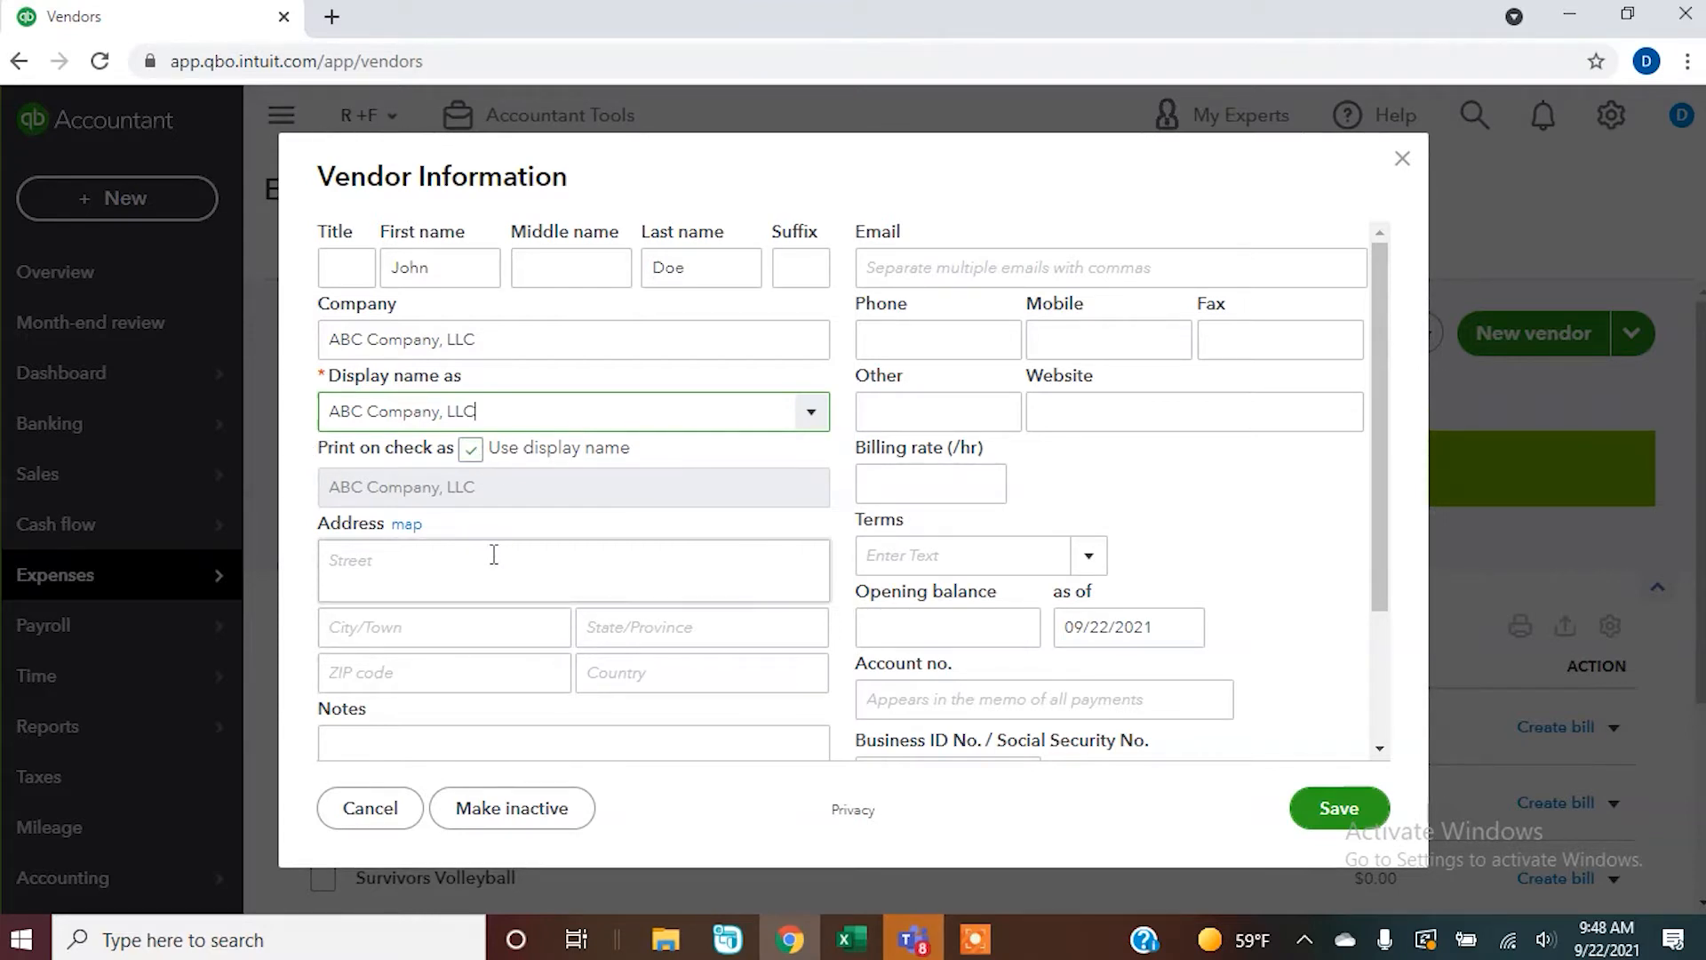
Enter the vendor address 123 Highway N, Rolla, MO 65401
left_click(489, 571)
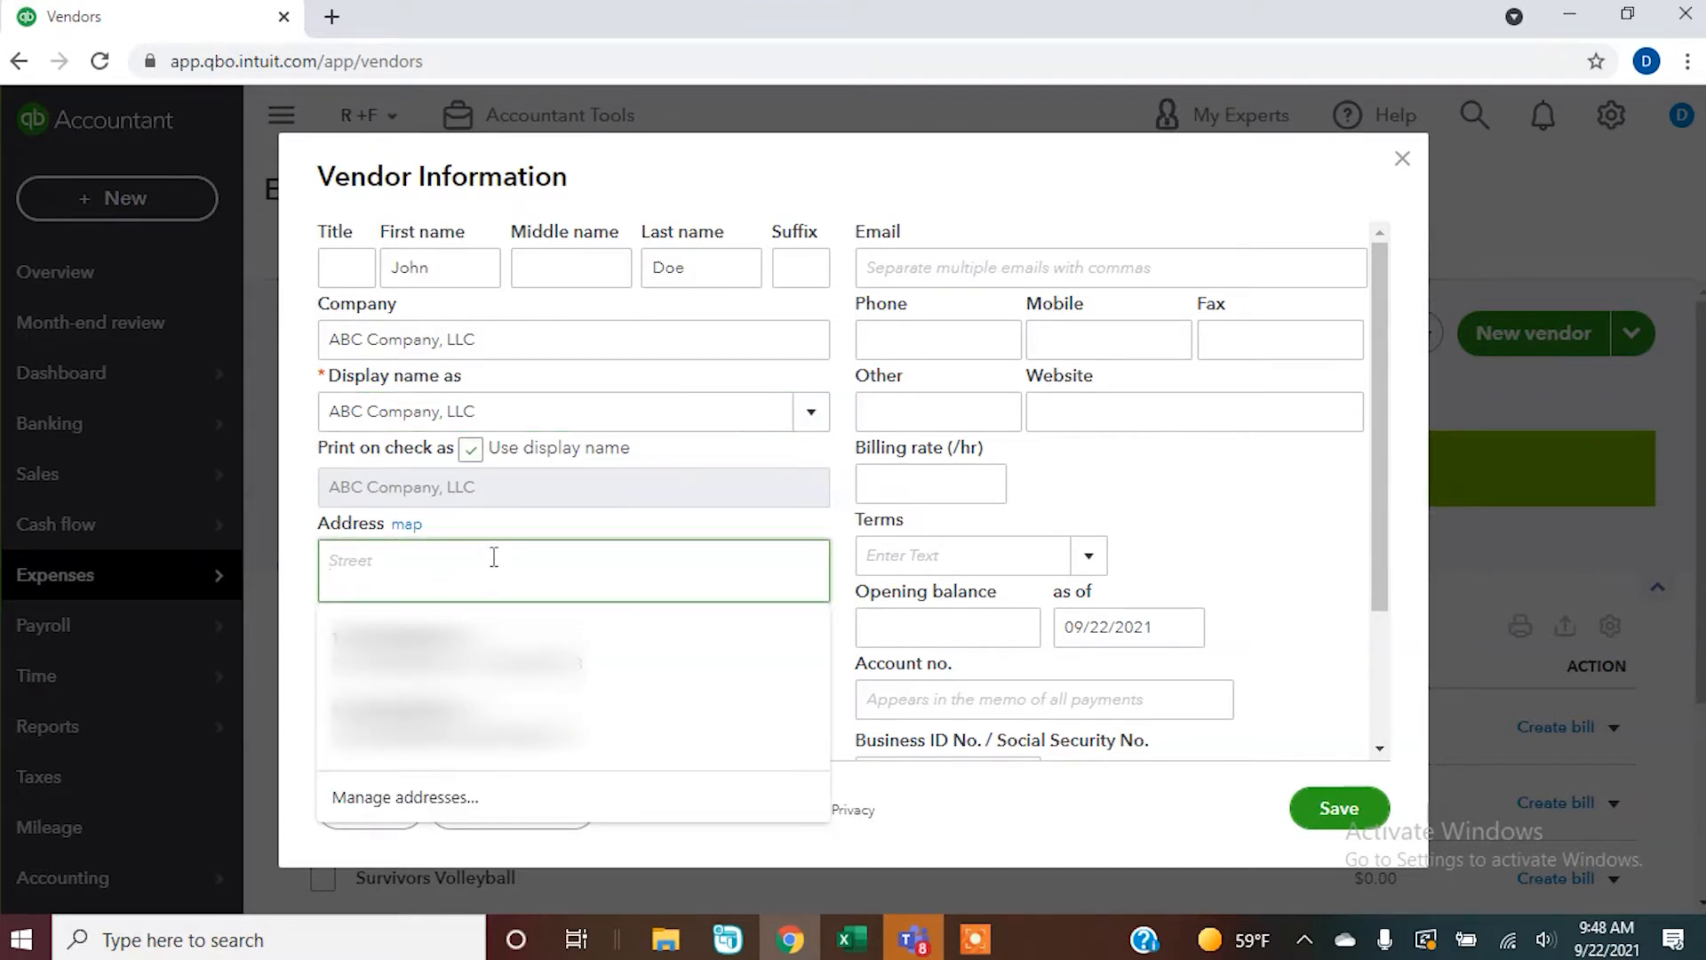
type("123 Highway N")
type("Rolla")
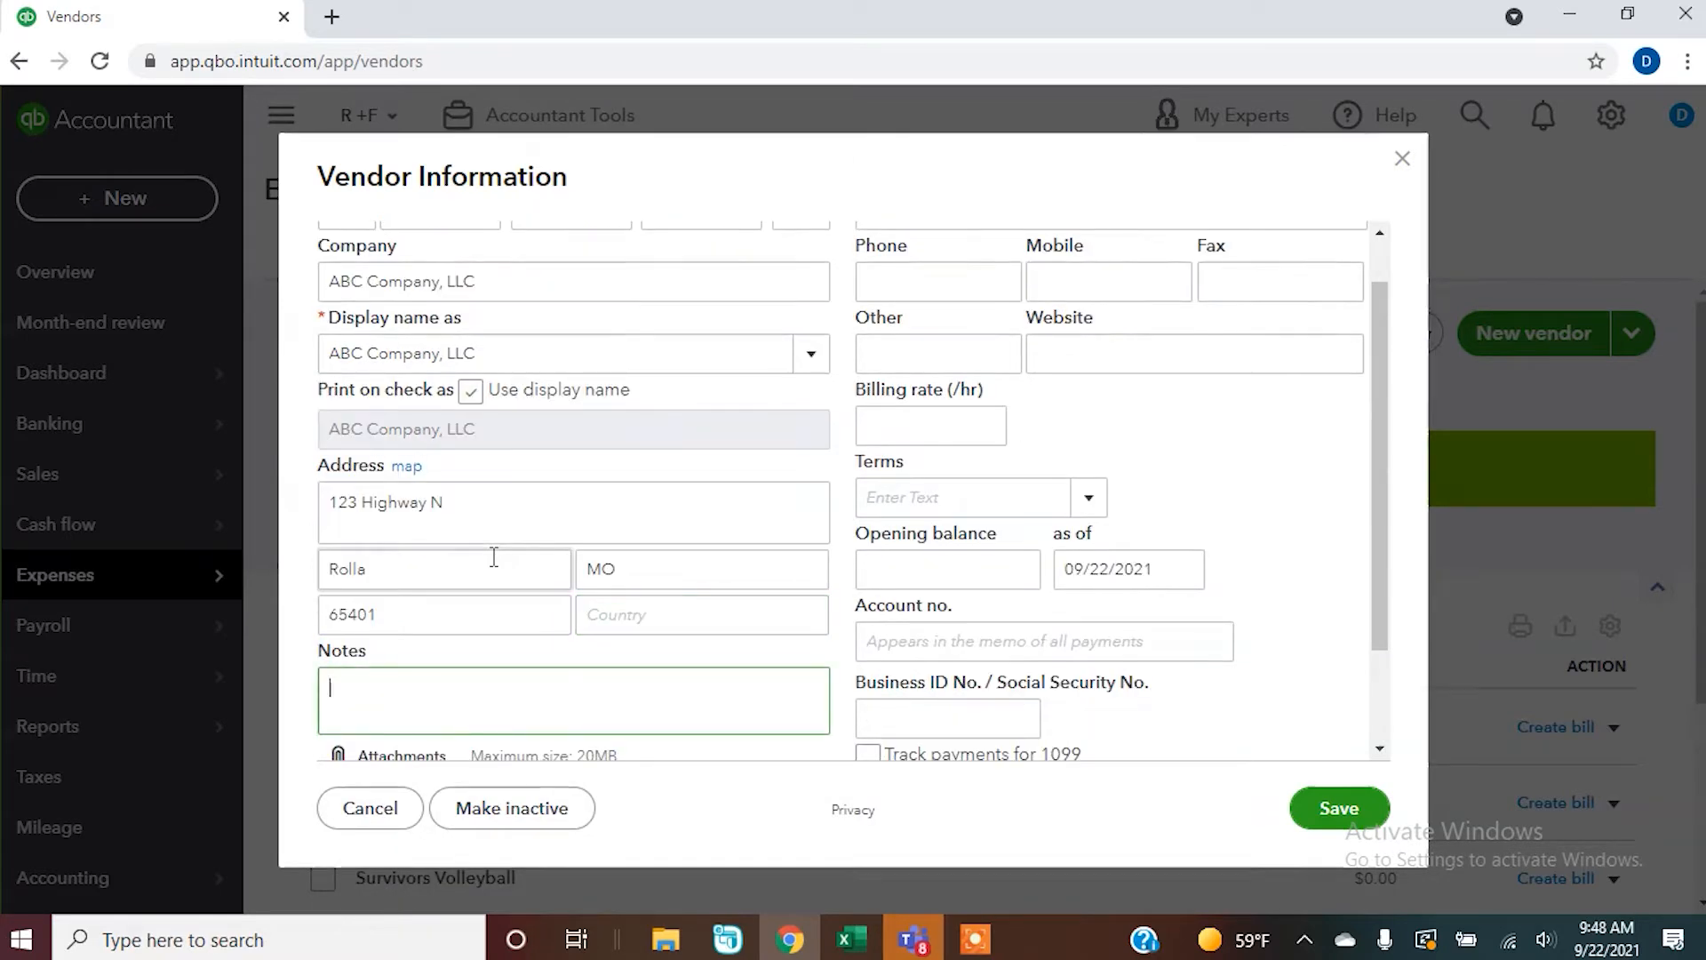
scroll("up", 3)
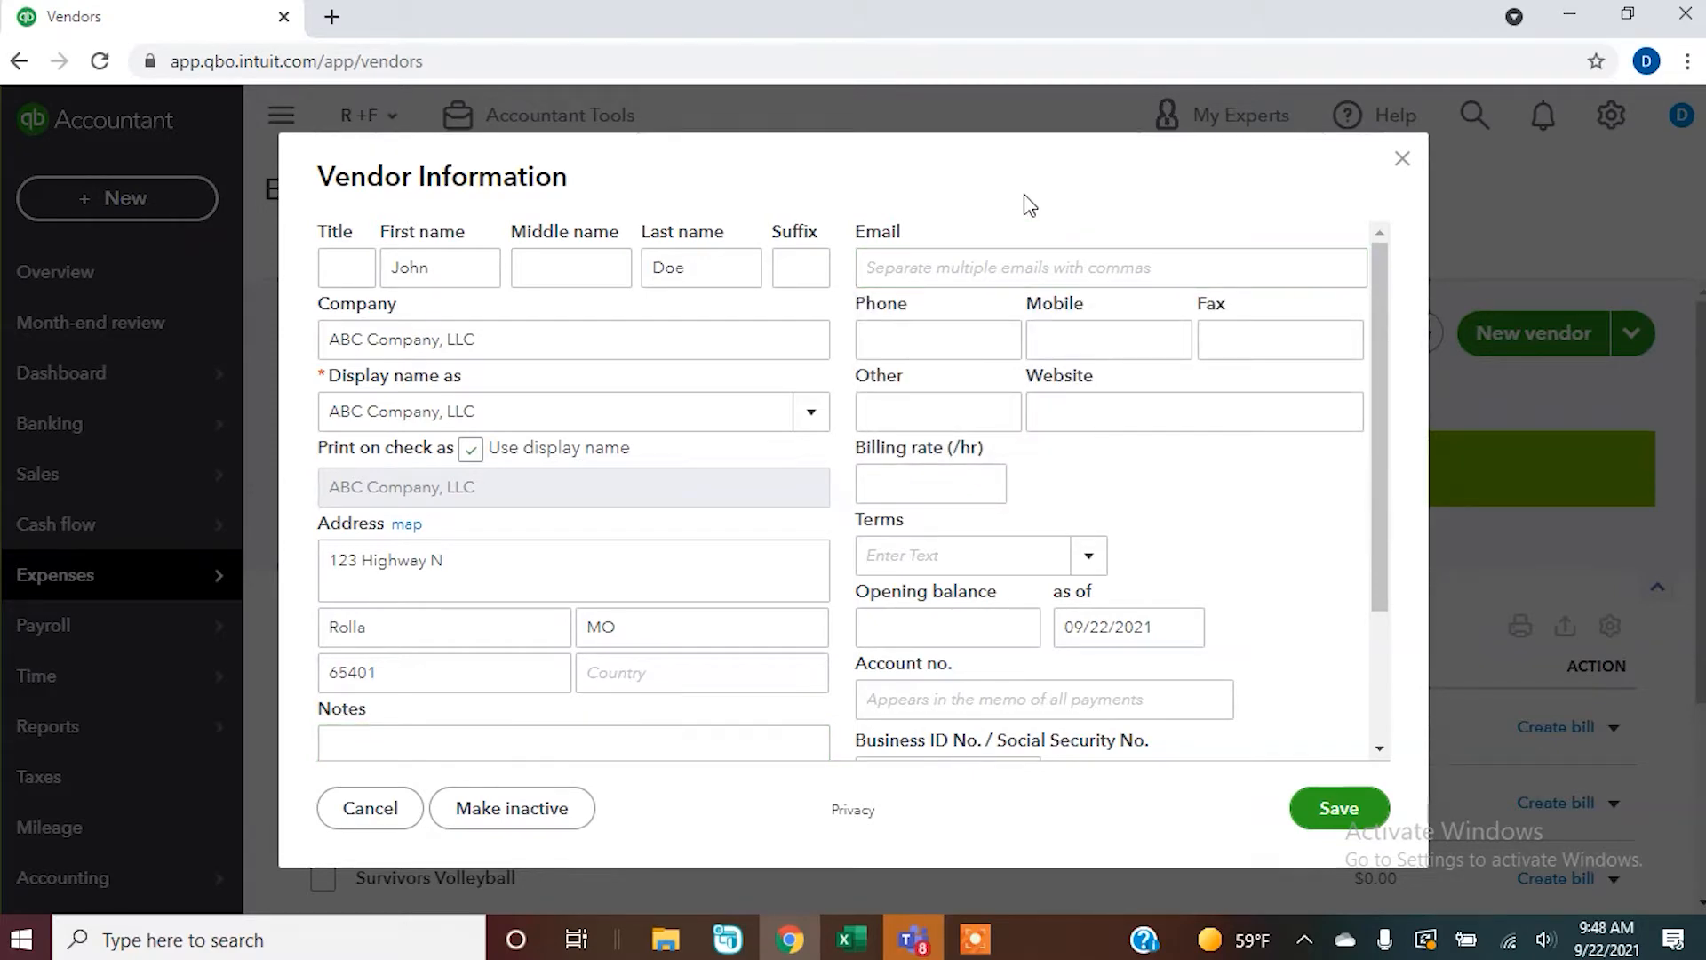
left_click(937, 339)
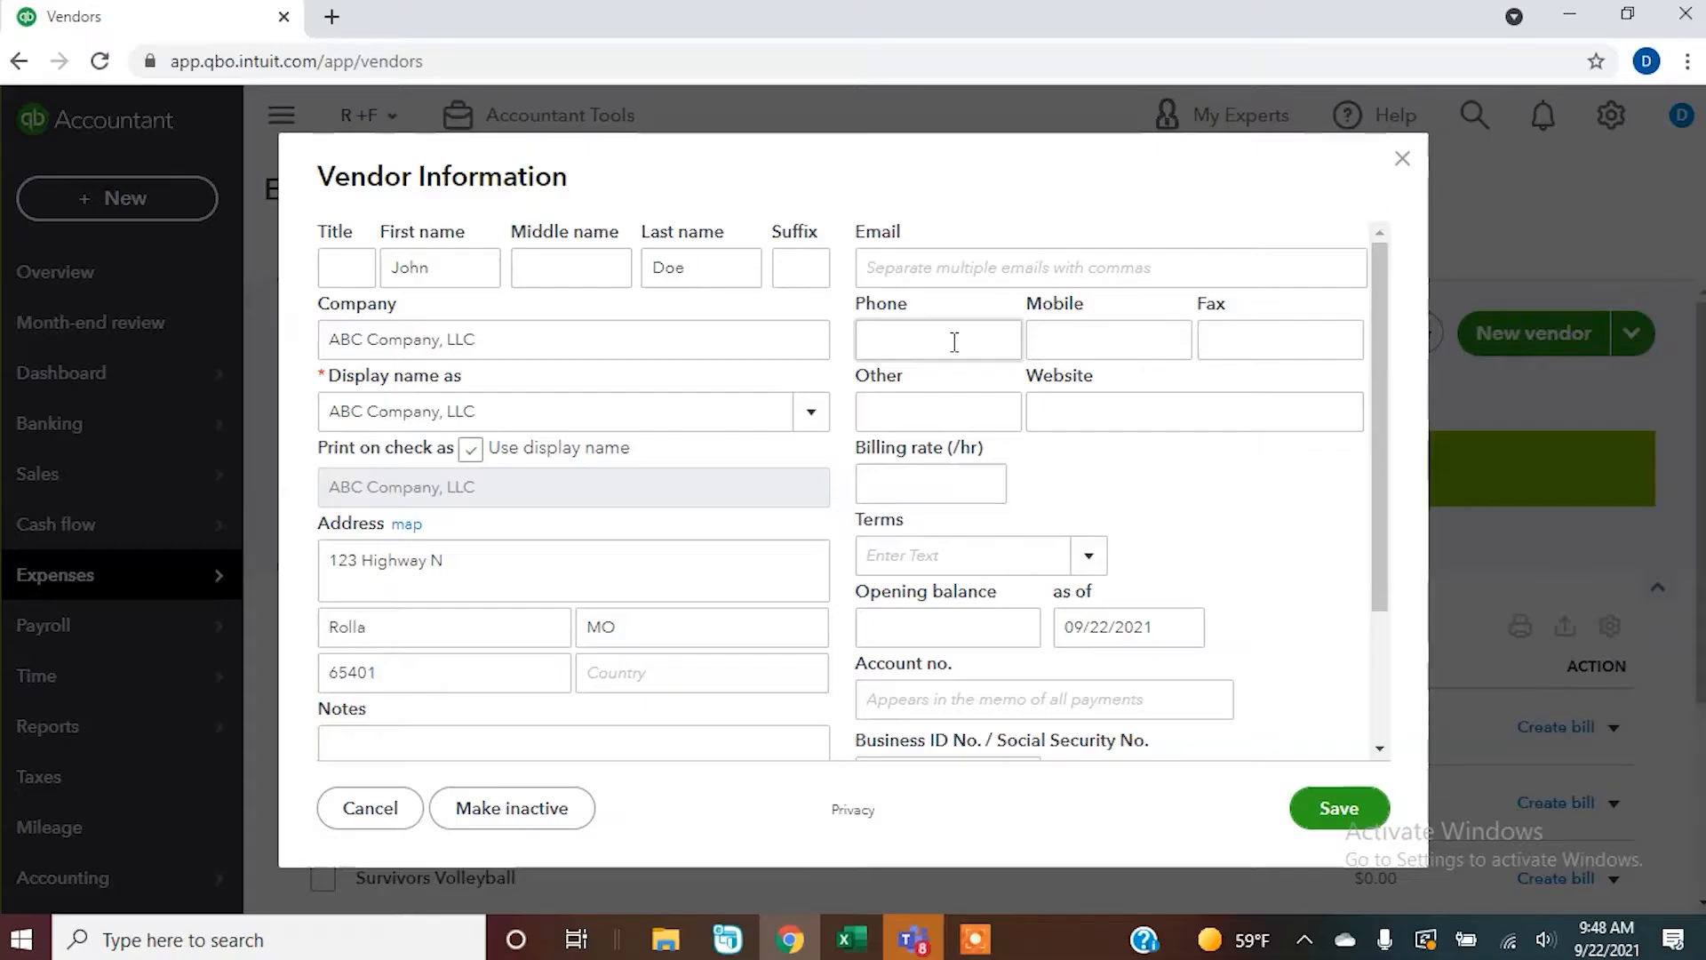
type("573) 364-1700")
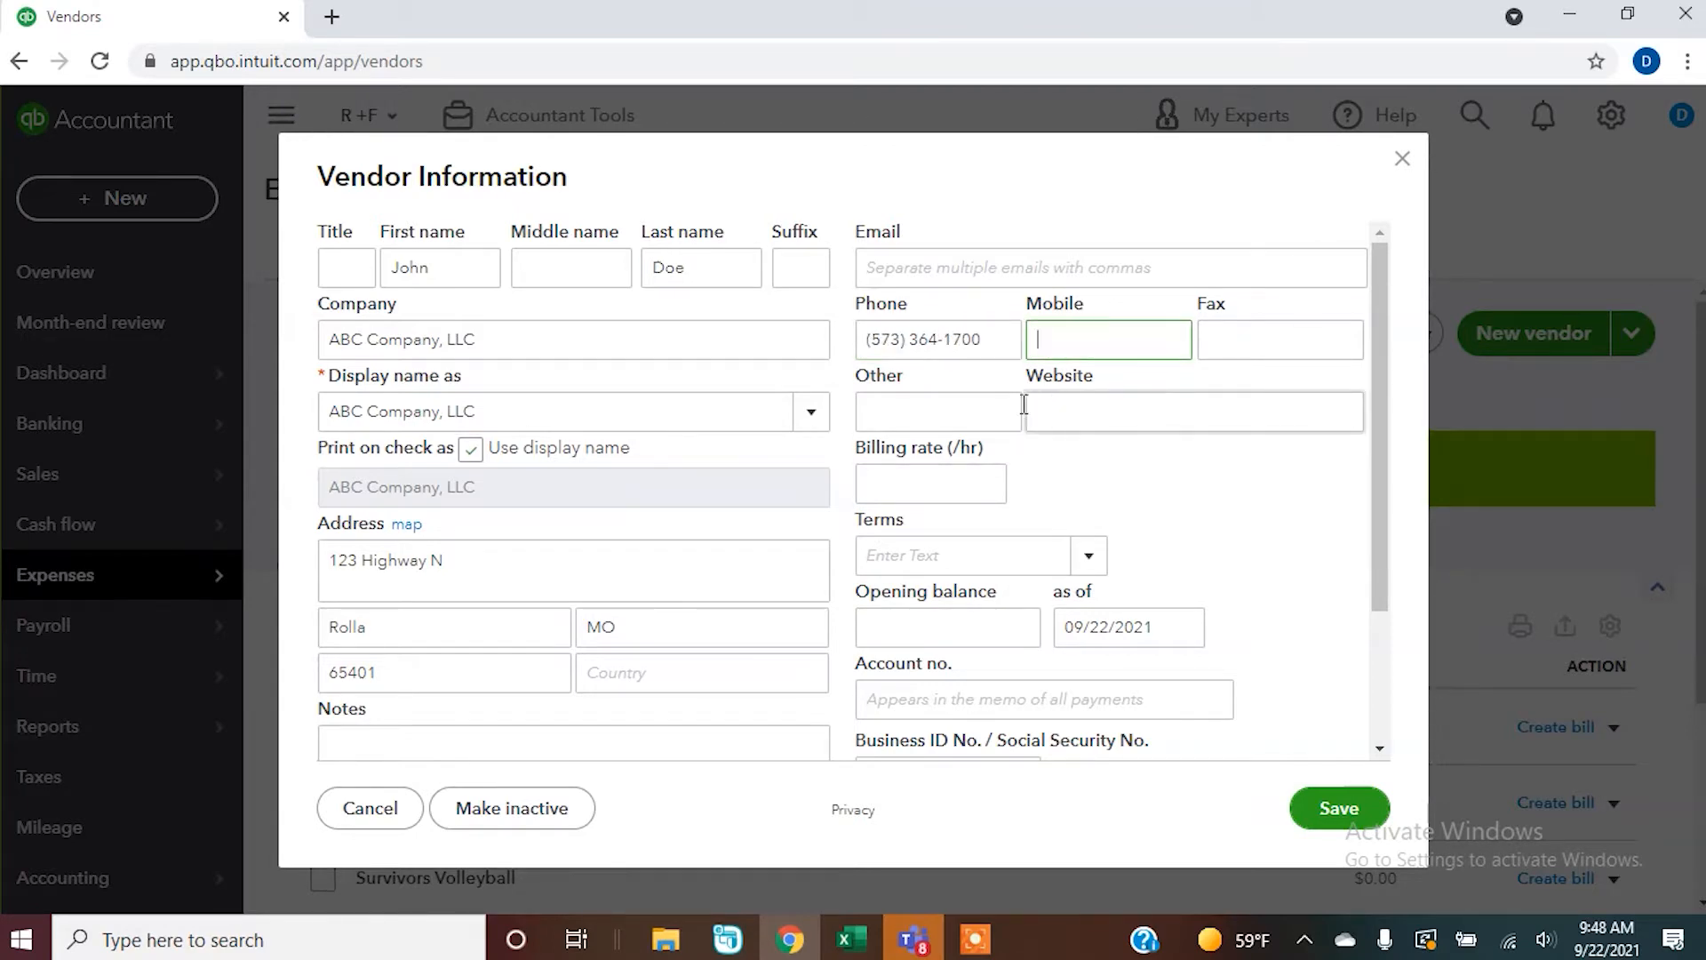
left_click(930, 484)
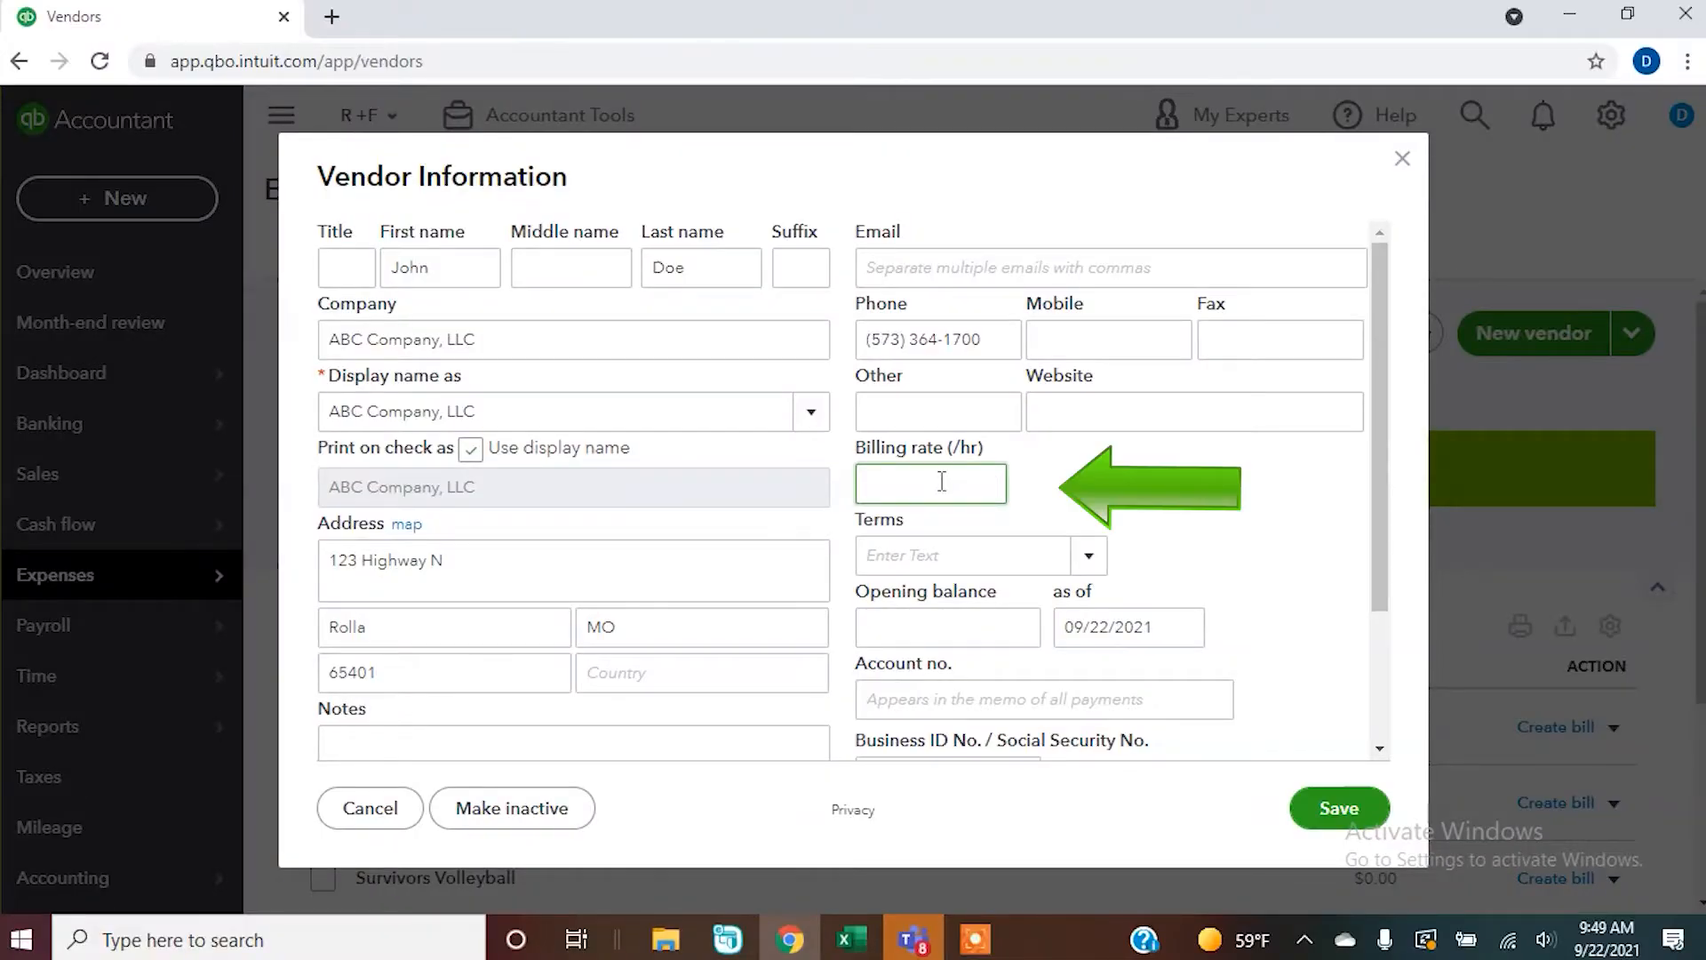
left_click(1087, 555)
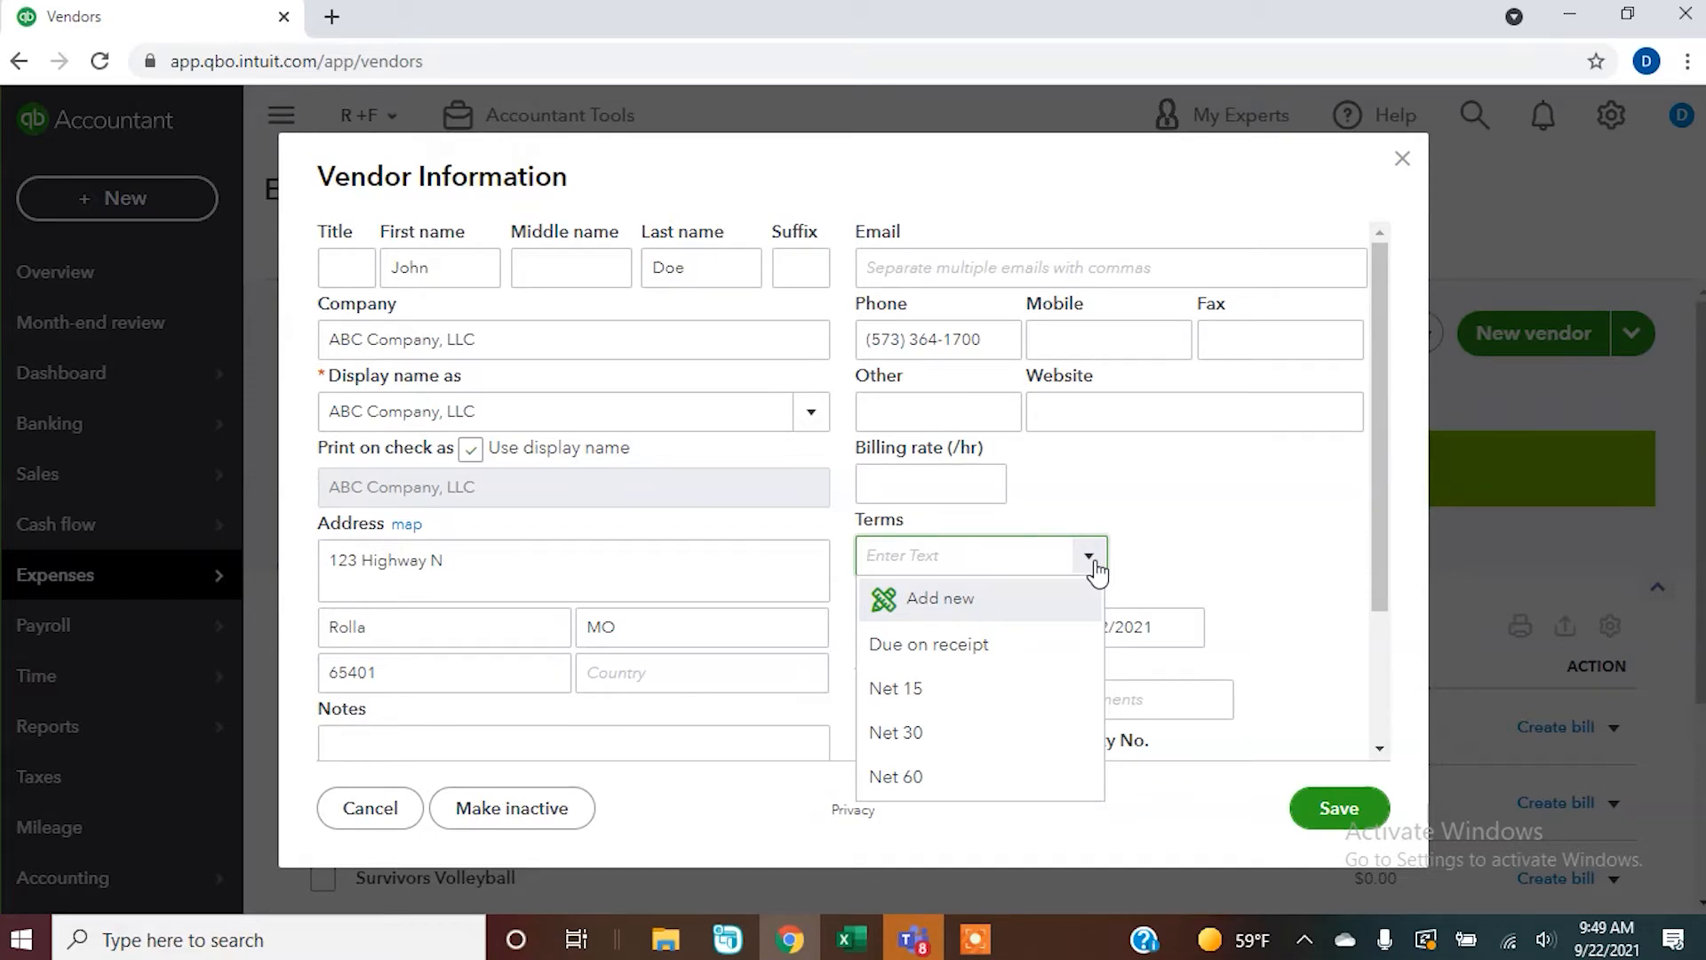
left_click(896, 733)
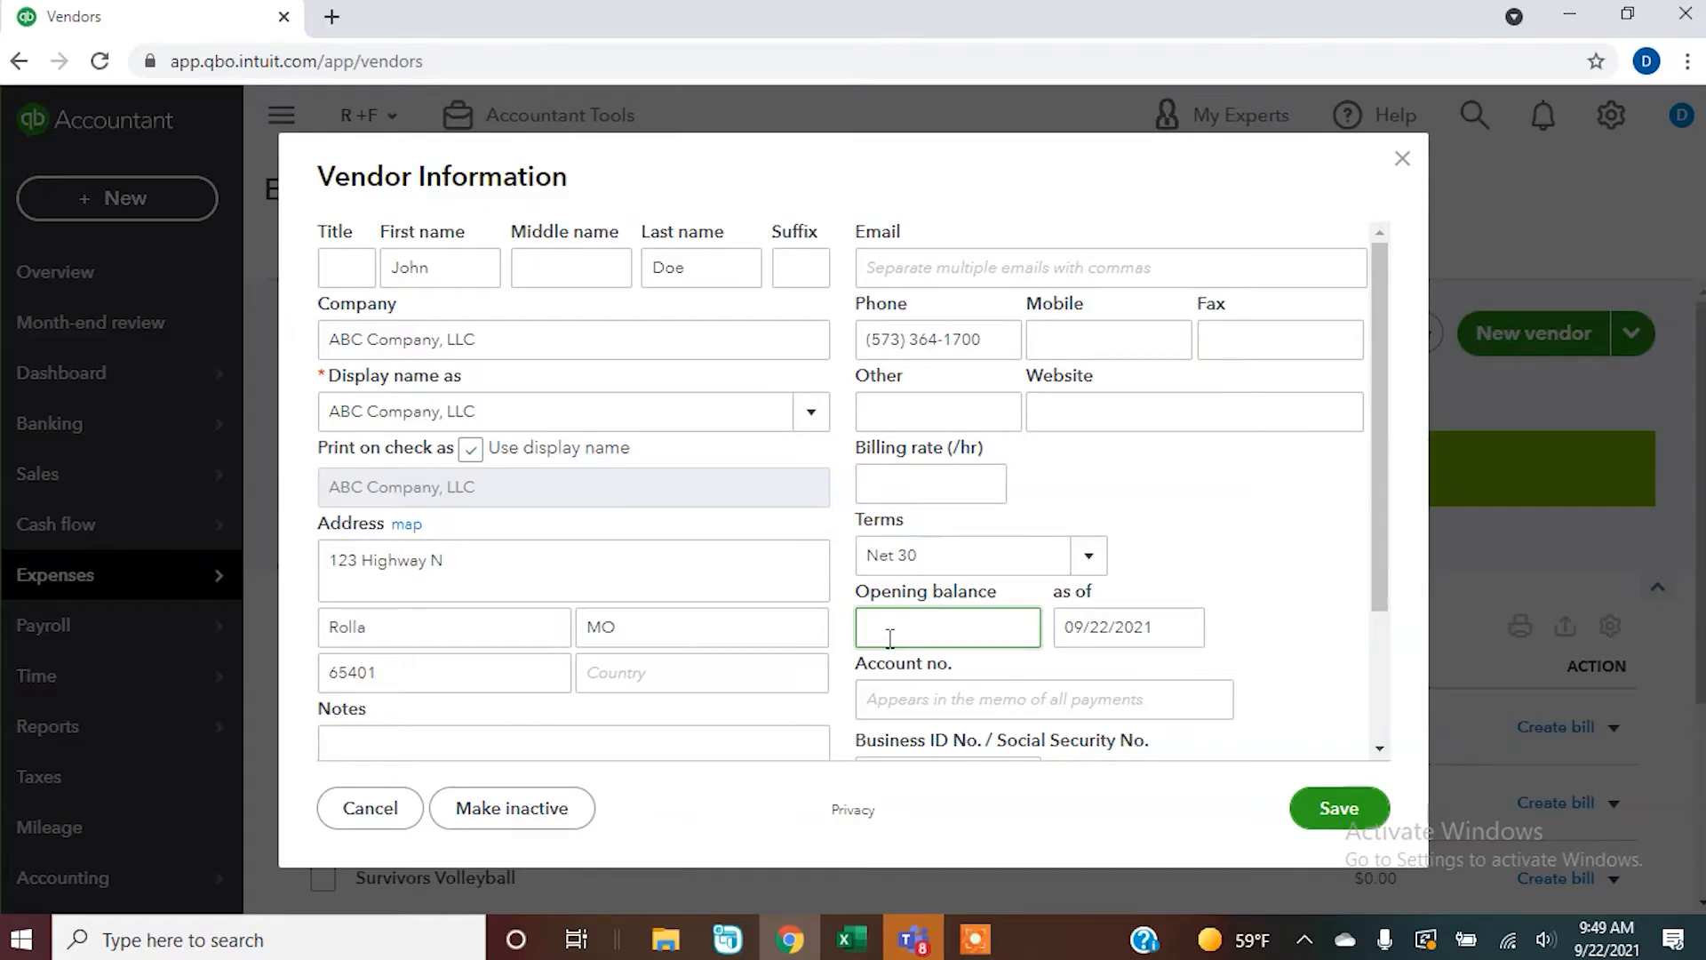
mouse_move(1418, 534)
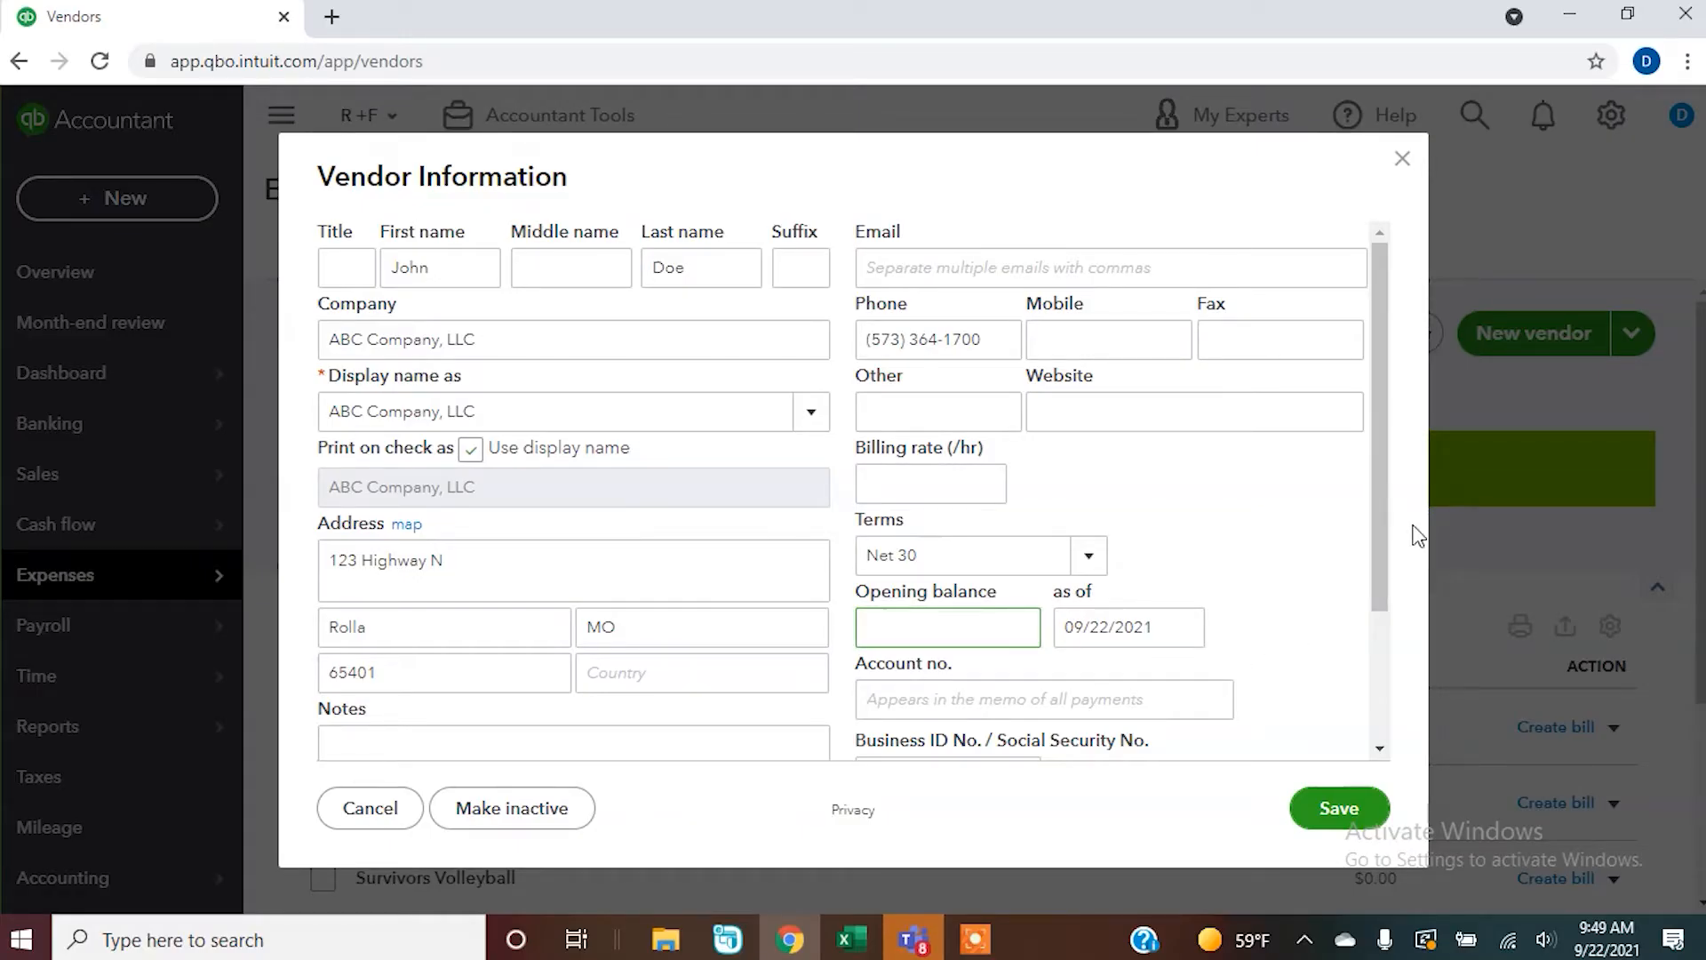
Select Insurance in the Default expense account dropdown for ABC Company, LLC
scroll("down", 3)
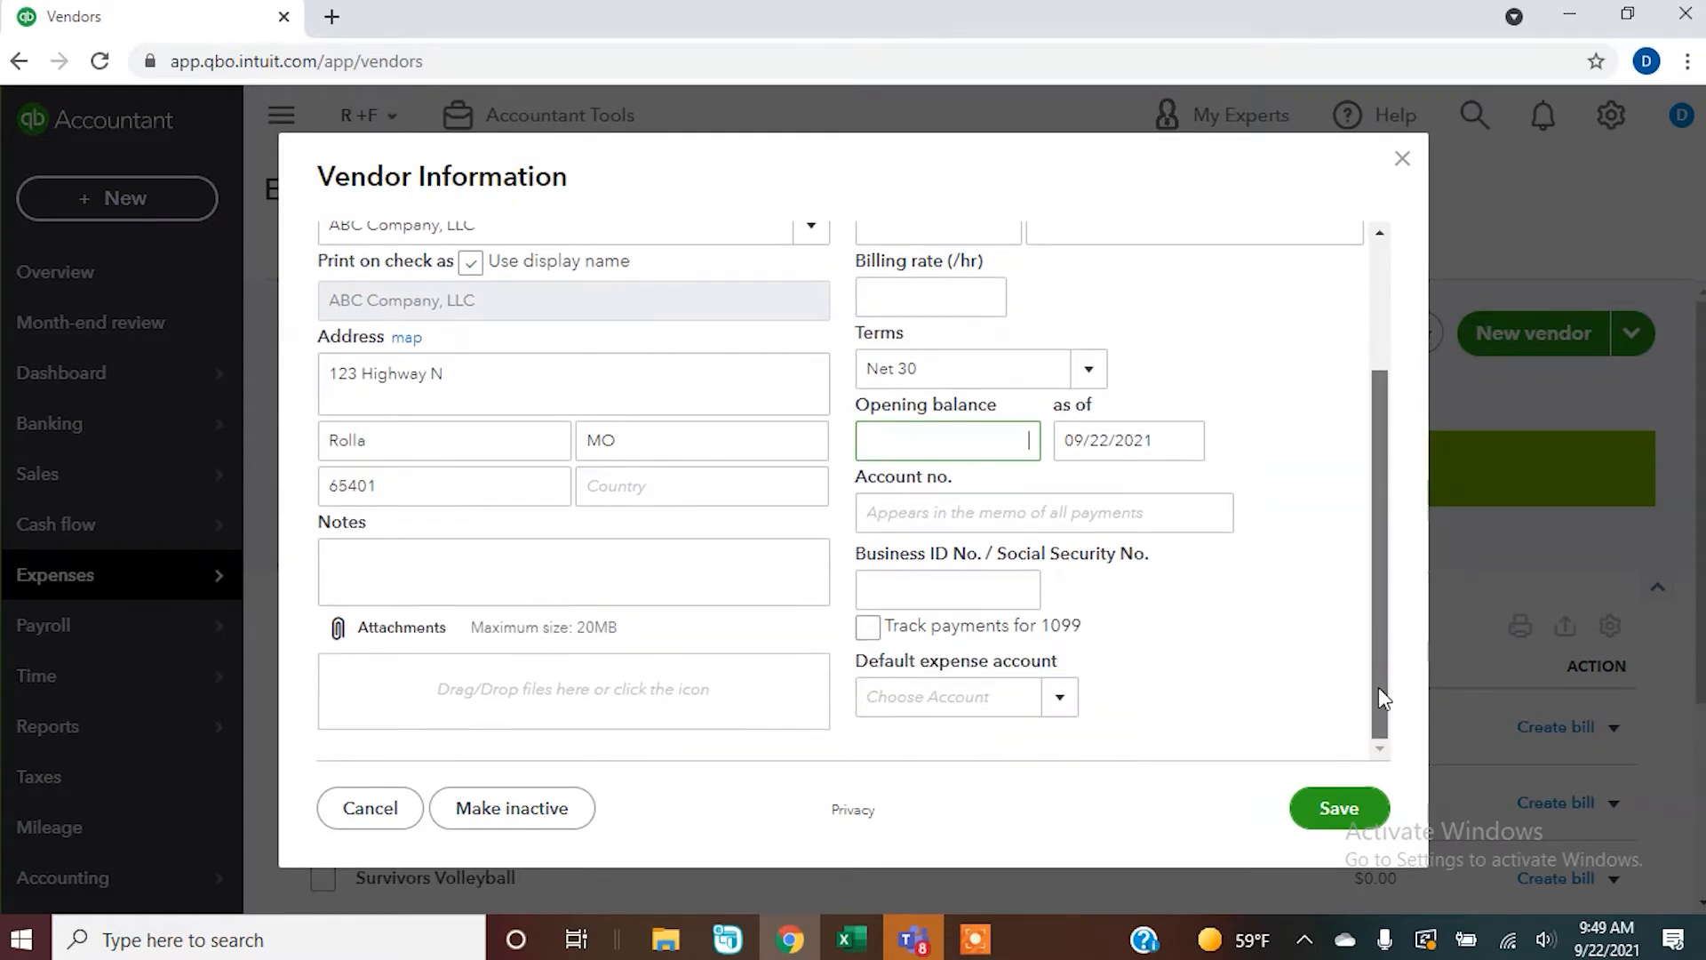
left_click(946, 588)
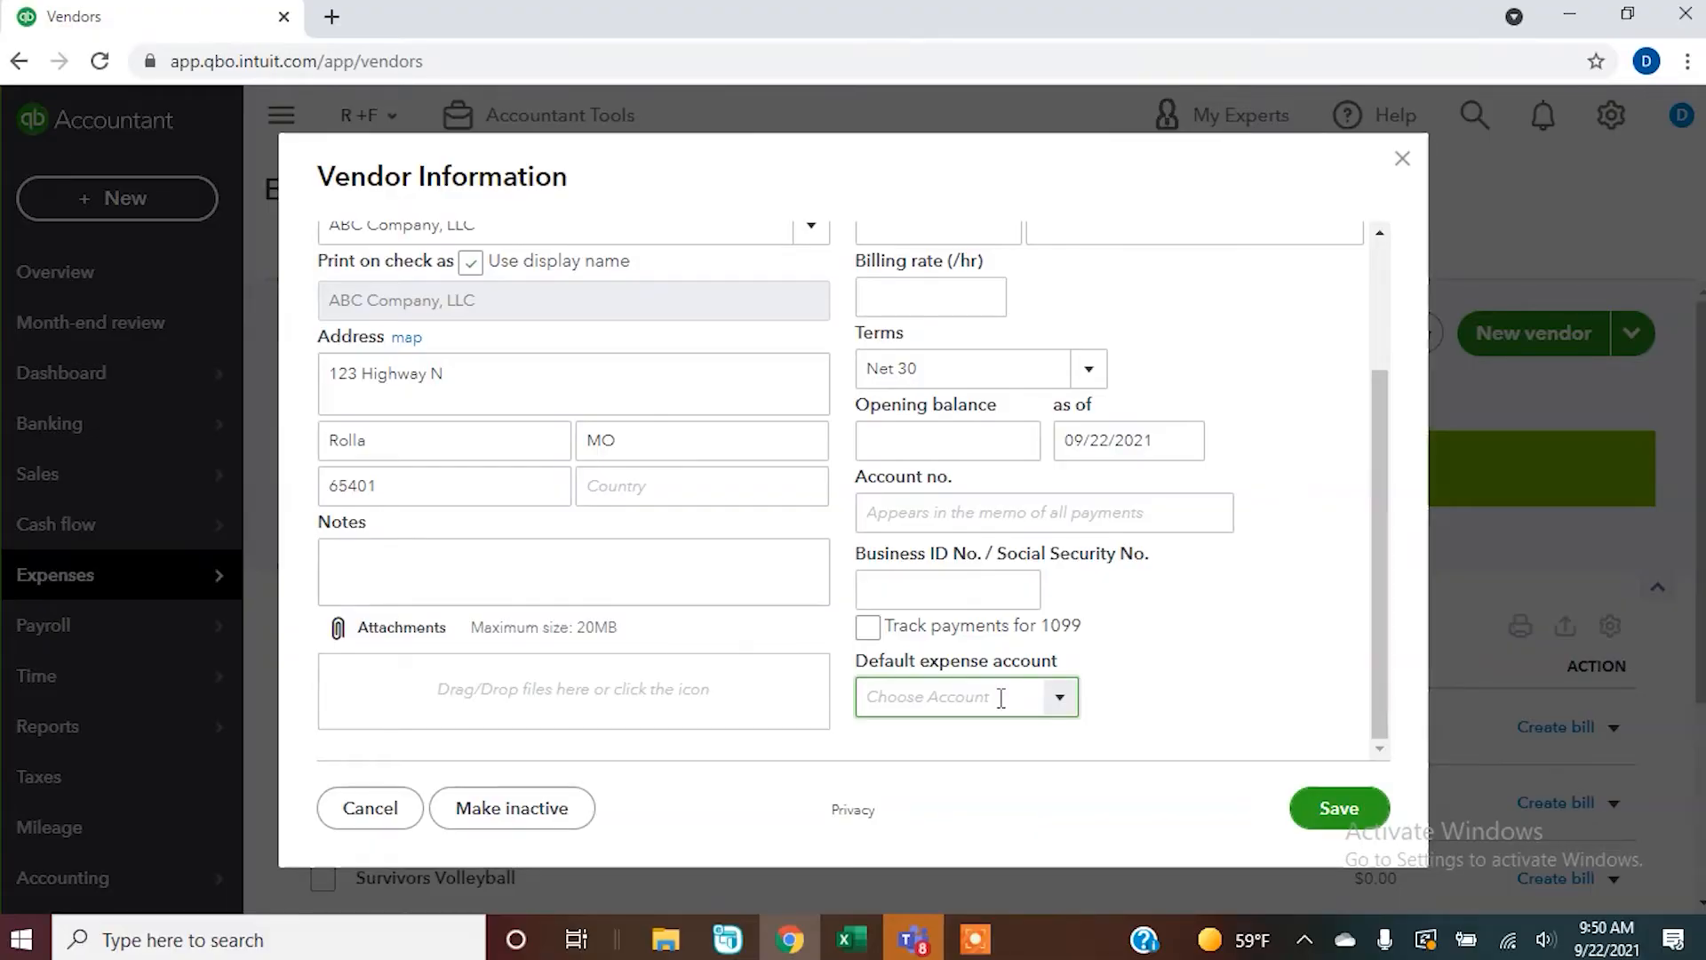
left_click(1056, 697)
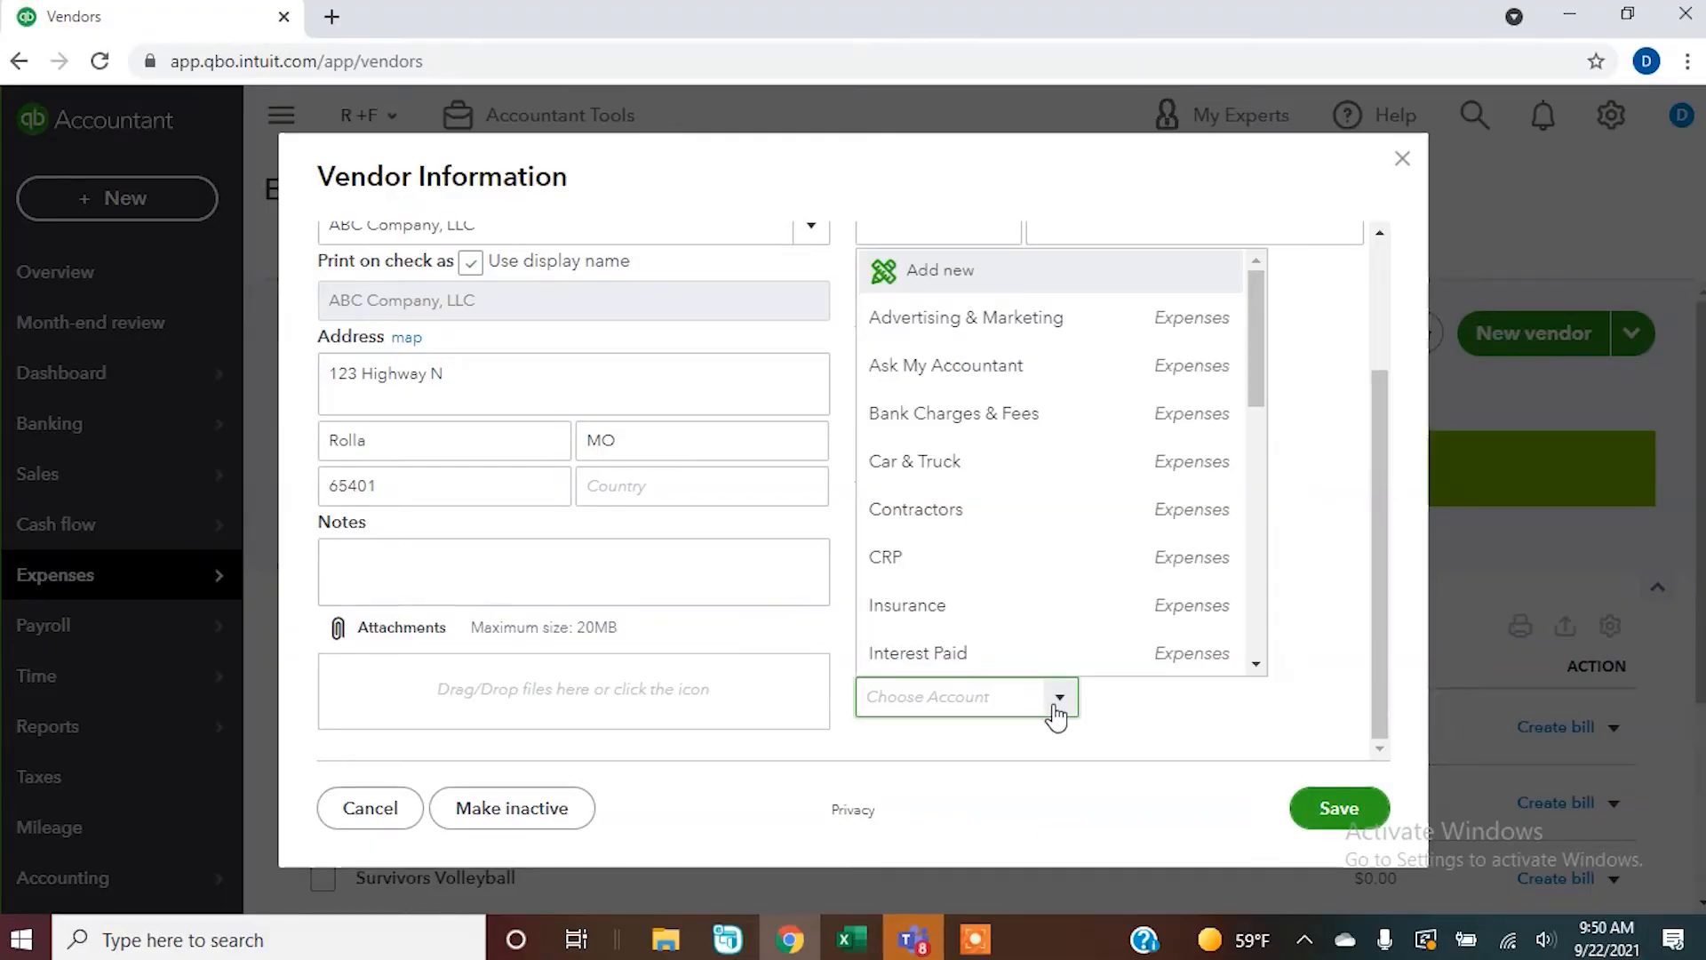
mouse_move(983, 365)
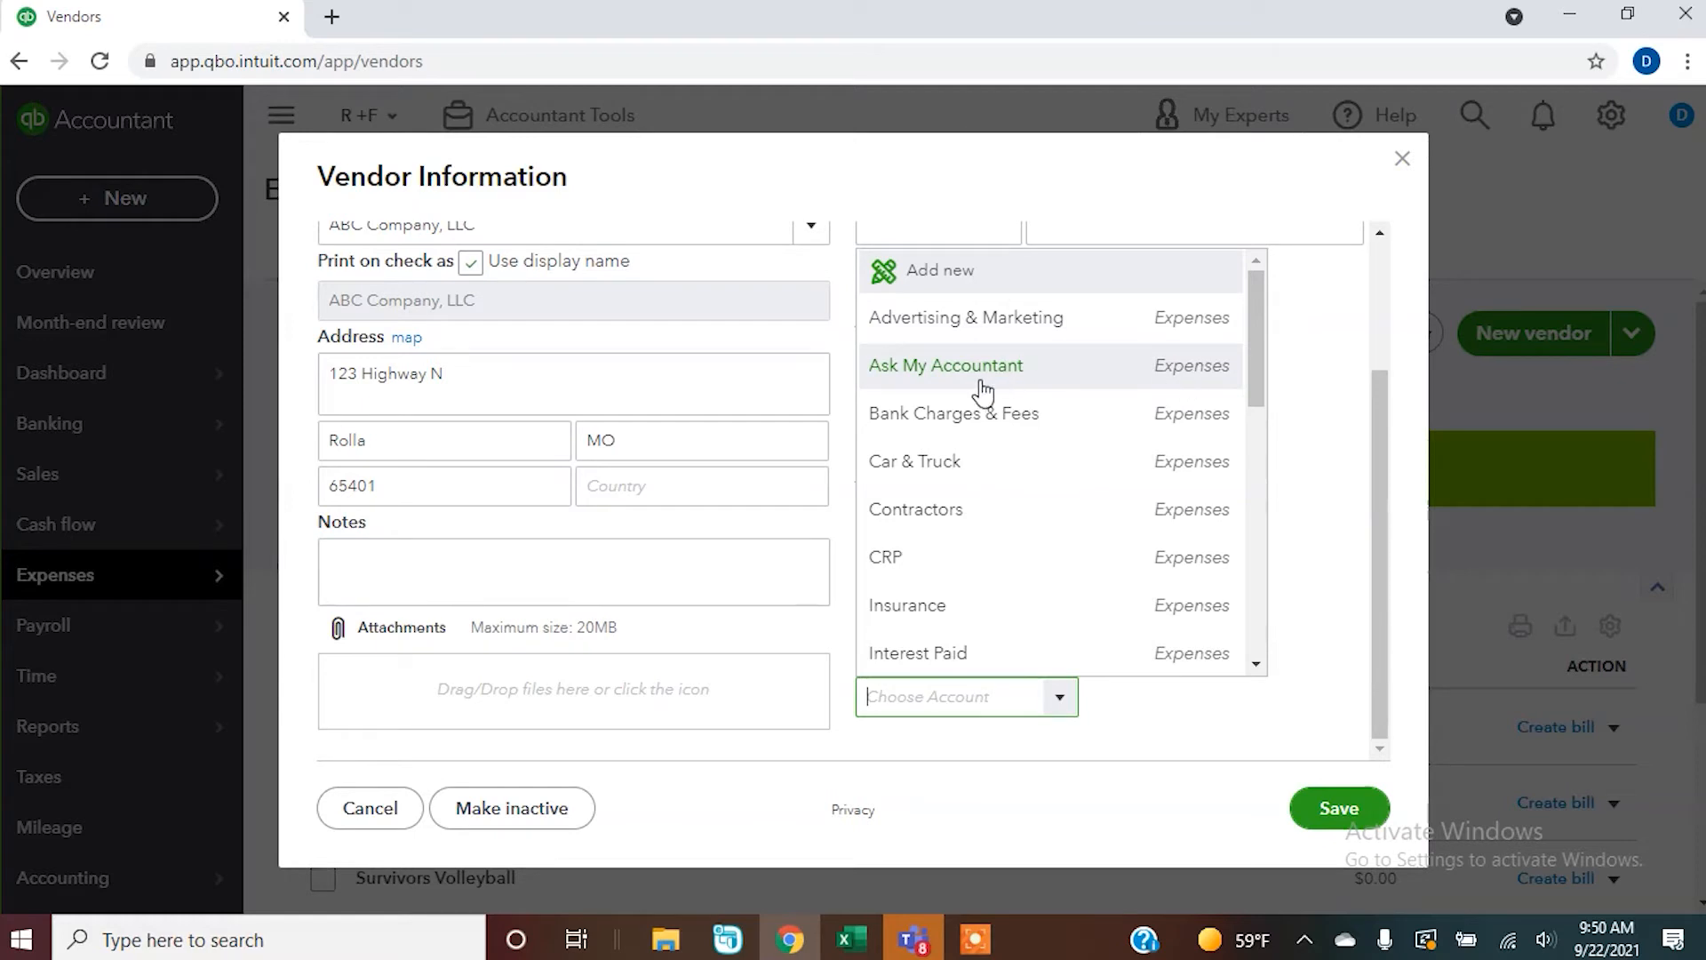
mouse_move(956, 623)
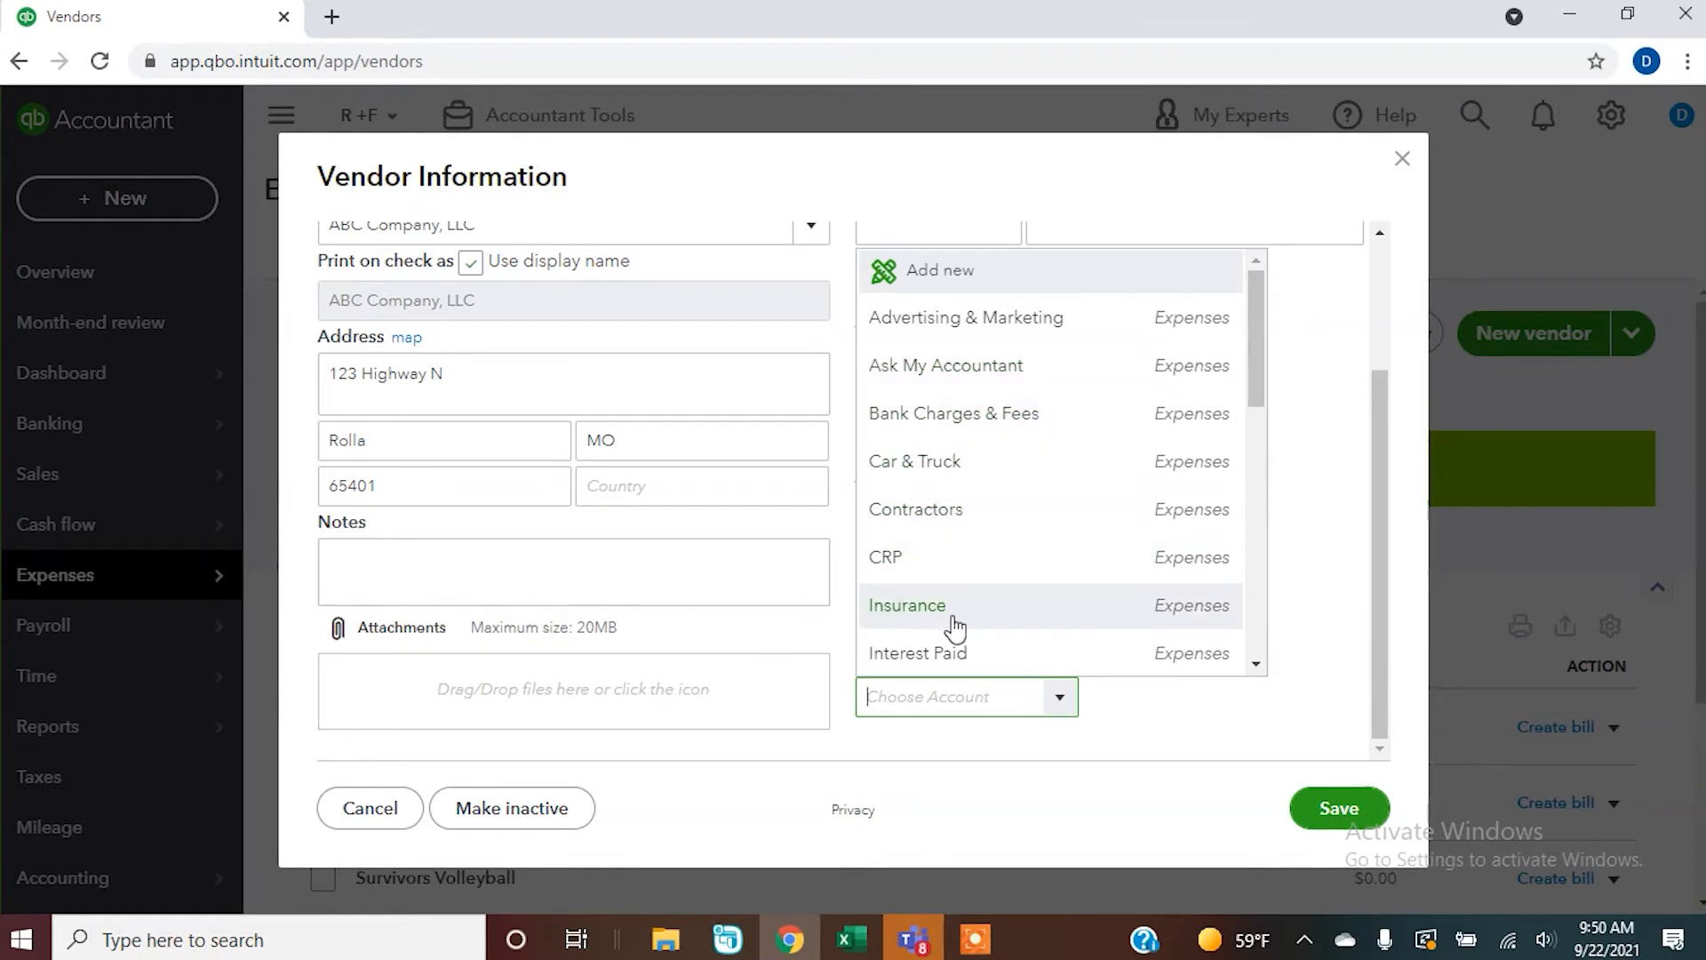
left_click(906, 605)
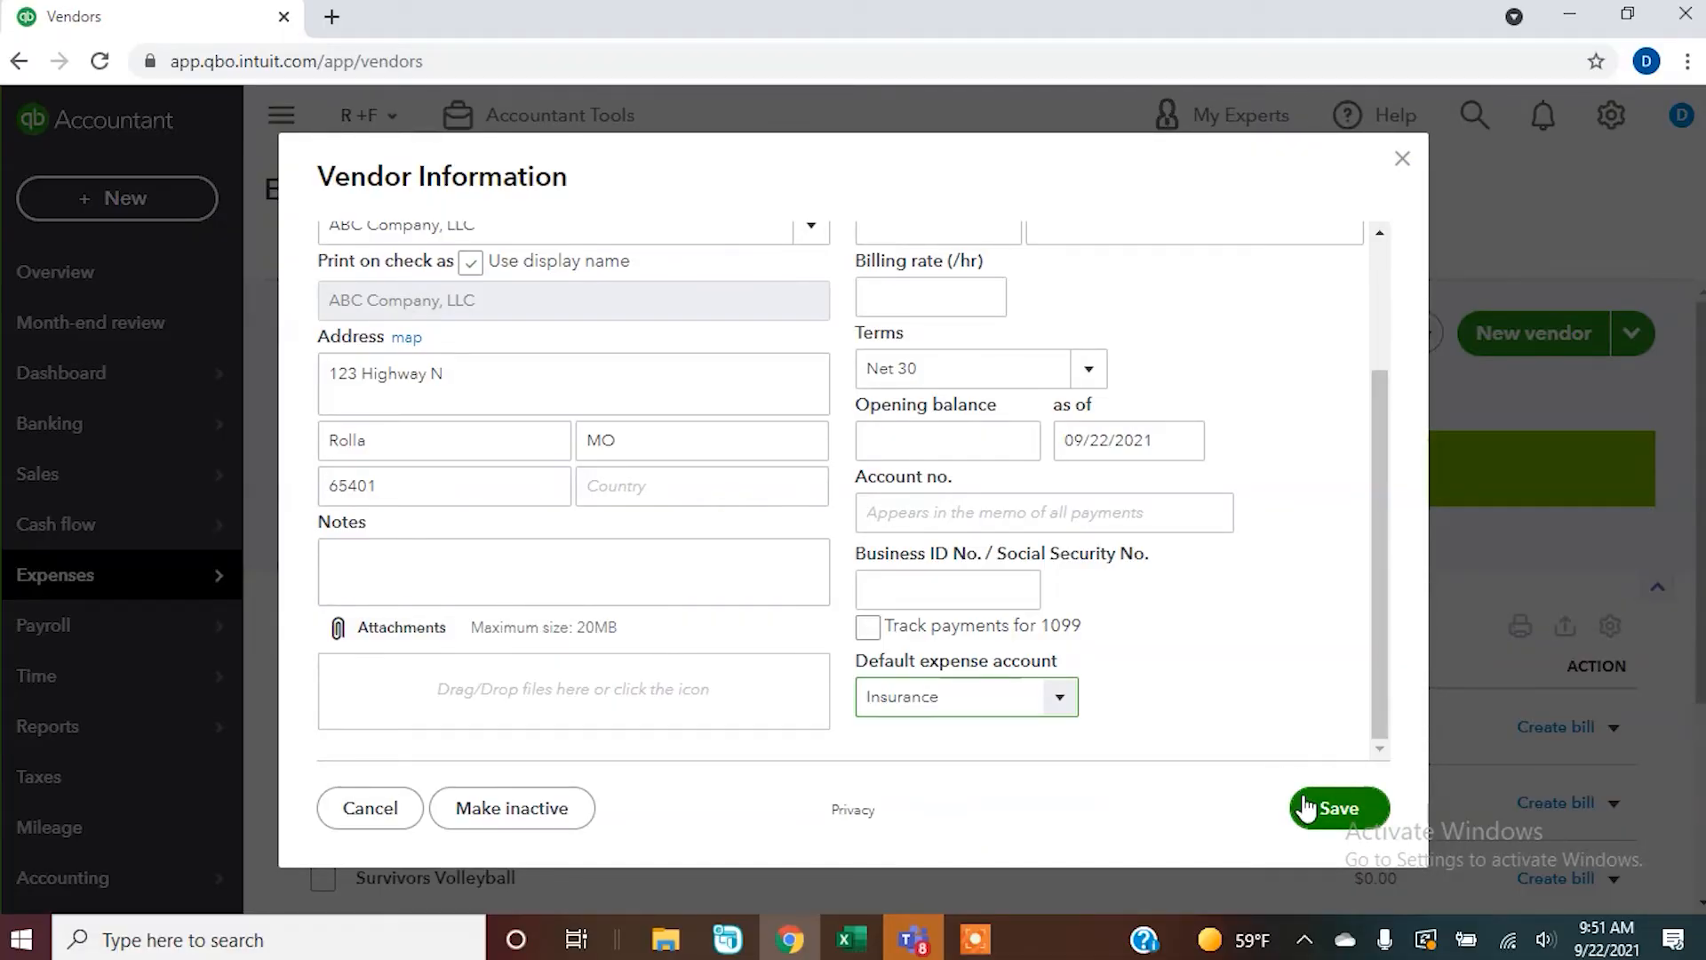
Save ABC Company, LLC and navigate through Banking to the Expense Transactions list
left_click(1337, 808)
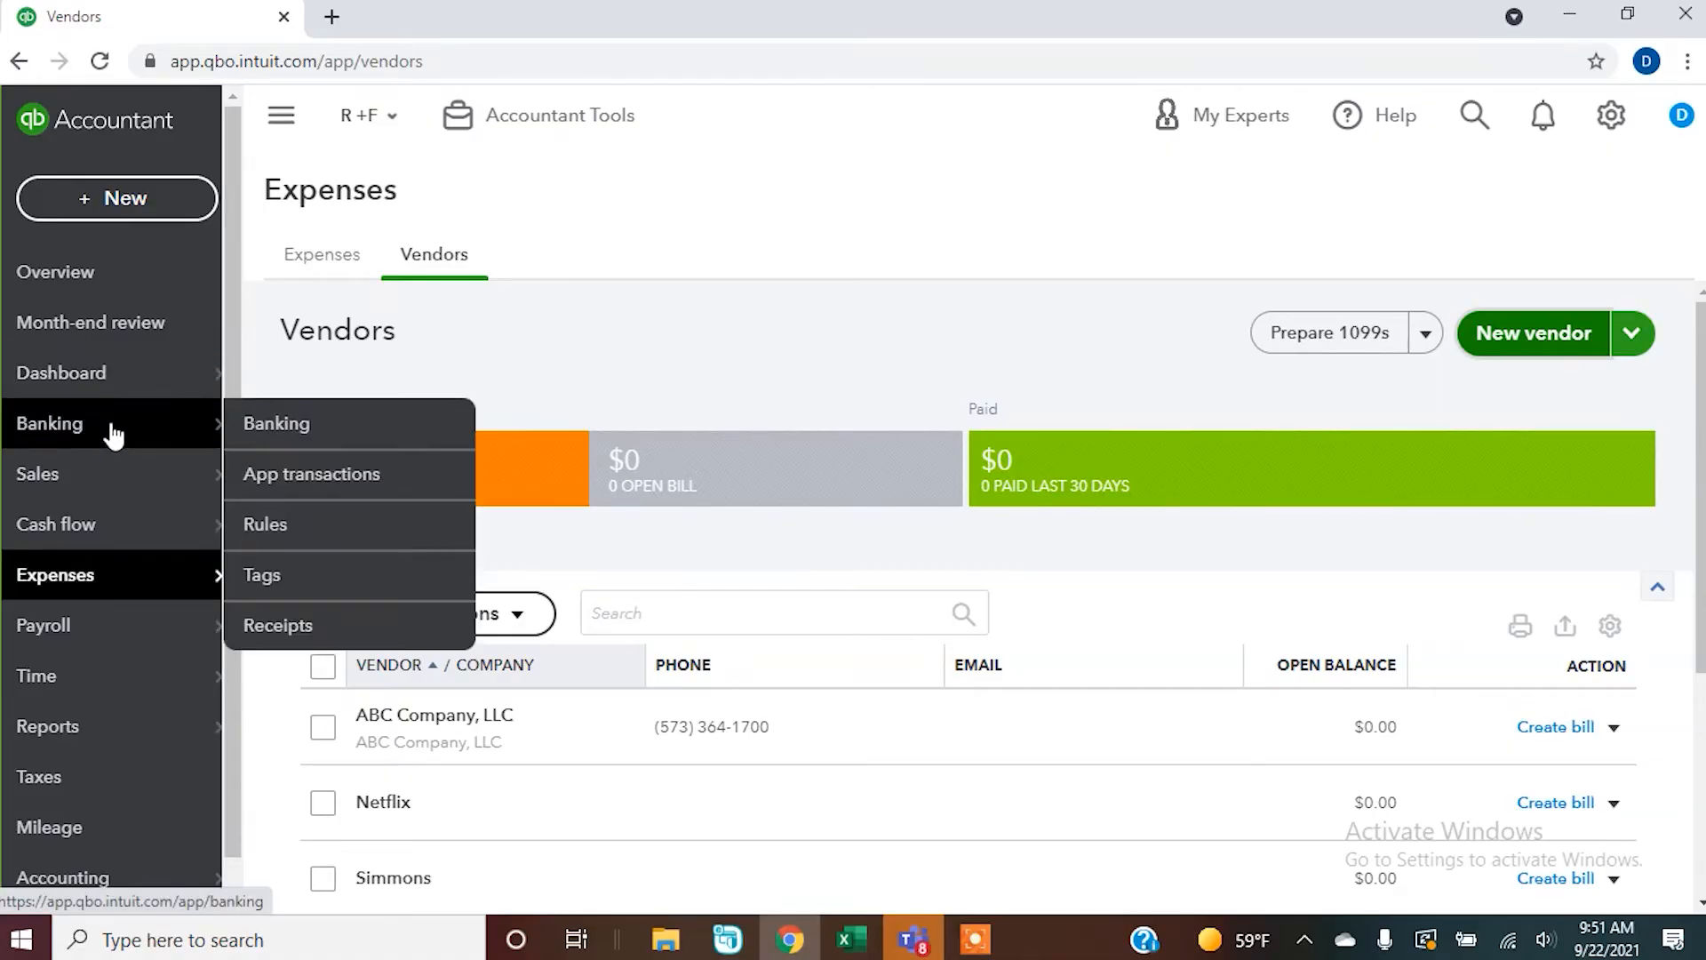
left_click(277, 423)
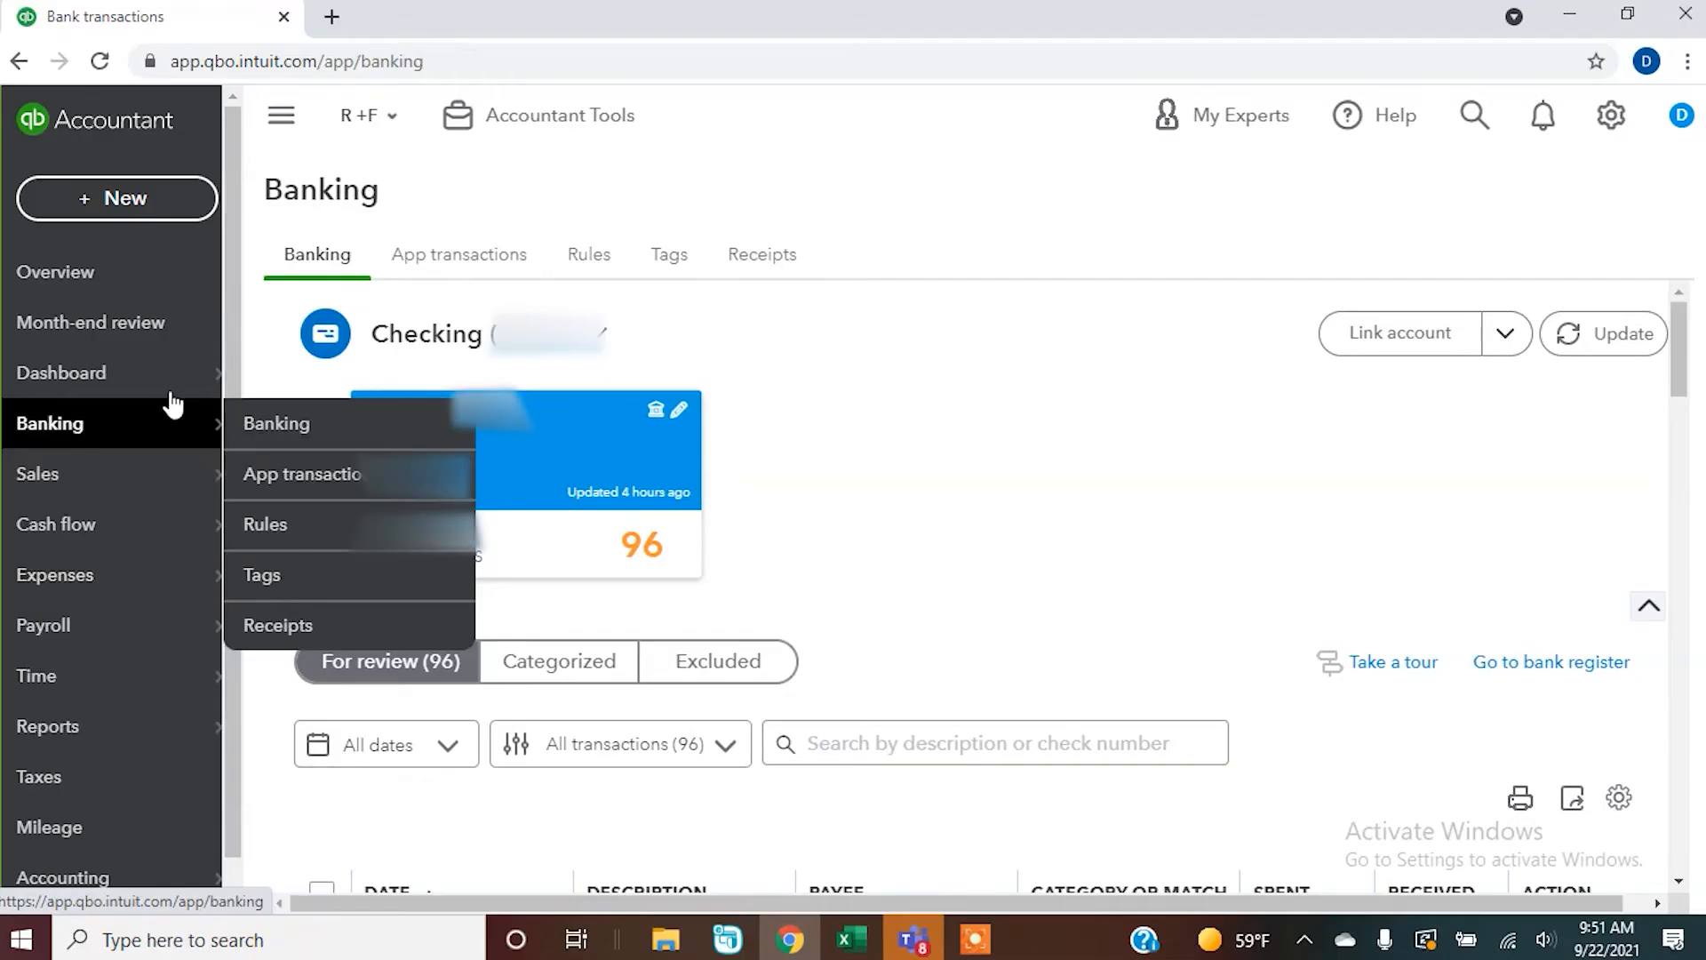
mouse_move(54, 575)
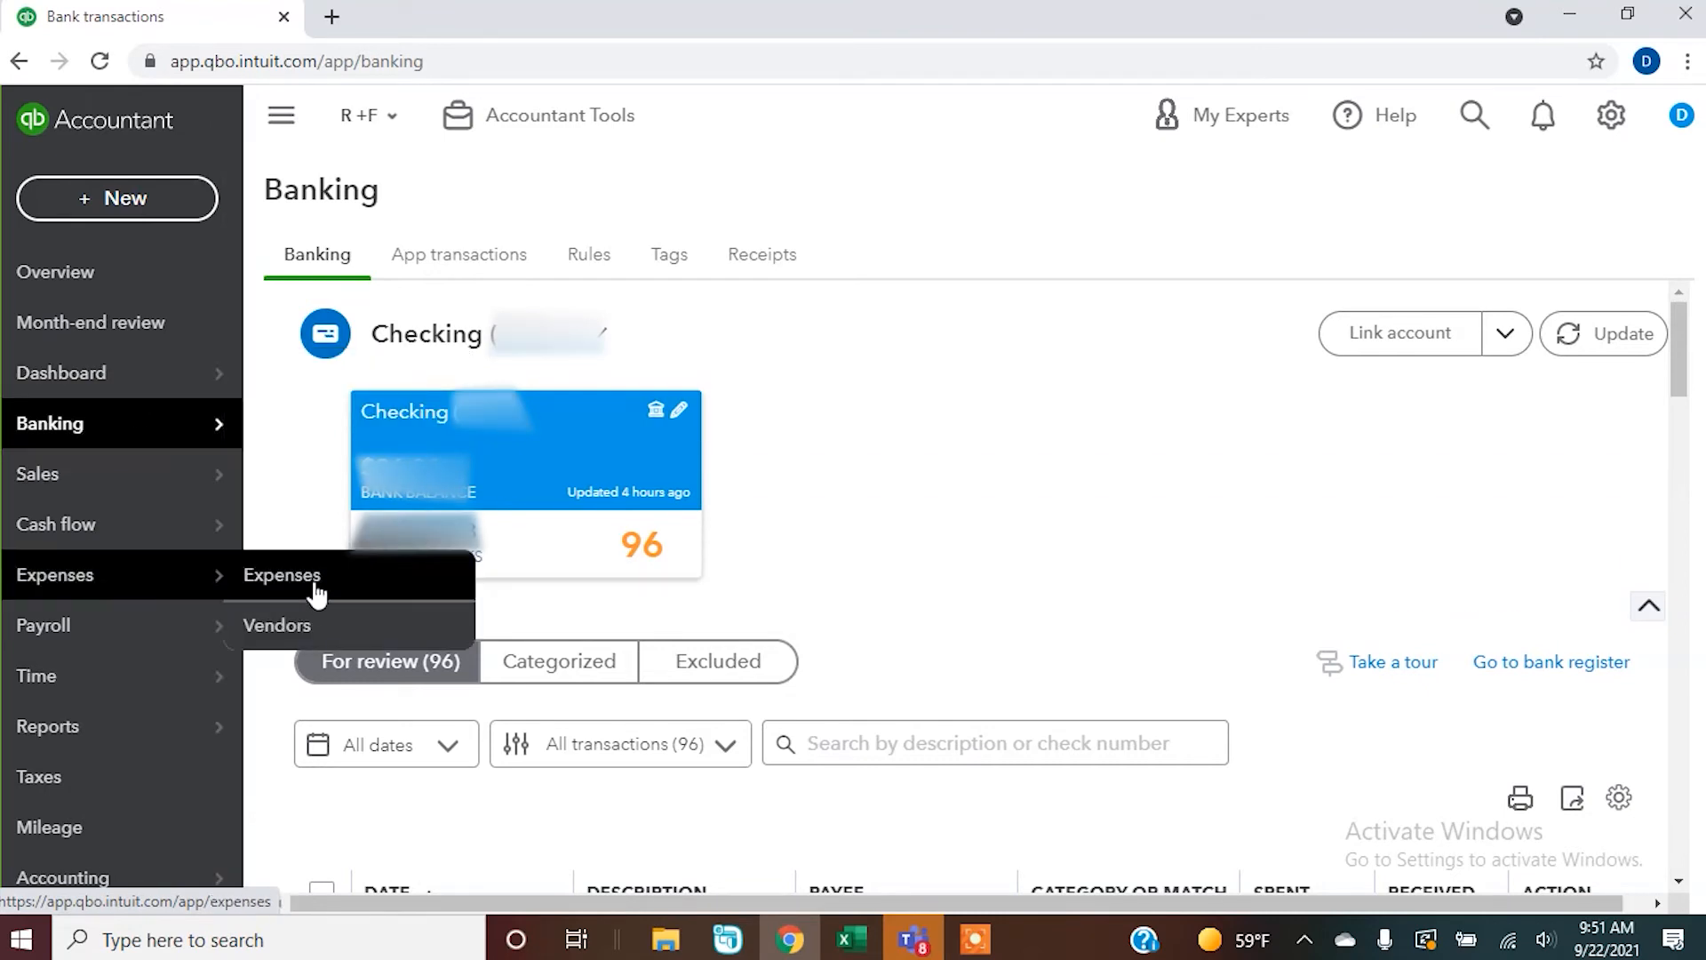
left_click(283, 575)
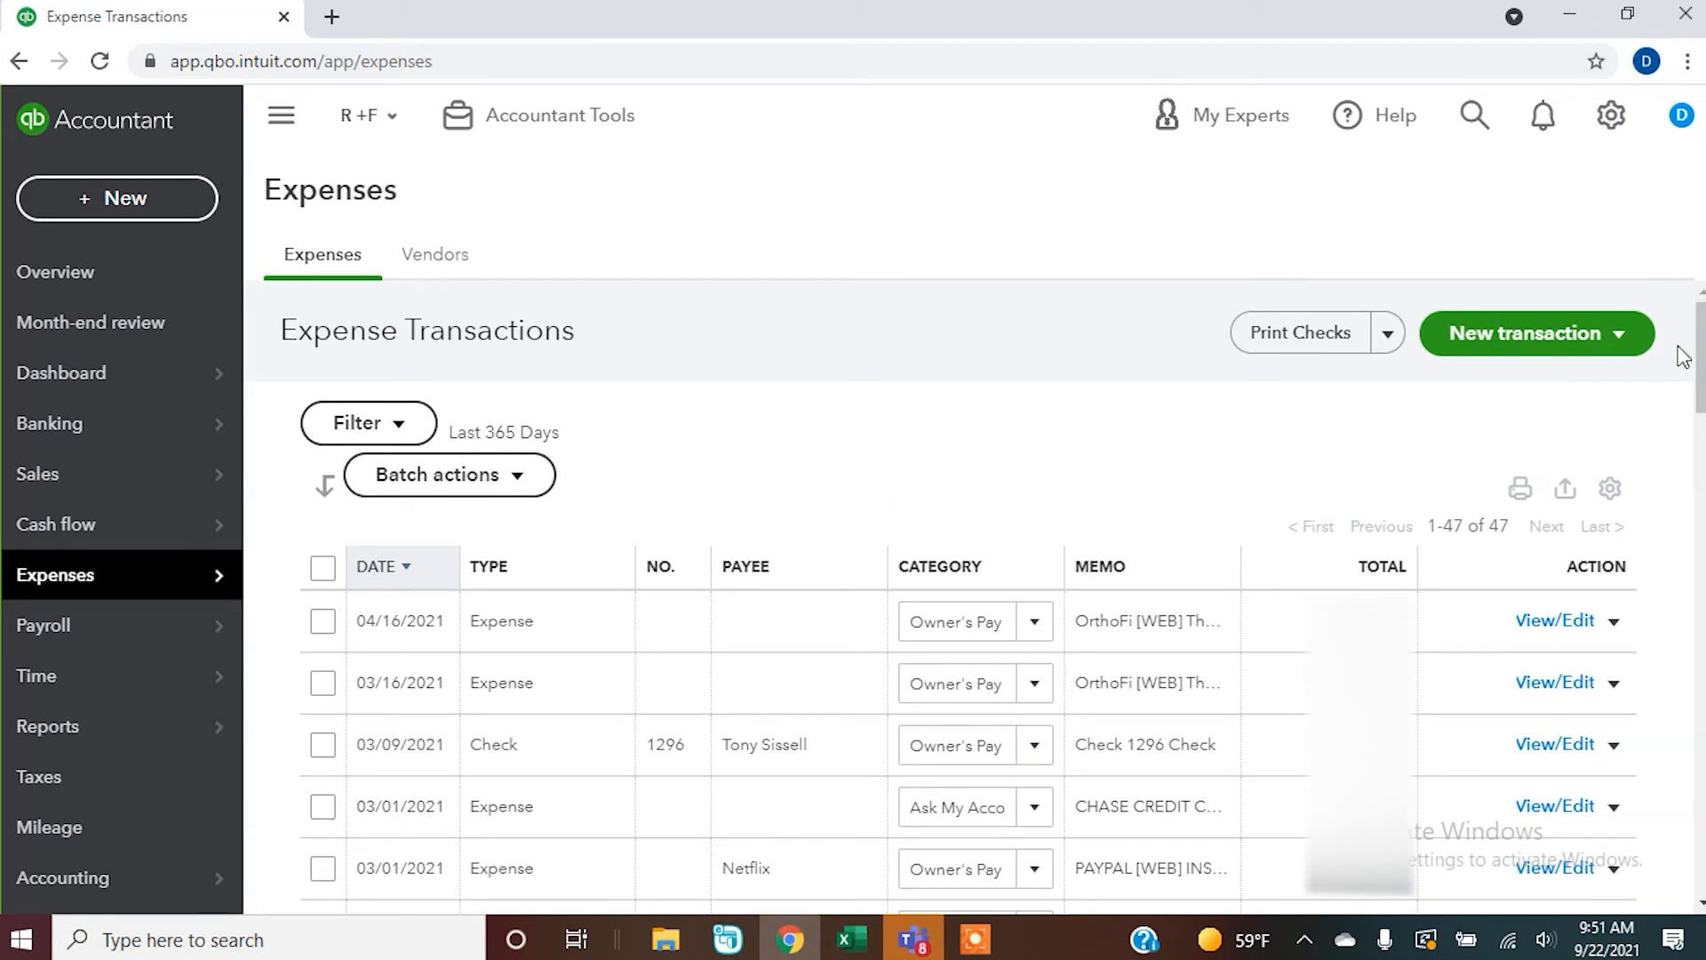
Start new check #1296 and add Amazon as a new payee
left_click(1536, 333)
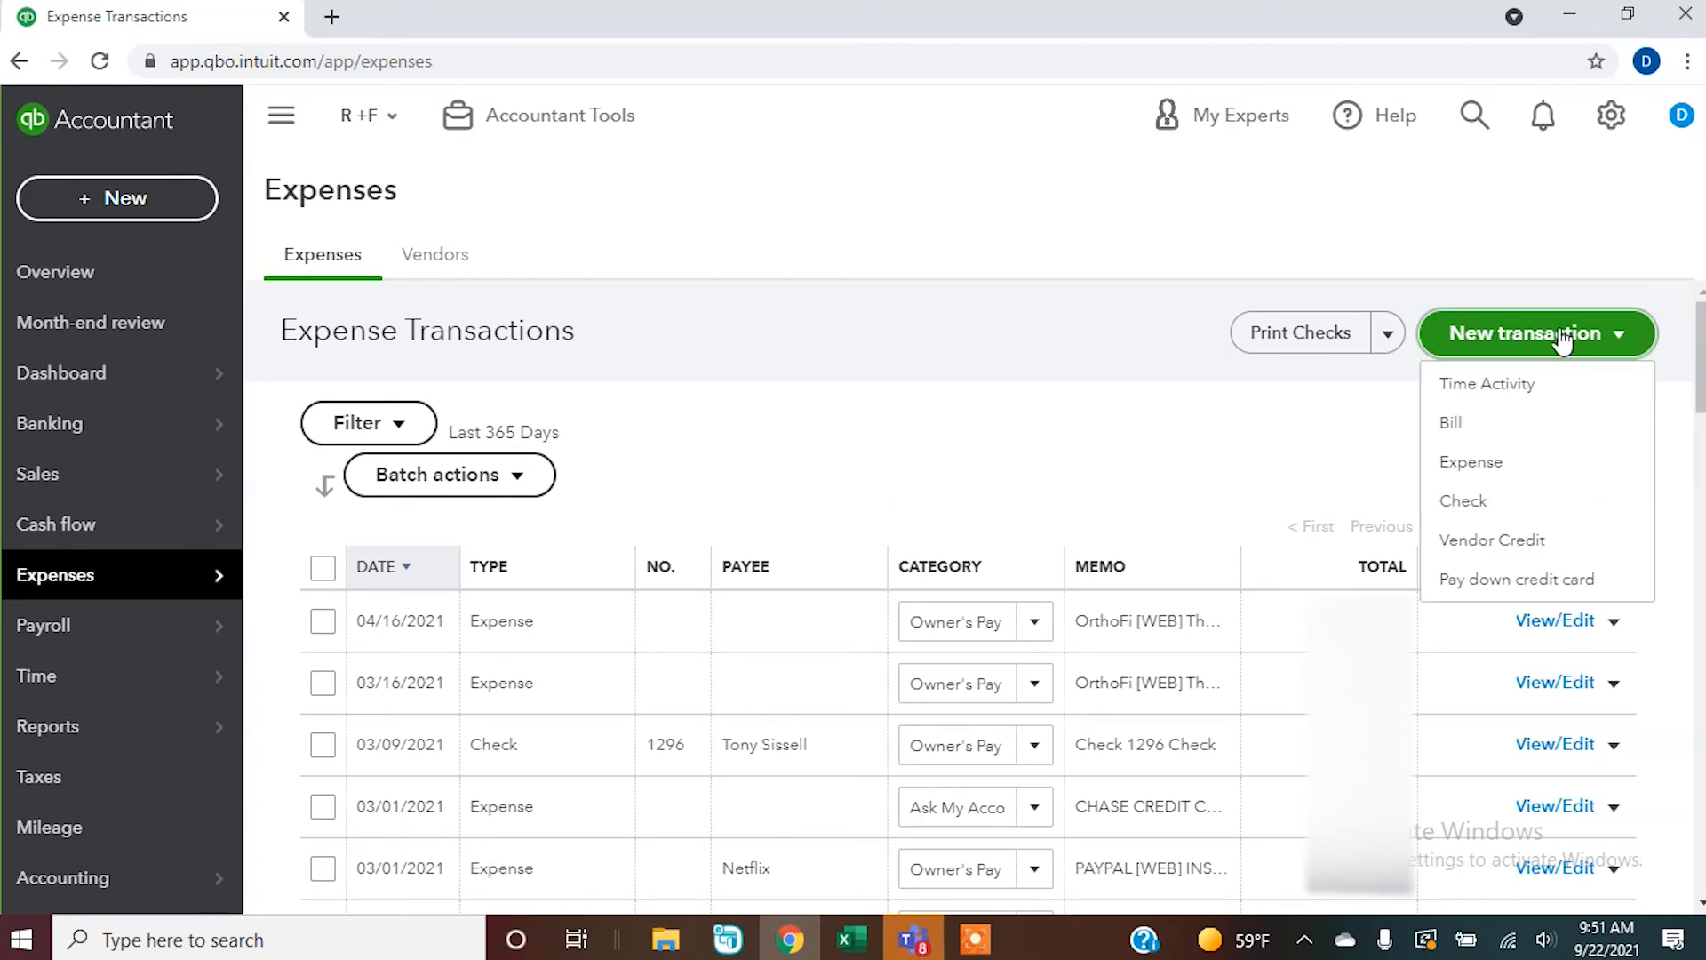
mouse_move(1474, 500)
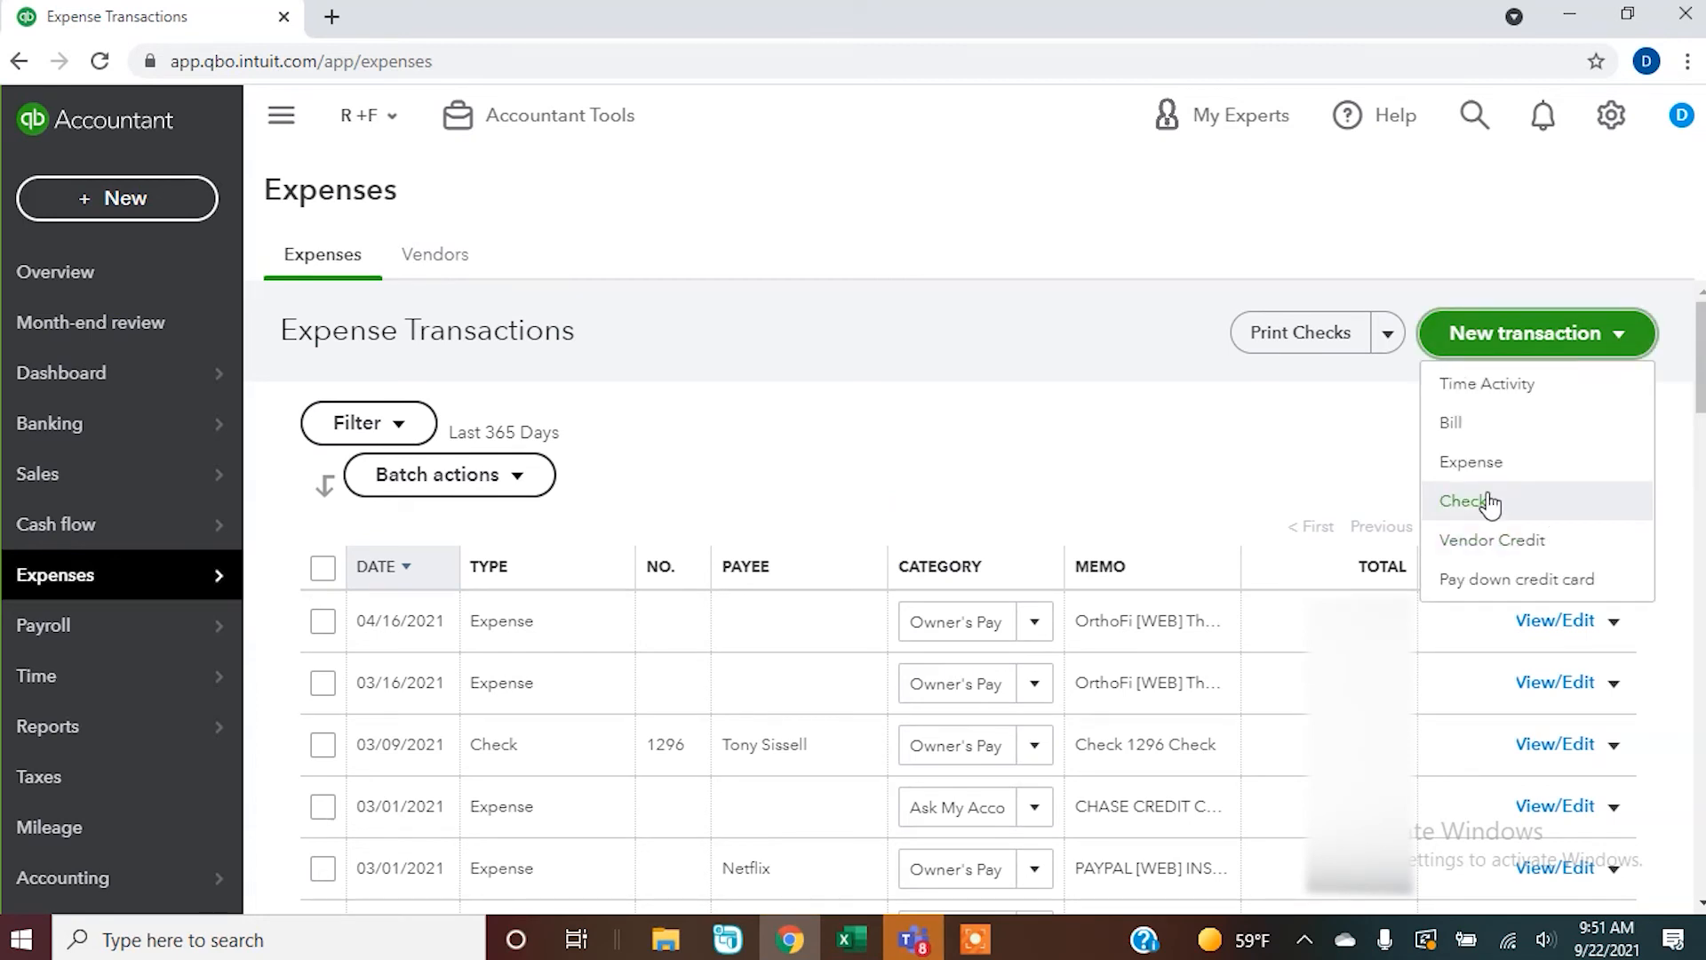
left_click(1472, 501)
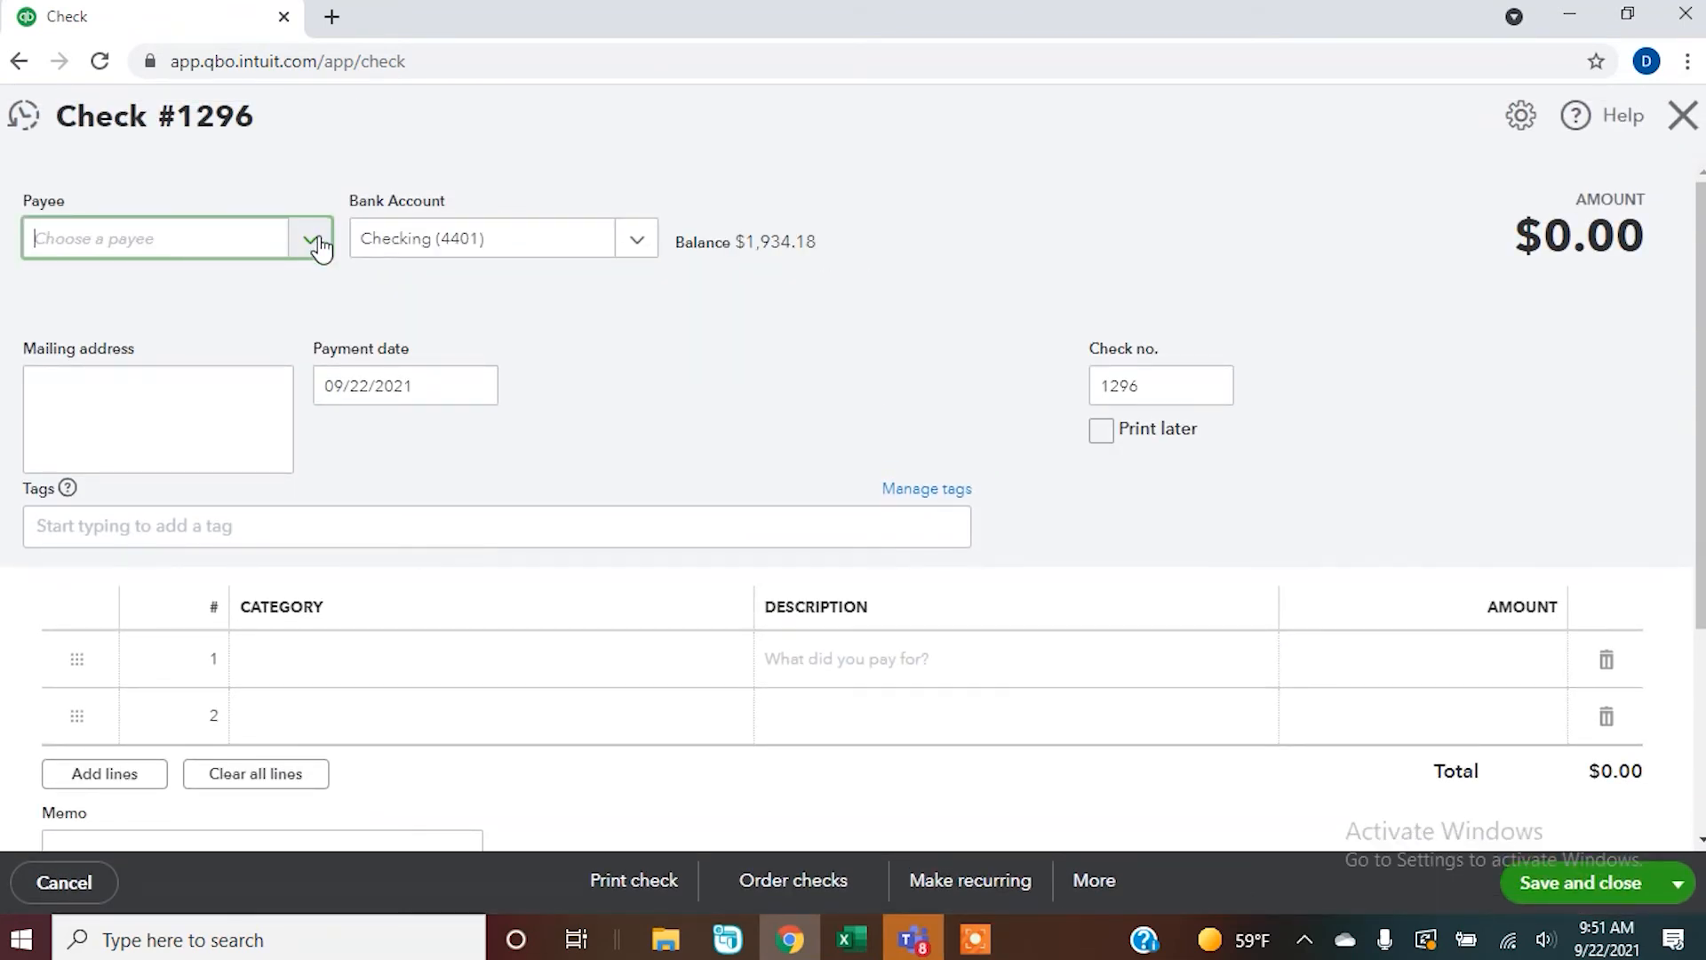
left_click(310, 238)
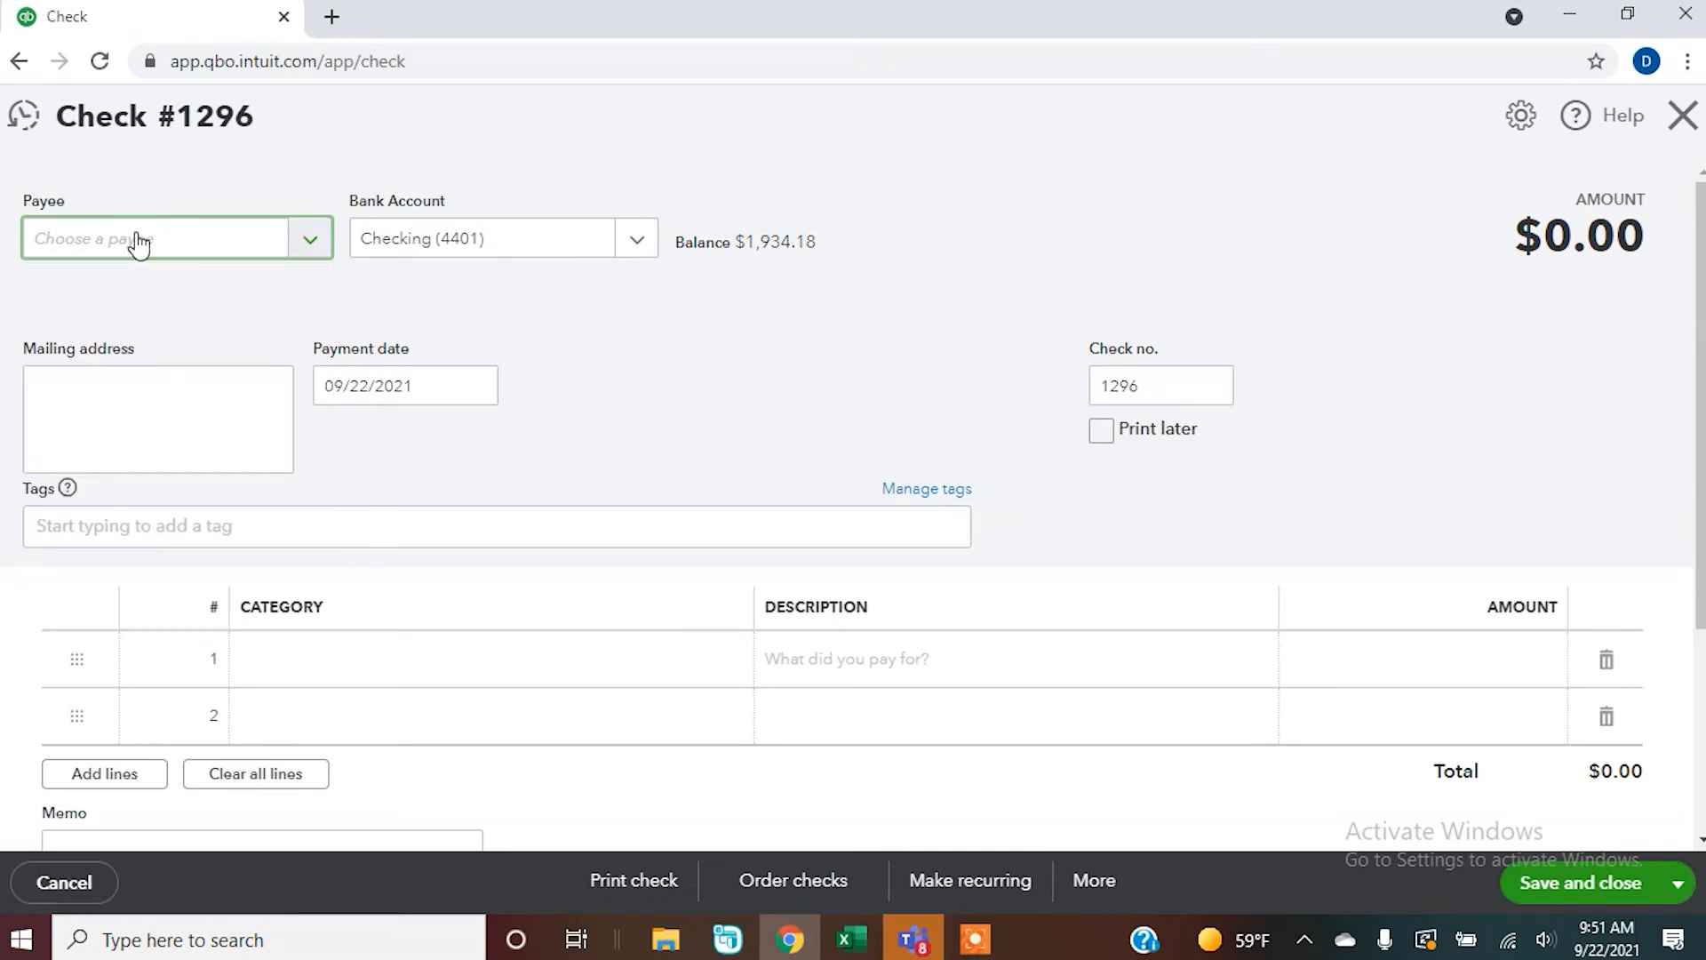
type("Amz")
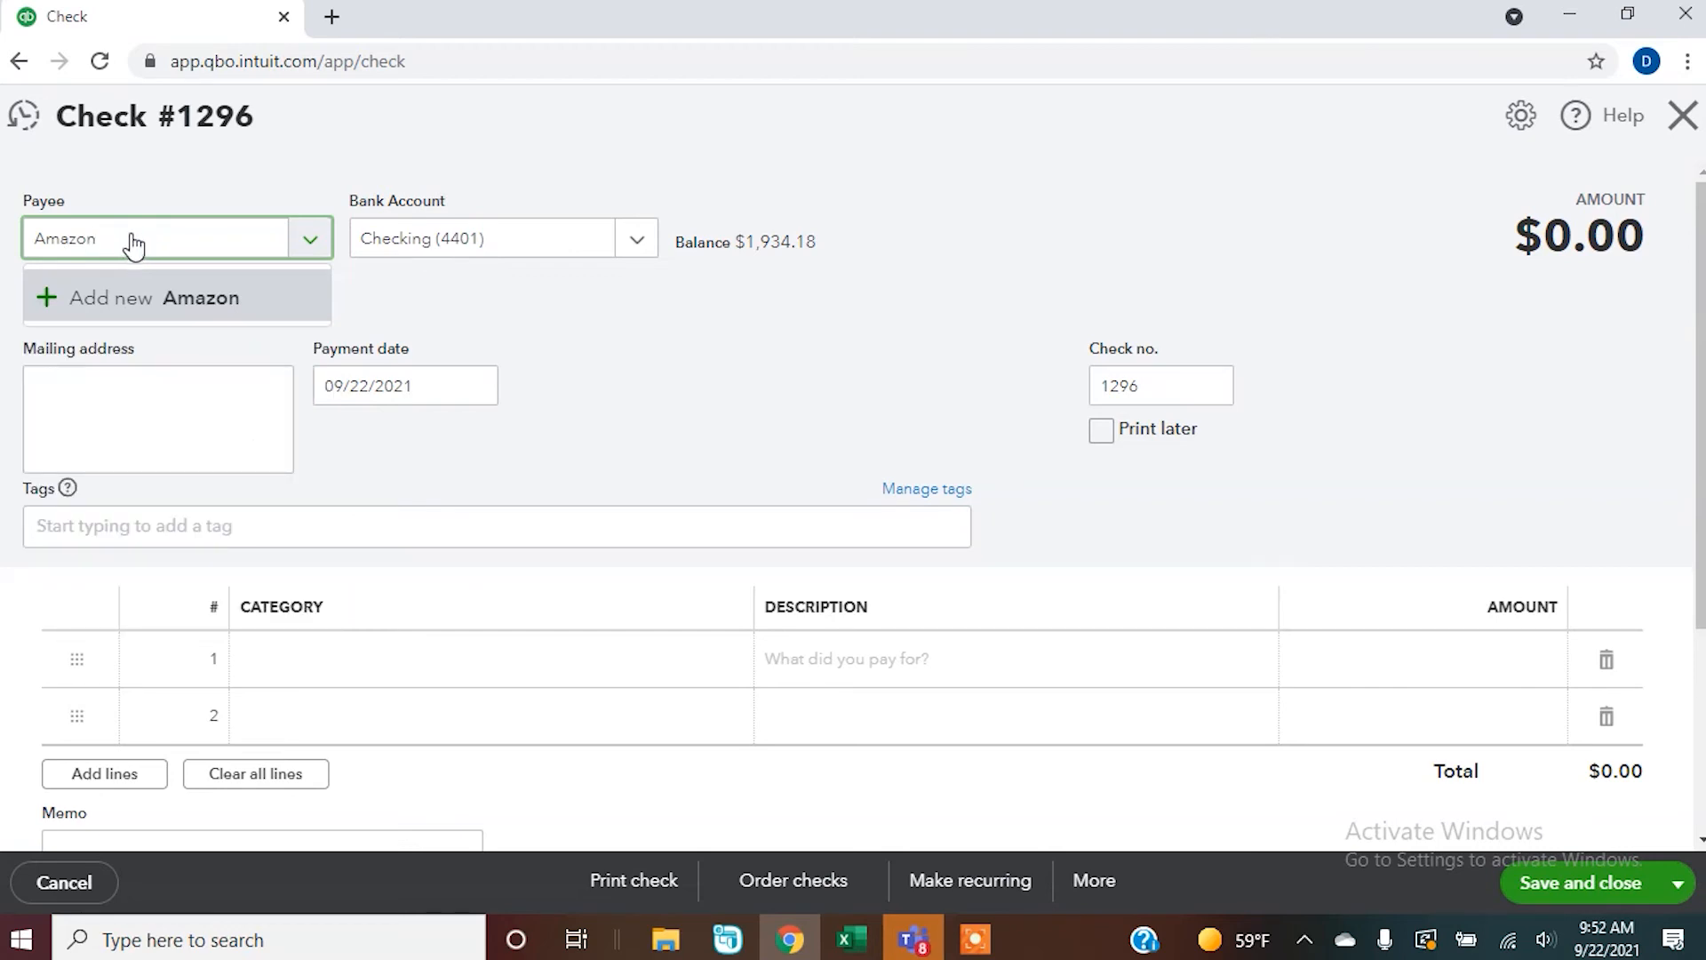
mouse_move(232, 311)
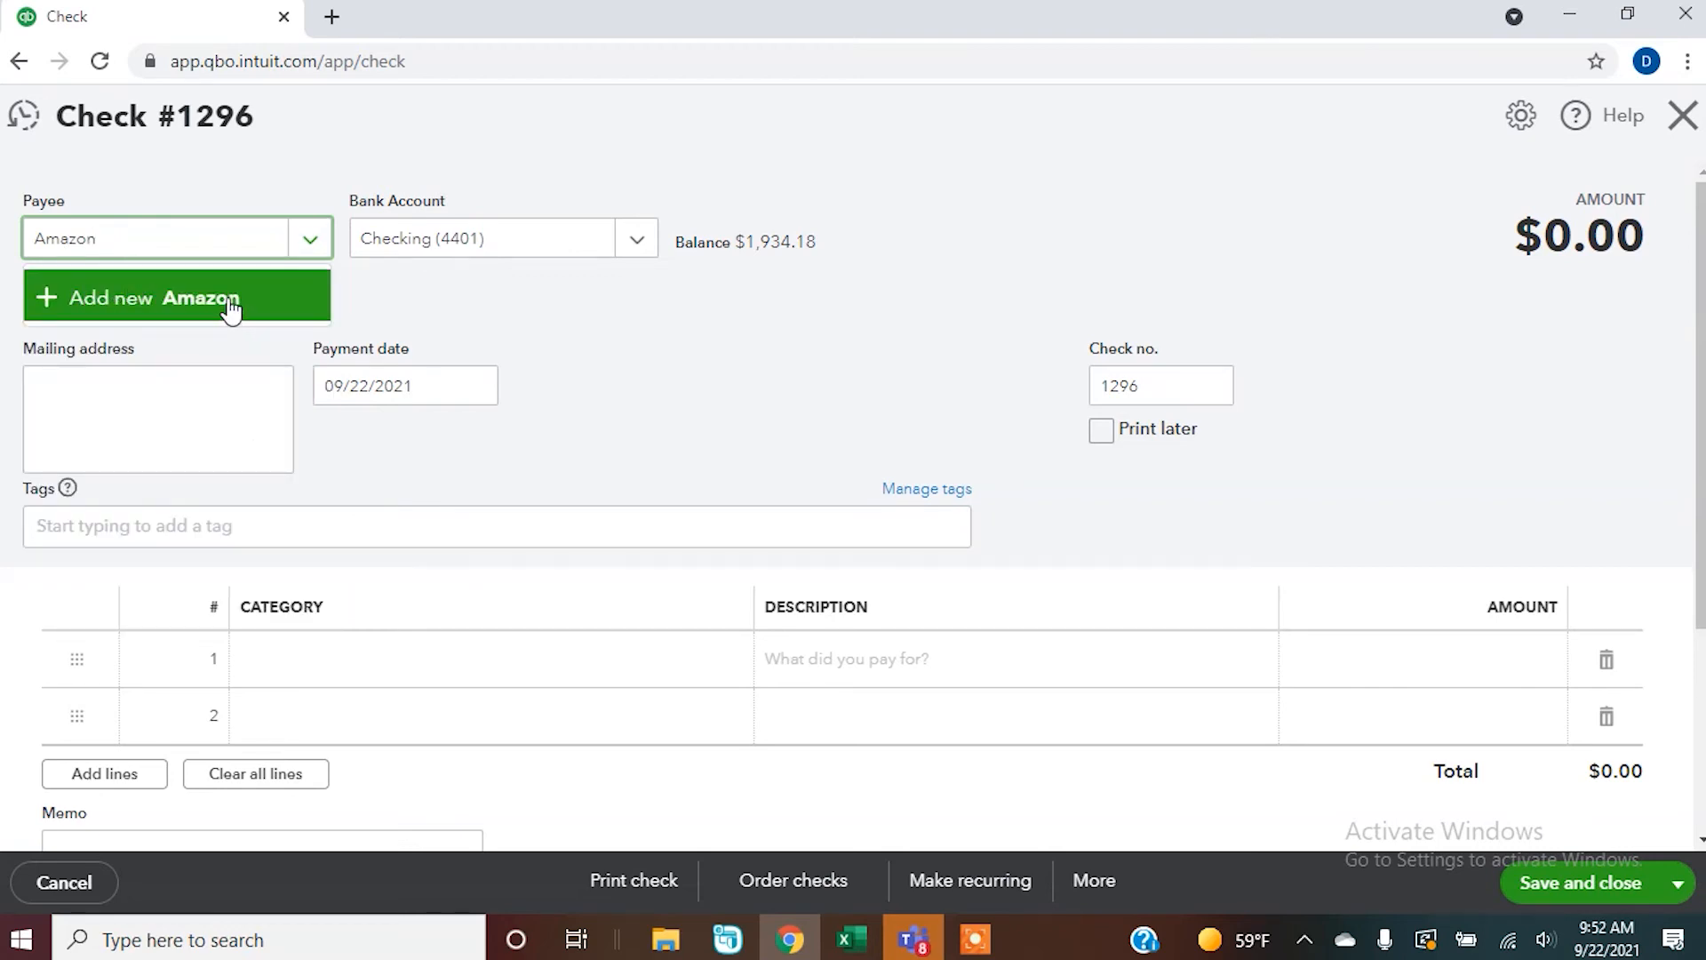
left_click(174, 296)
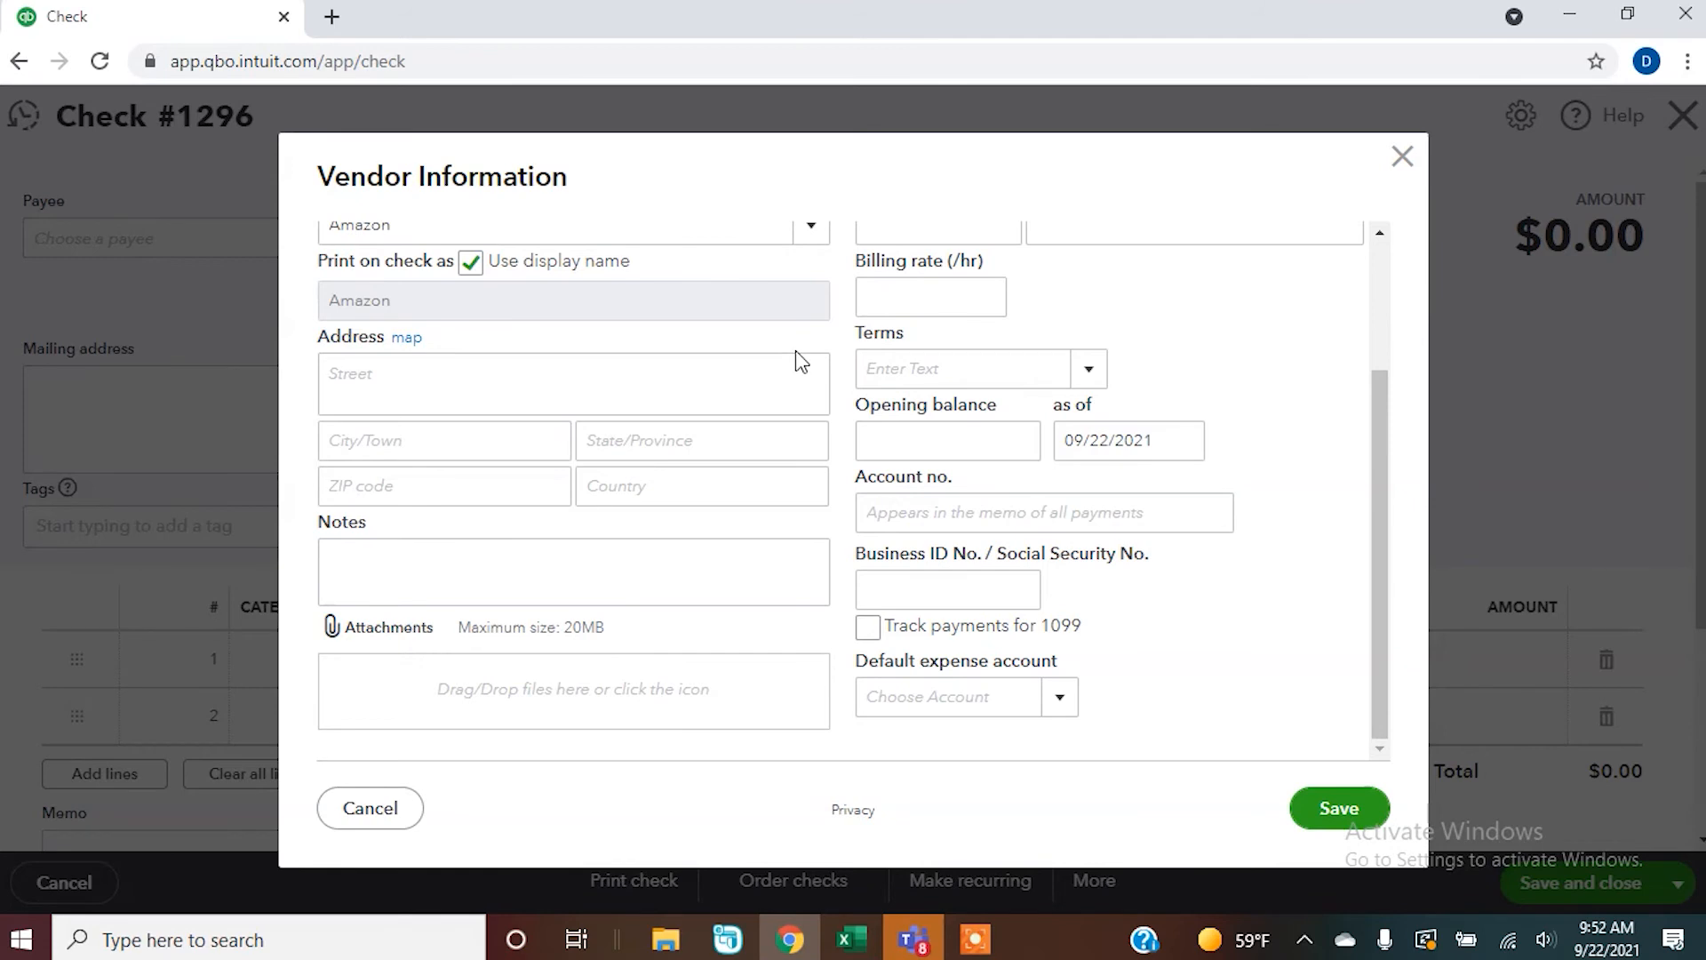
mouse_move(1427, 734)
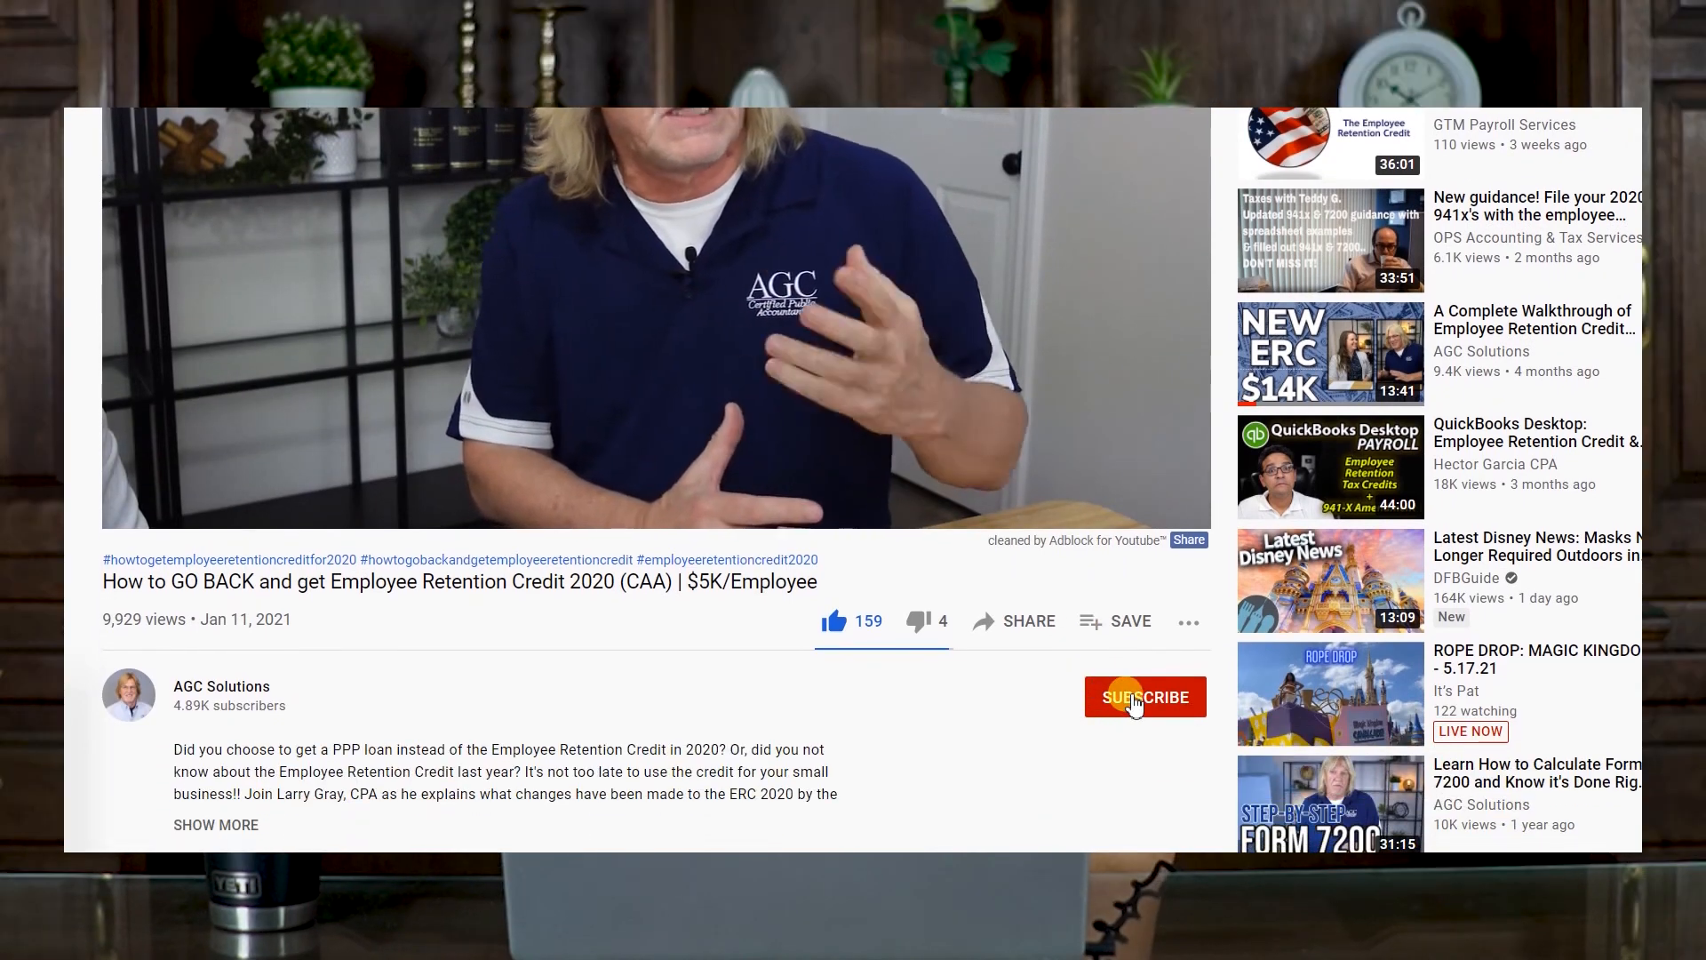
Subscribe to the AGC Solutions channel with the red SUBSCRIBE button
left_click(1145, 697)
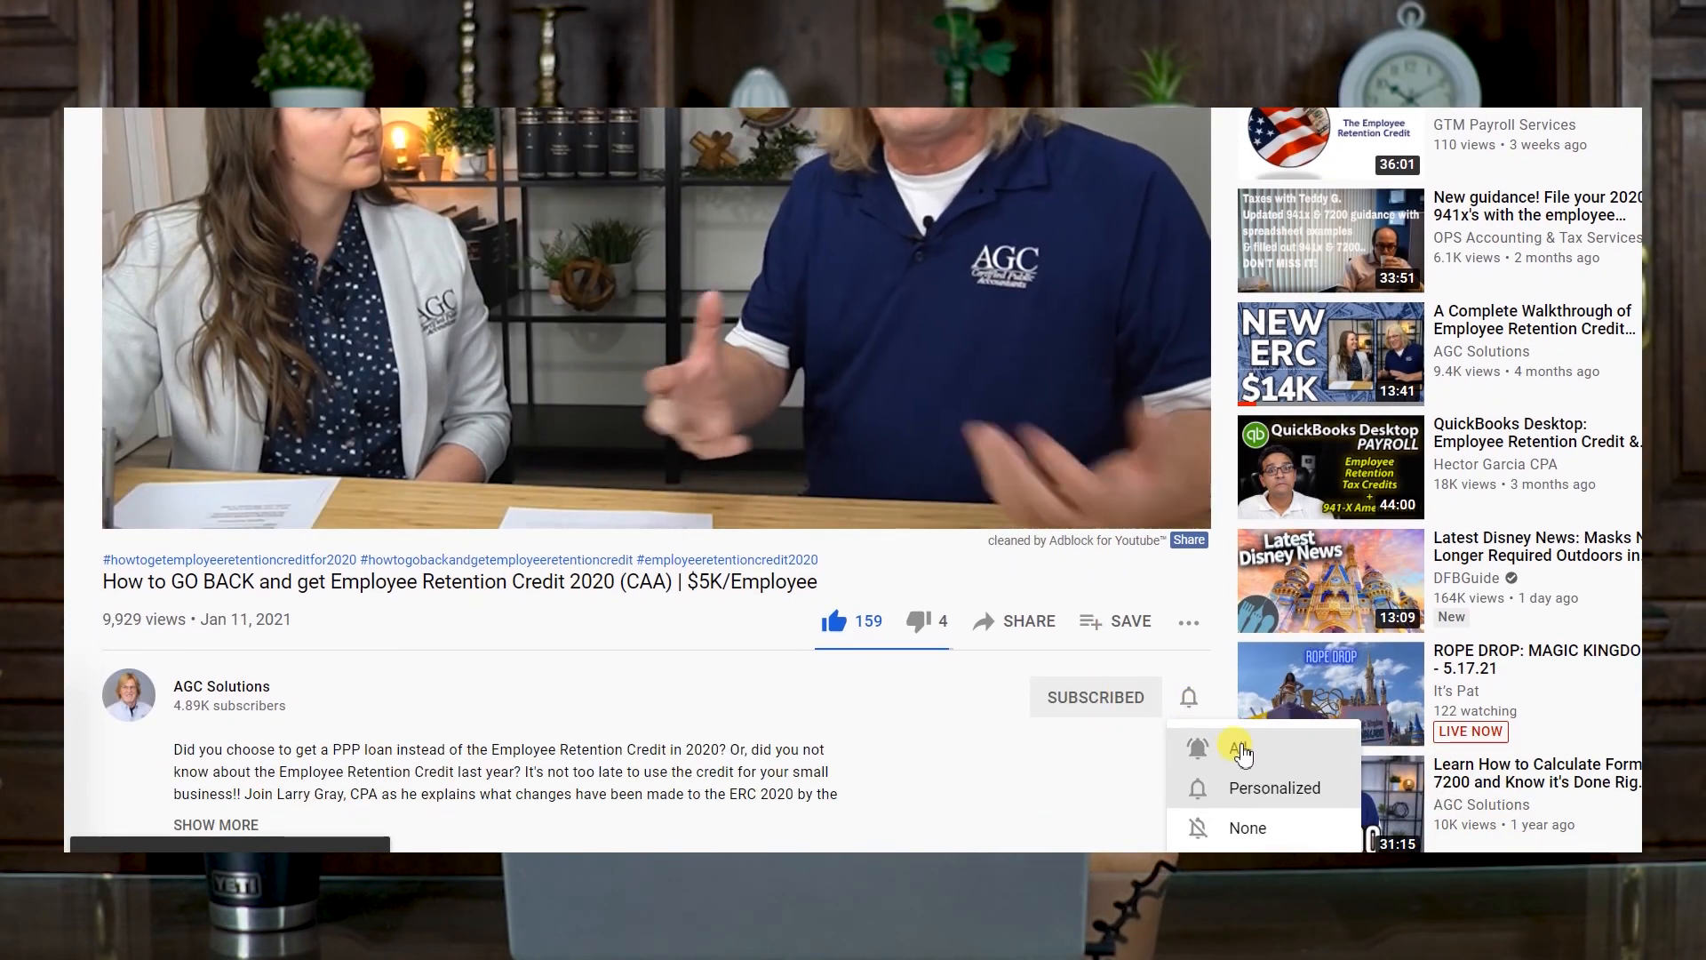